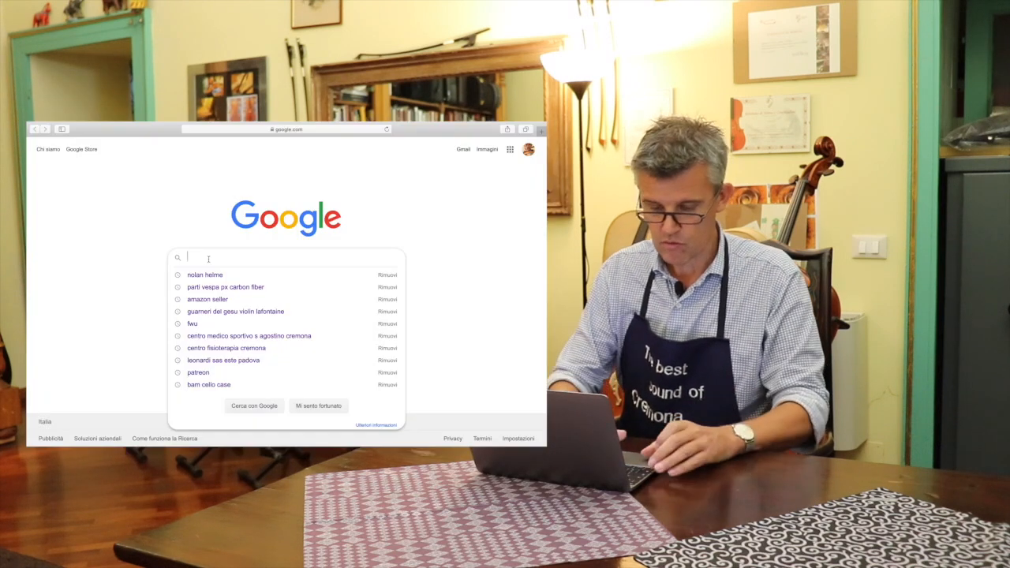
- Search Google for "Edgar Russ" and scroll to the violincellomaker.com result
type("Edgar")
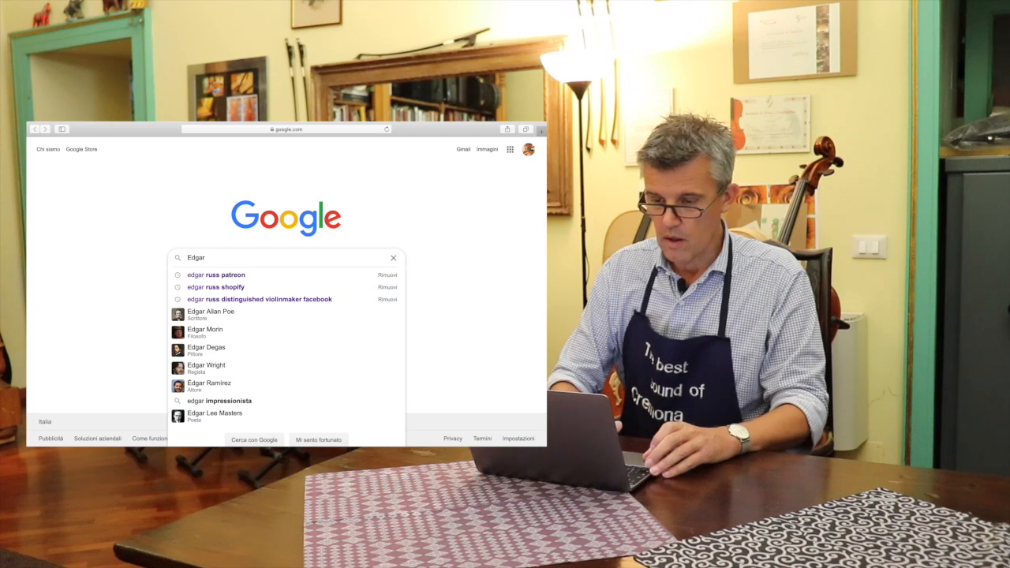
type("Russ")
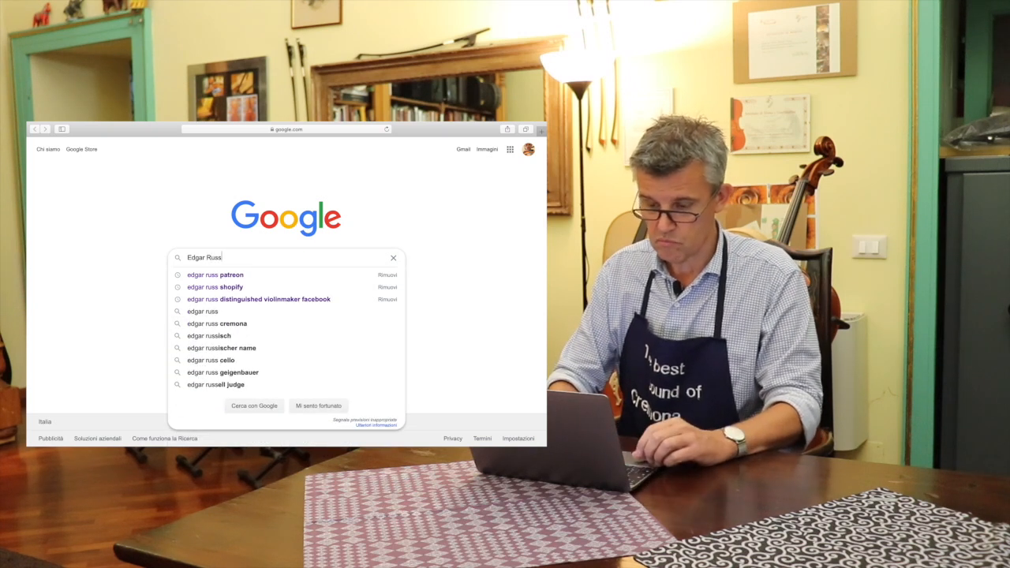
key("Return")
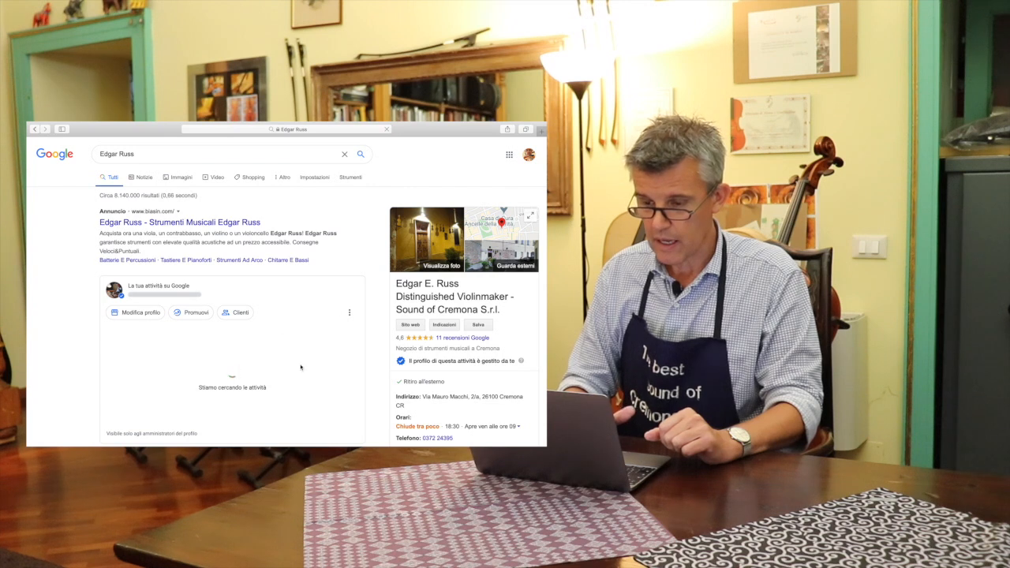
scroll("down", 3)
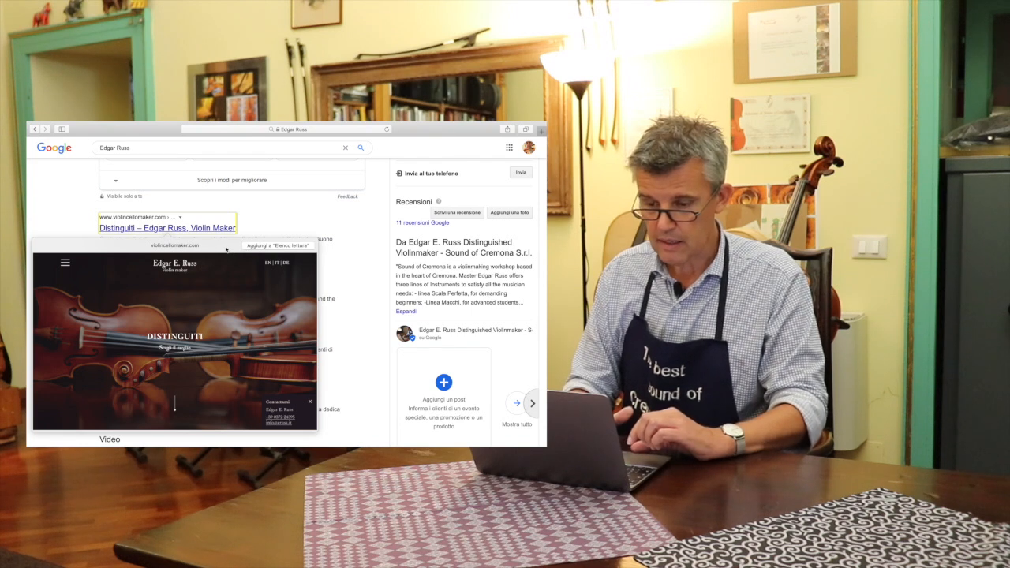
- Enter violincellomaker.com in English, dismiss the contact popup and show the main menu
left_click(167, 227)
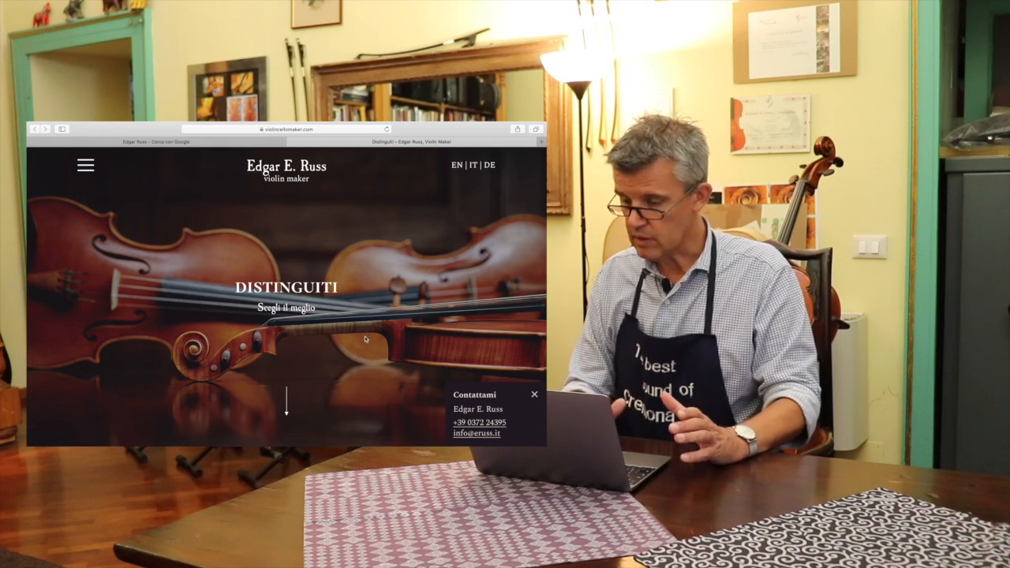
left_click(455, 166)
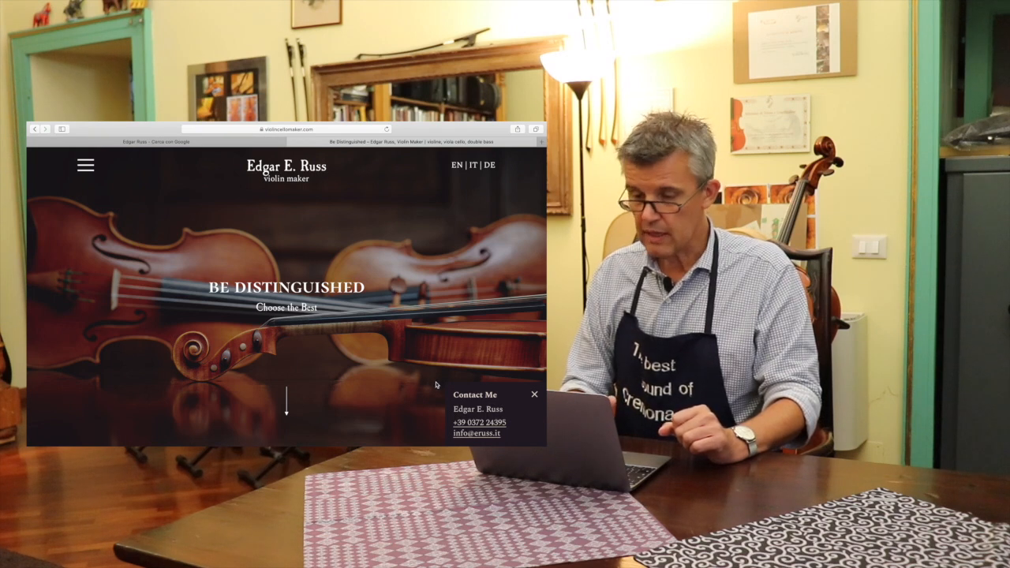
mouse_move(518, 403)
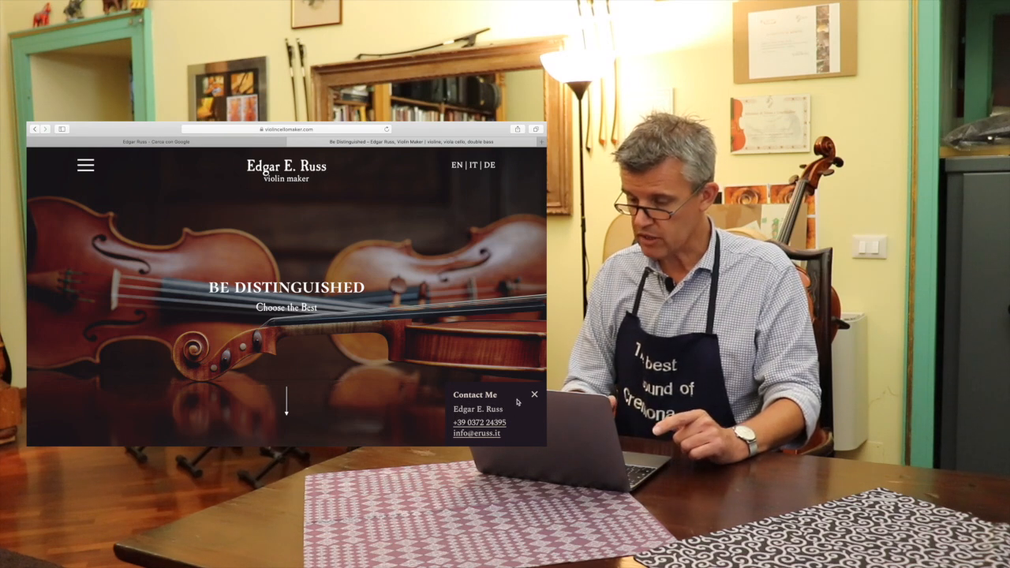
left_click(533, 394)
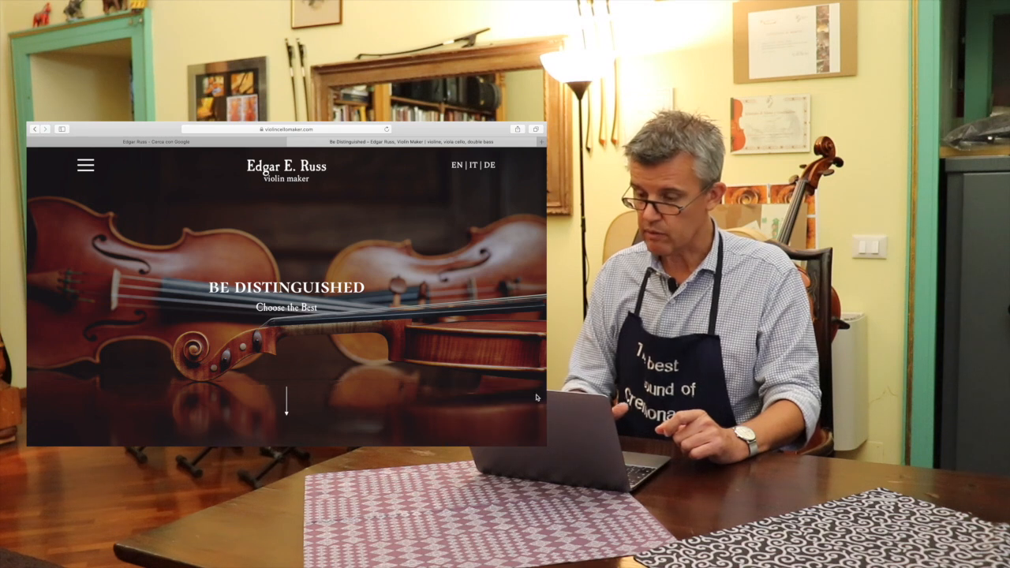
left_click(85, 165)
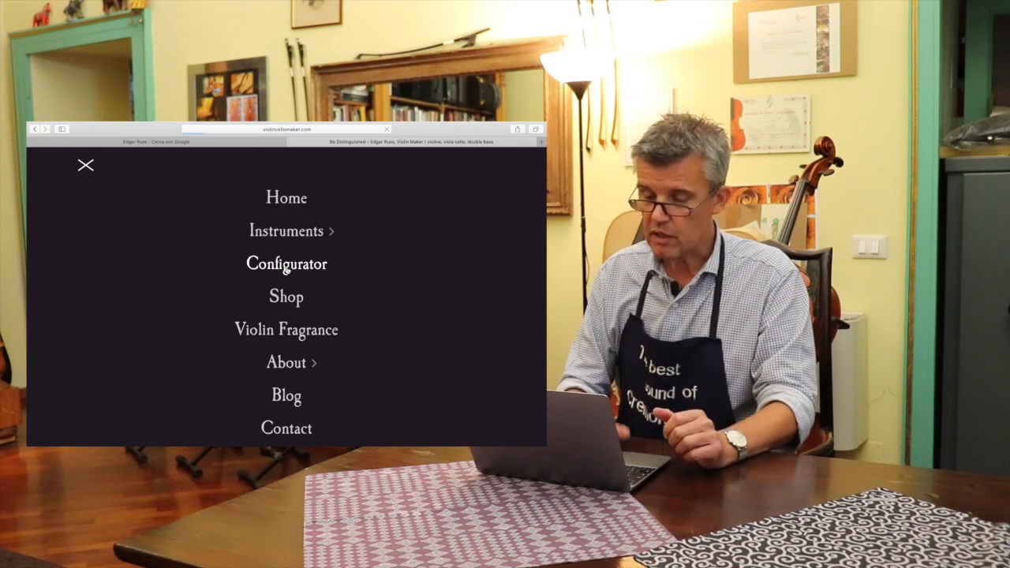
- Go to the Violin Configurator and review its section list from size to dream-sound
left_click(285, 263)
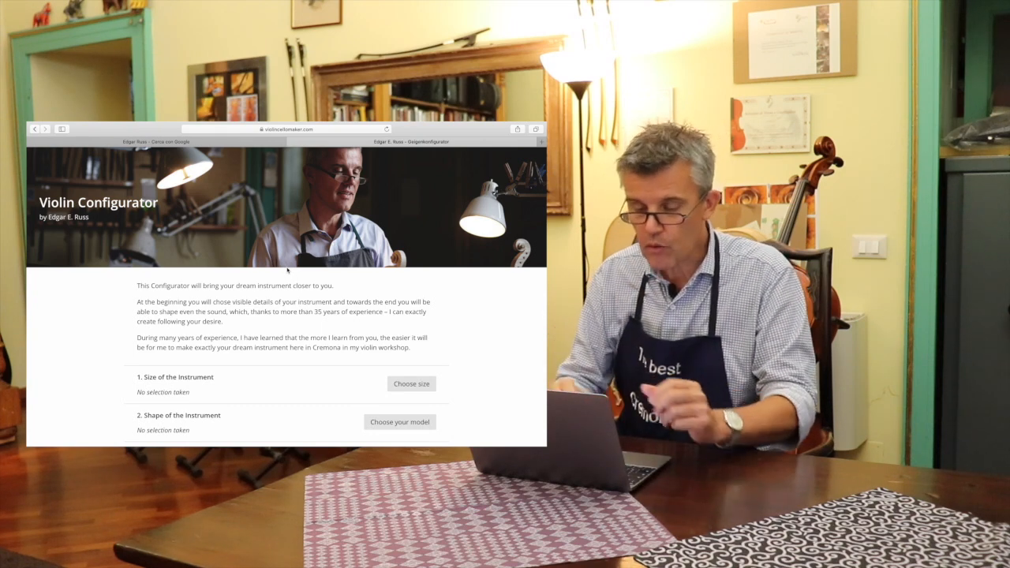
scroll("down", 3)
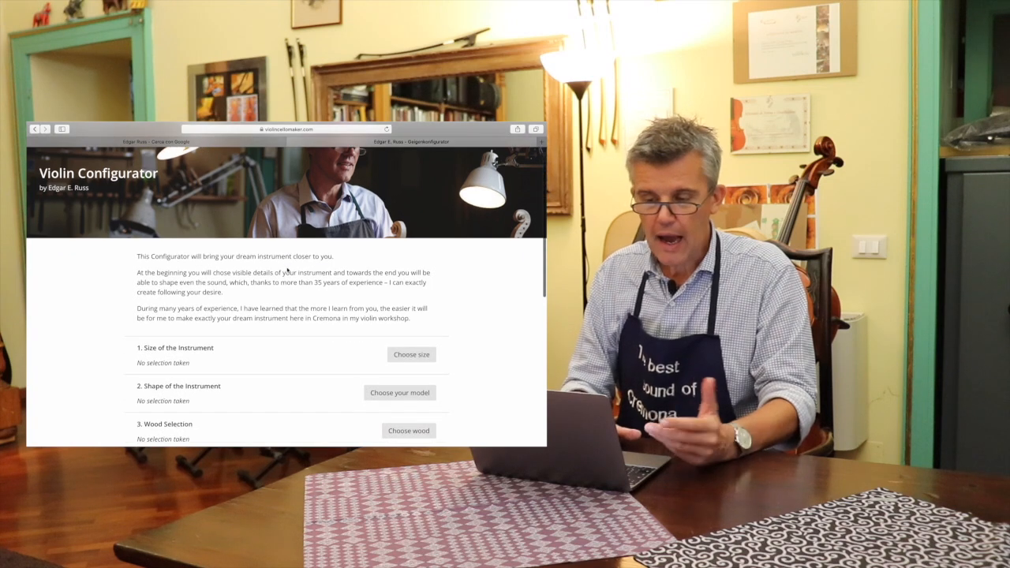
scroll("down", 3)
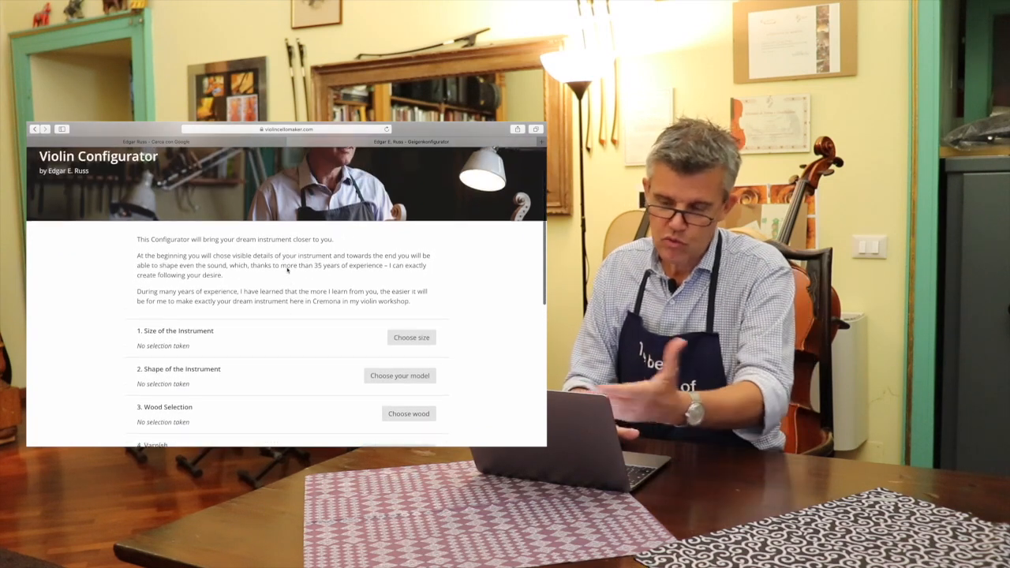
scroll("down", 3)
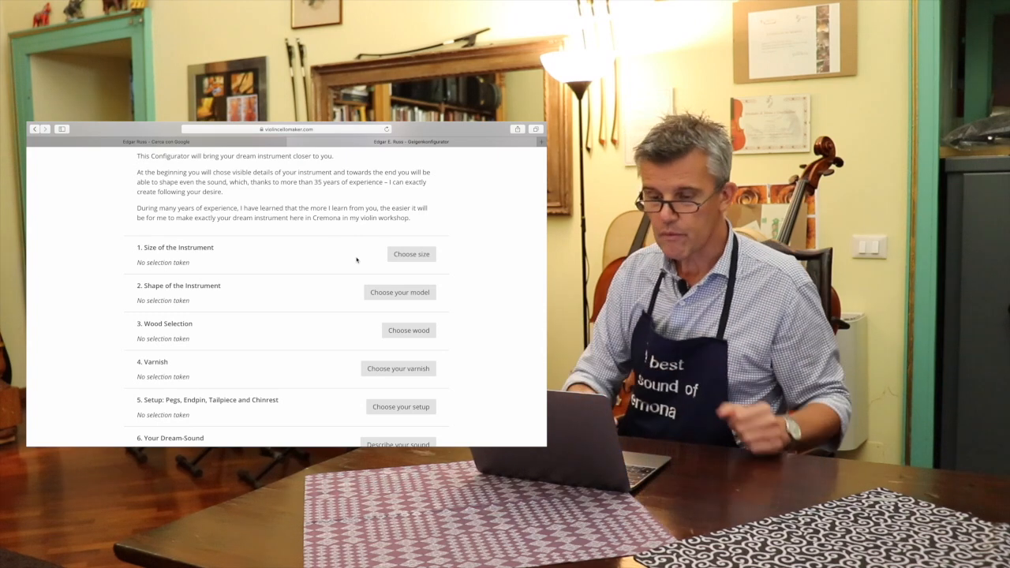
mouse_move(410, 255)
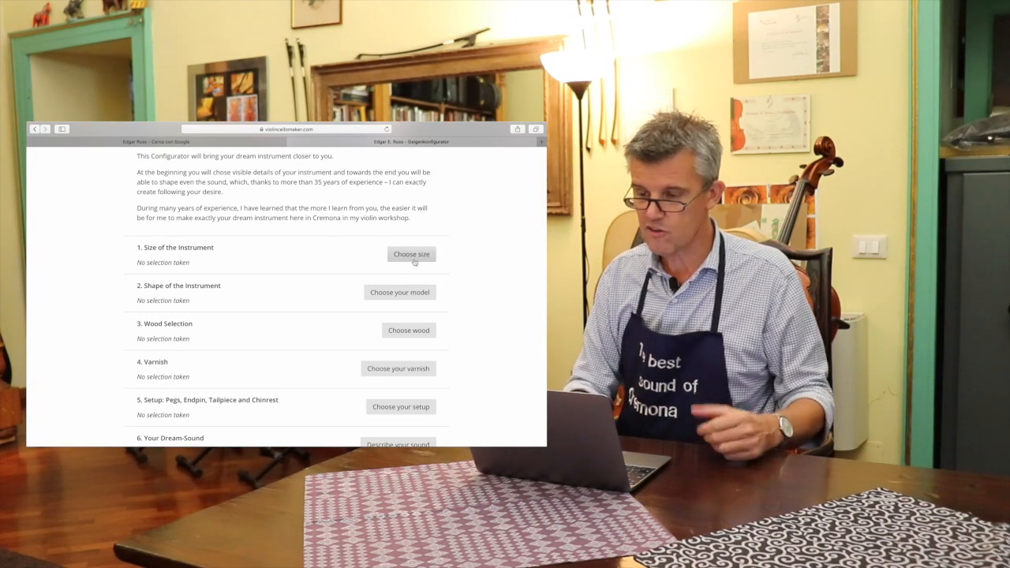
- Enter the size step and scroll down to the Custom size field
left_click(410, 254)
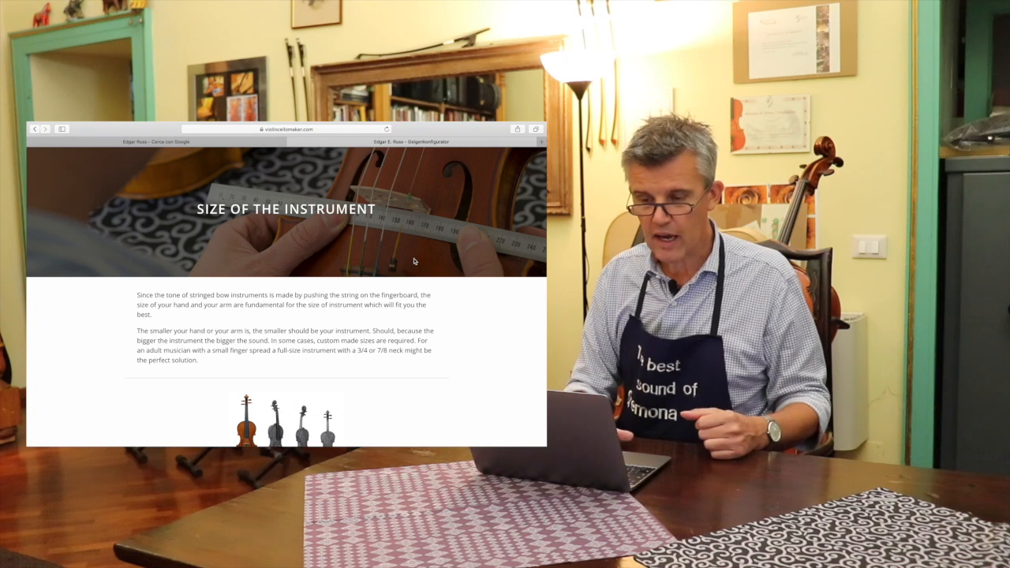
scroll("down", 3)
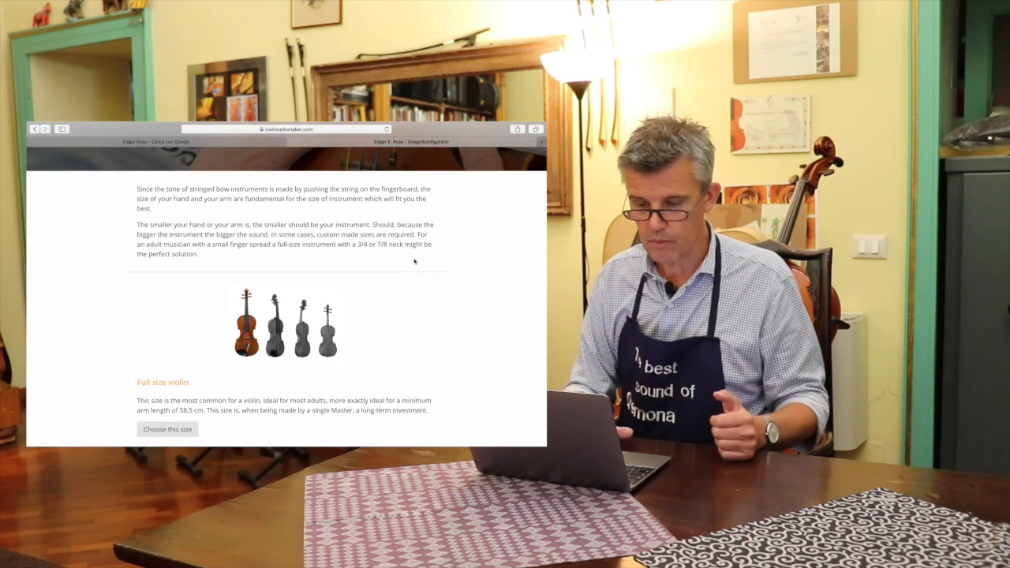
scroll("down", 3)
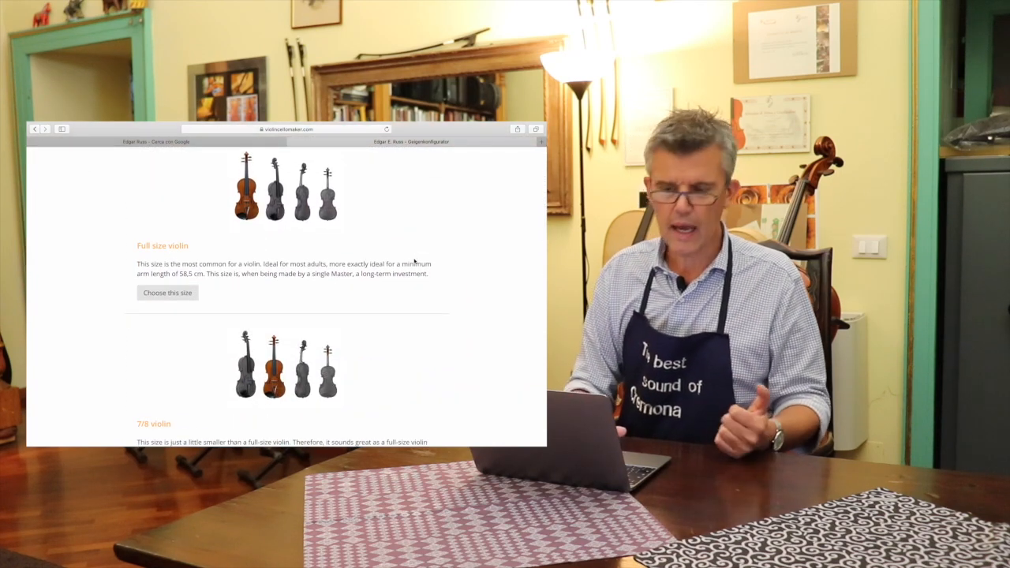
scroll("down", 3)
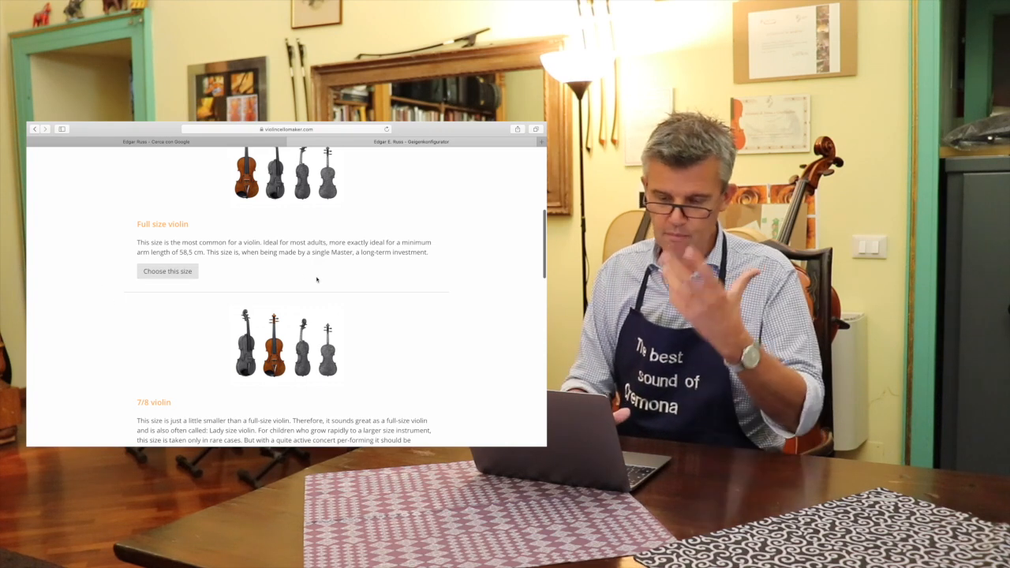
scroll("down", 3)
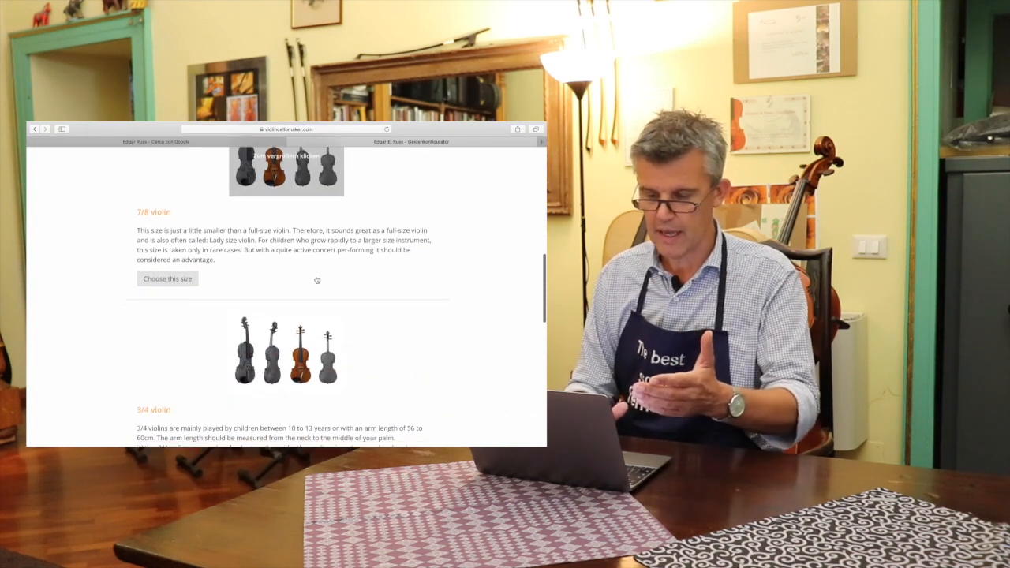
scroll("down", 3)
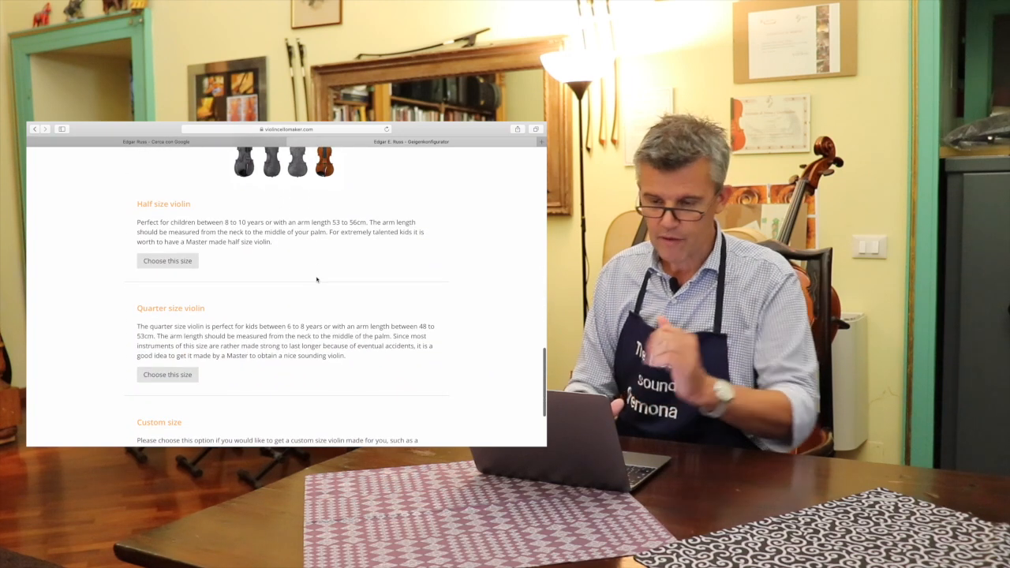
scroll("down", 3)
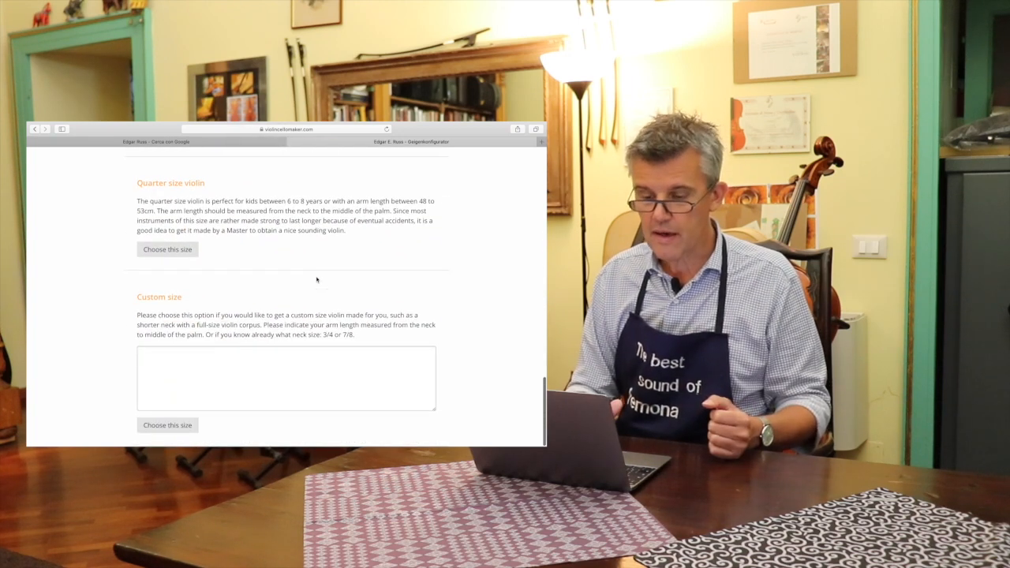
- Write the custom size request "full size body and a 3/4 neck please"
left_click(285, 378)
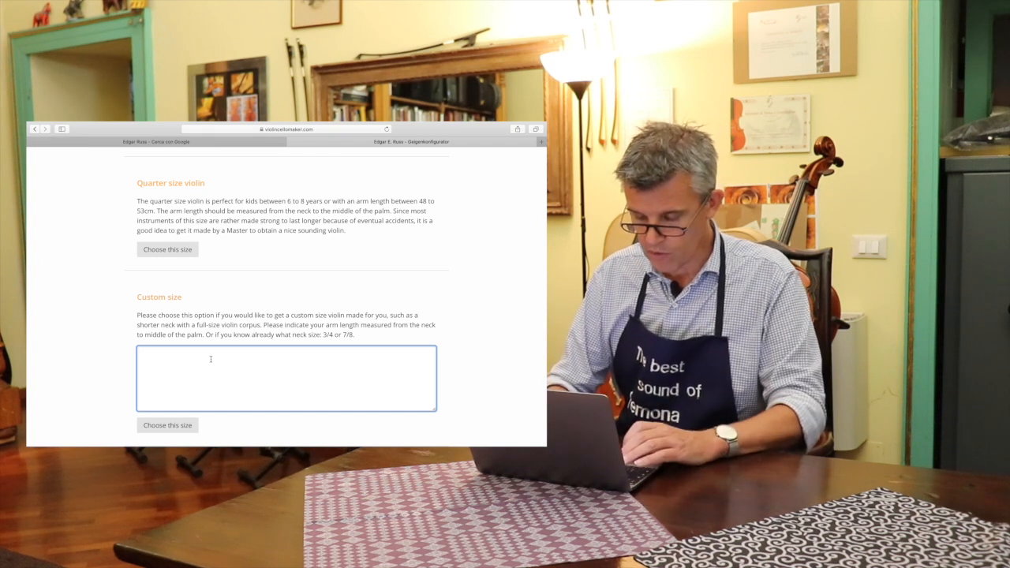
type("full s")
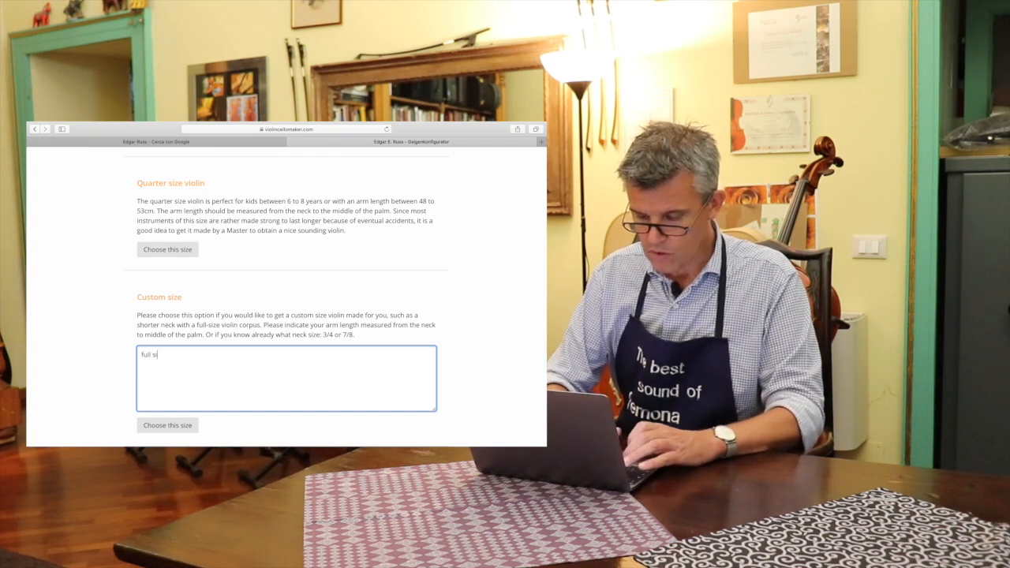
type("ize bo")
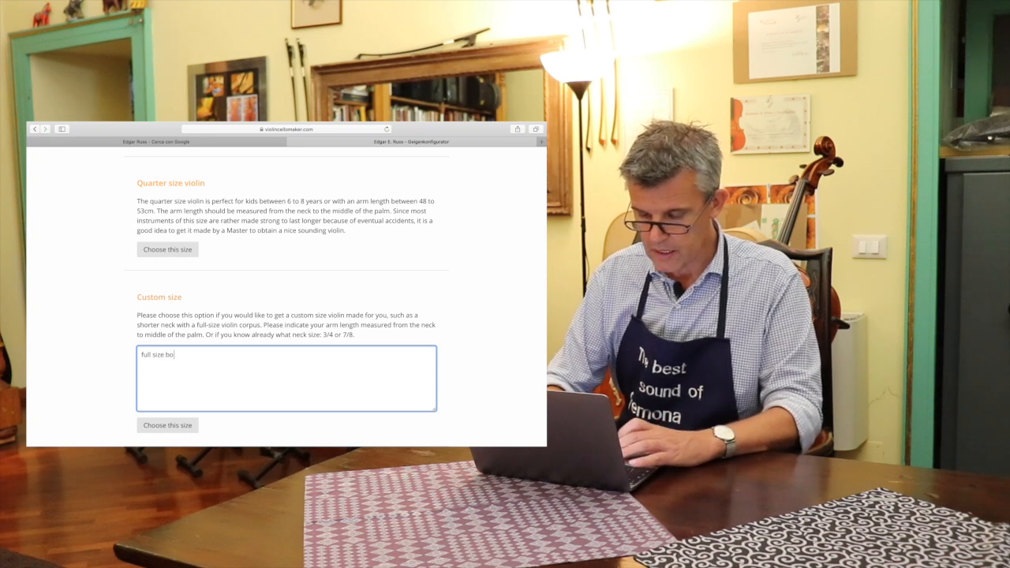
type("dy and")
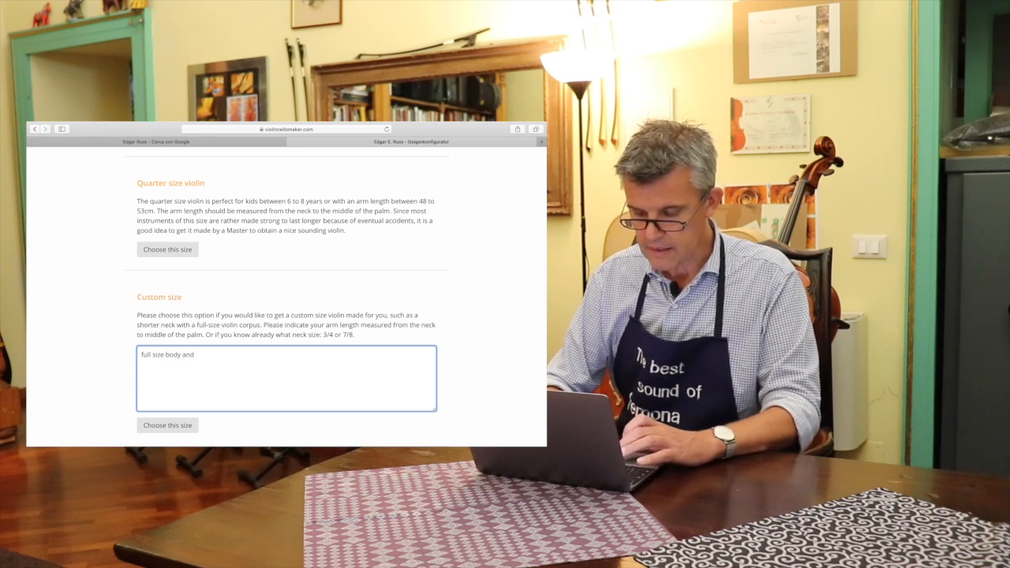
type("a")
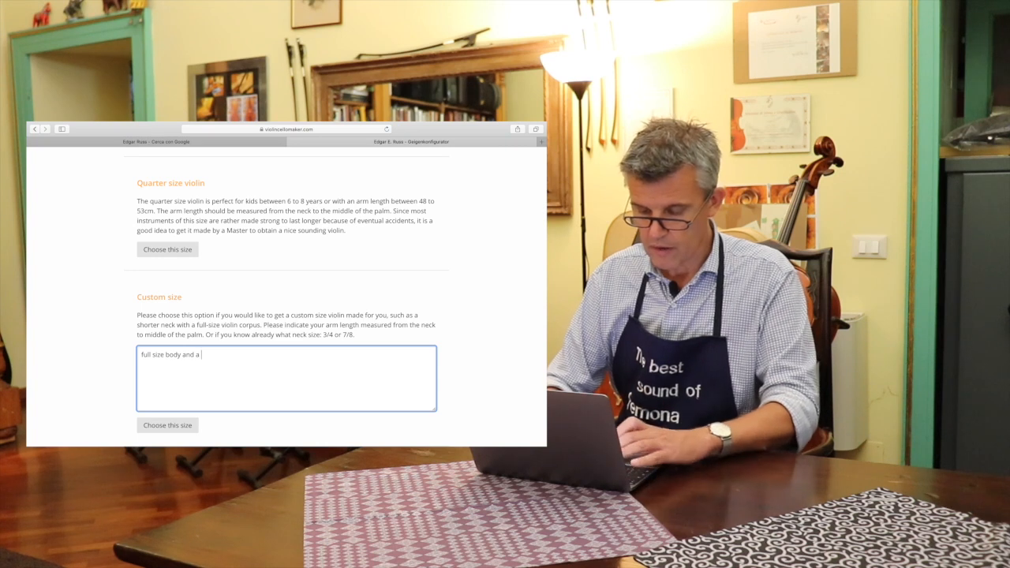
type("3/4")
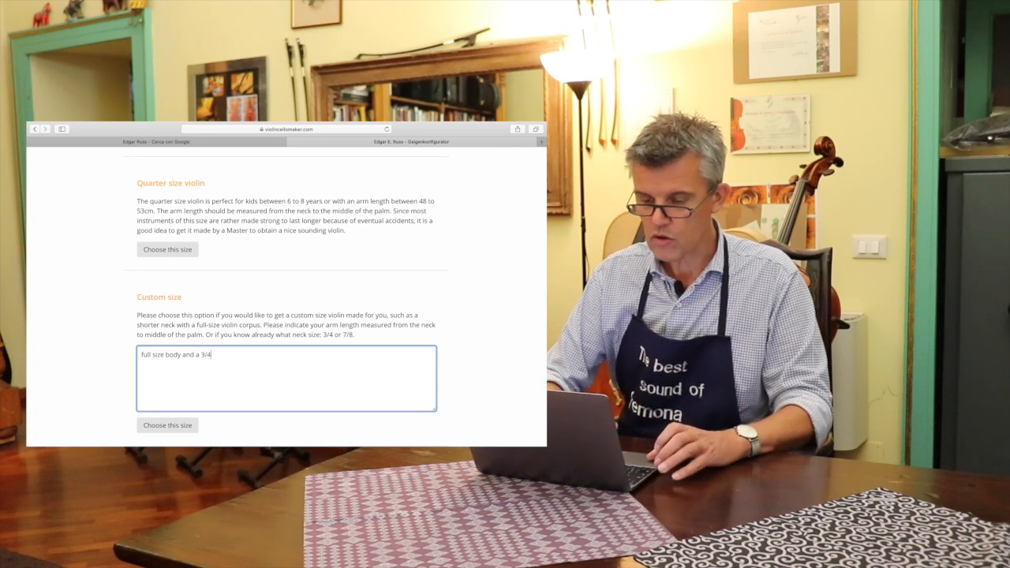
type("neck")
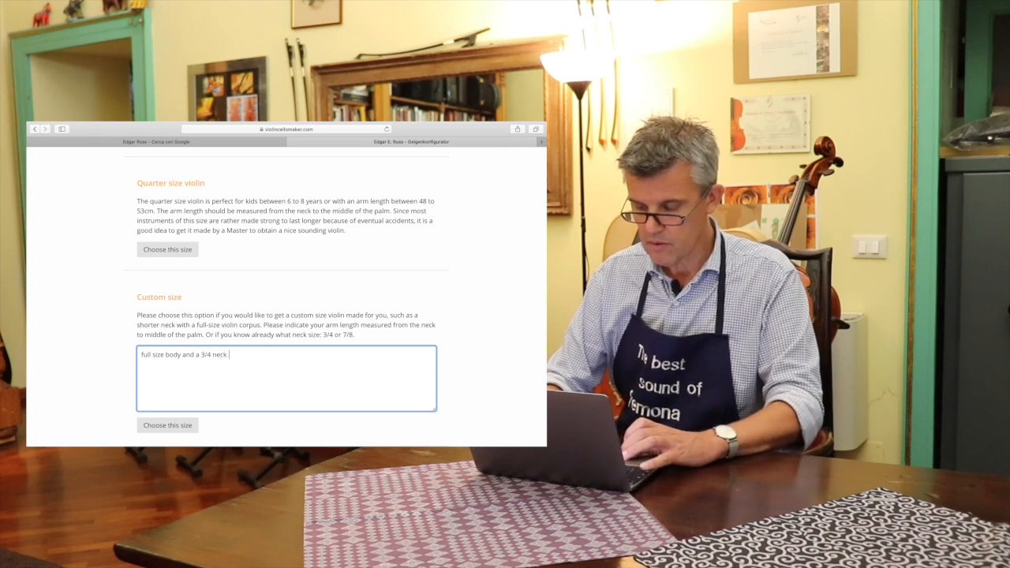
type("please")
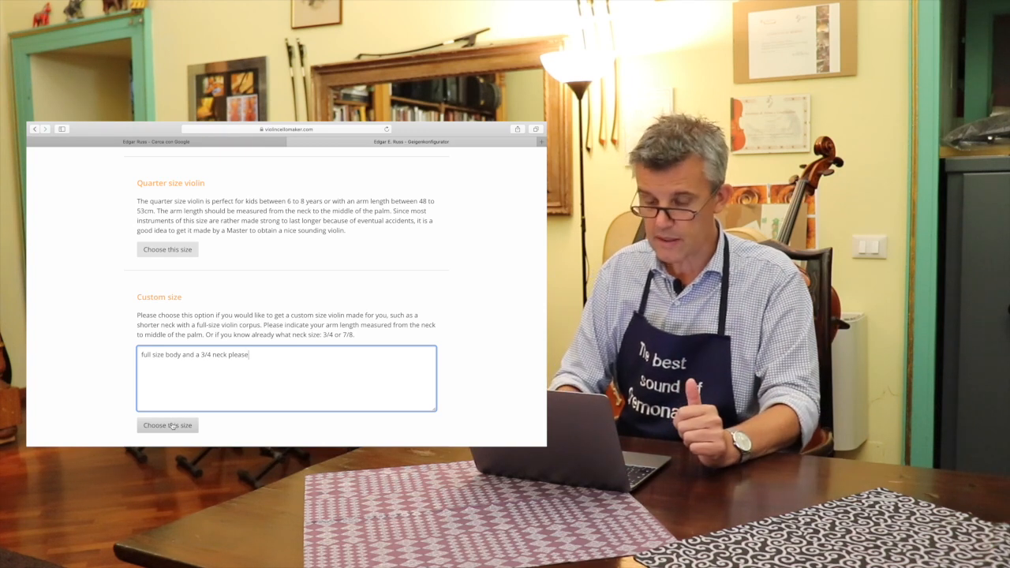
- Confirm the custom size and enter the instrument shape choices
left_click(167, 426)
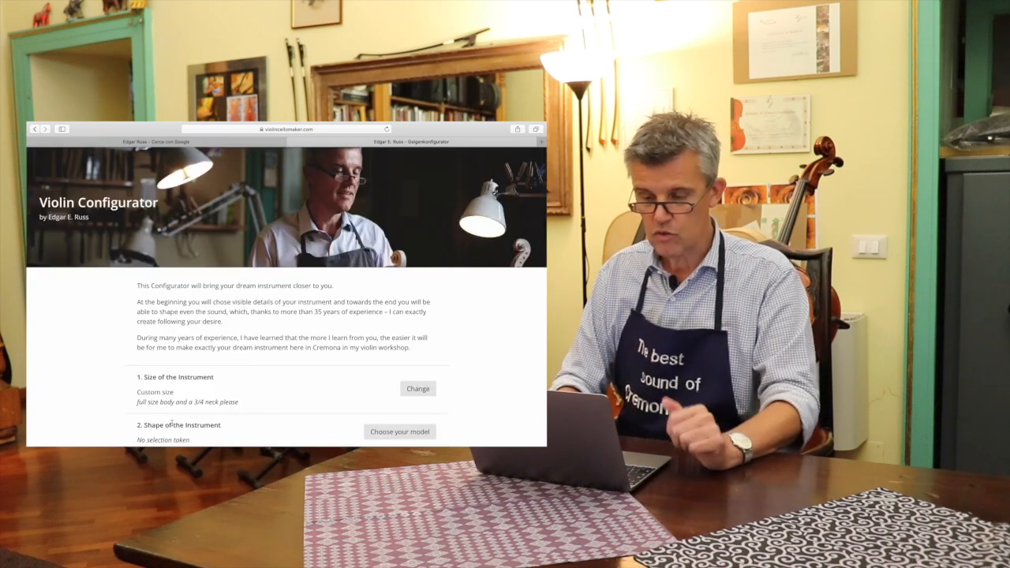
scroll("down", 3)
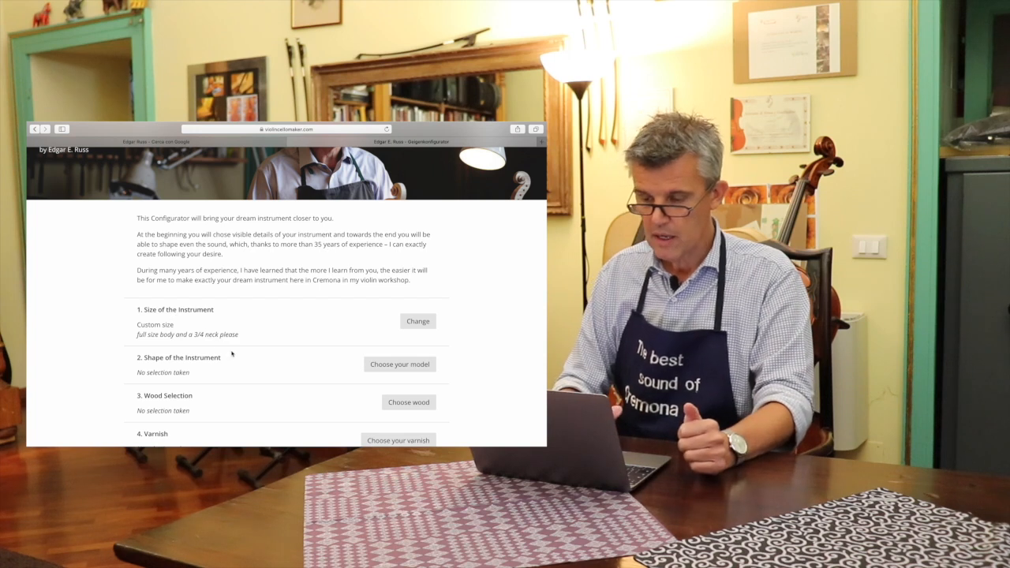
scroll("down", 3)
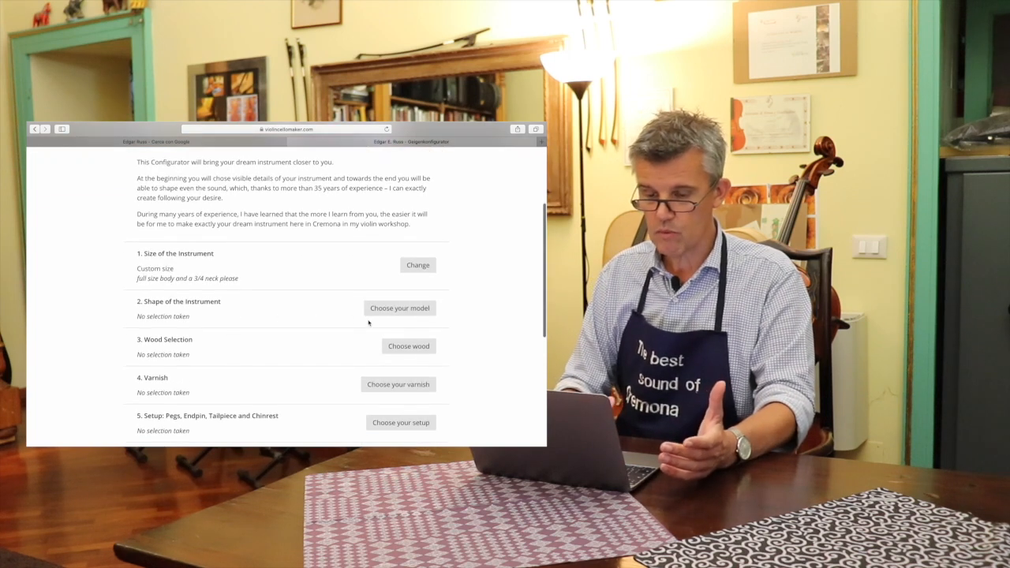
left_click(399, 307)
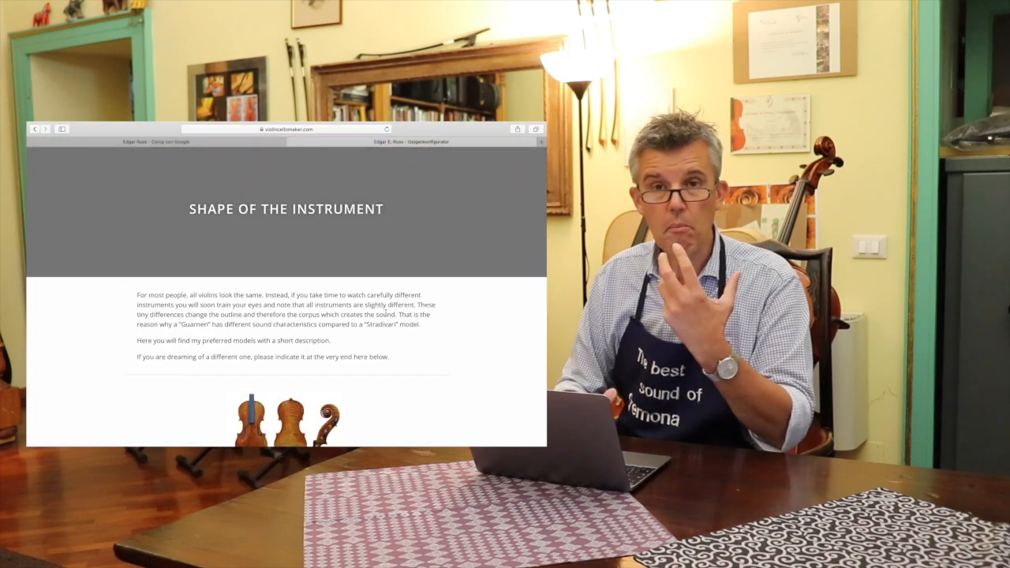
- Browse down through the violin models toward the Guarneri options
scroll("down", 3)
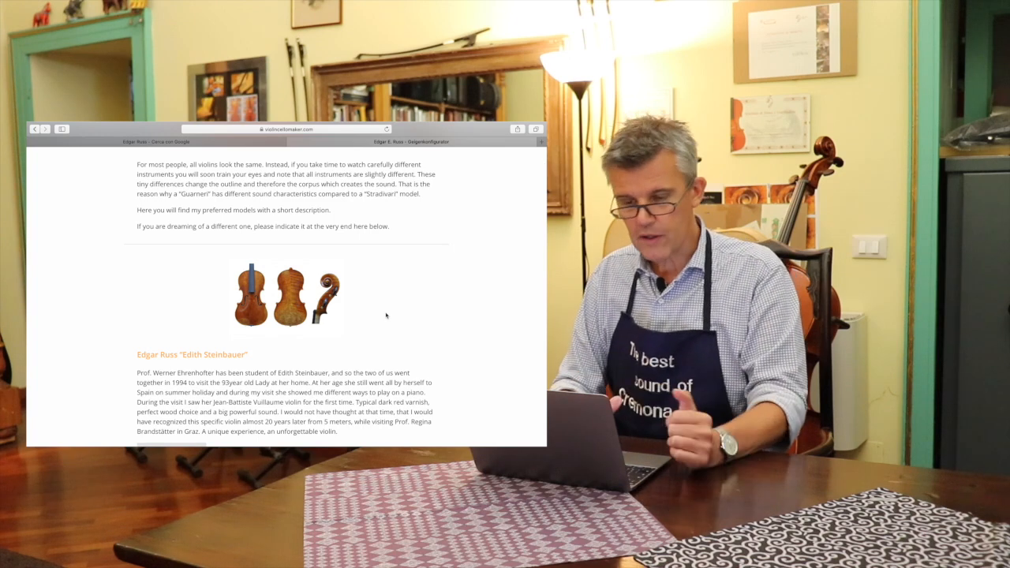
scroll("down", 3)
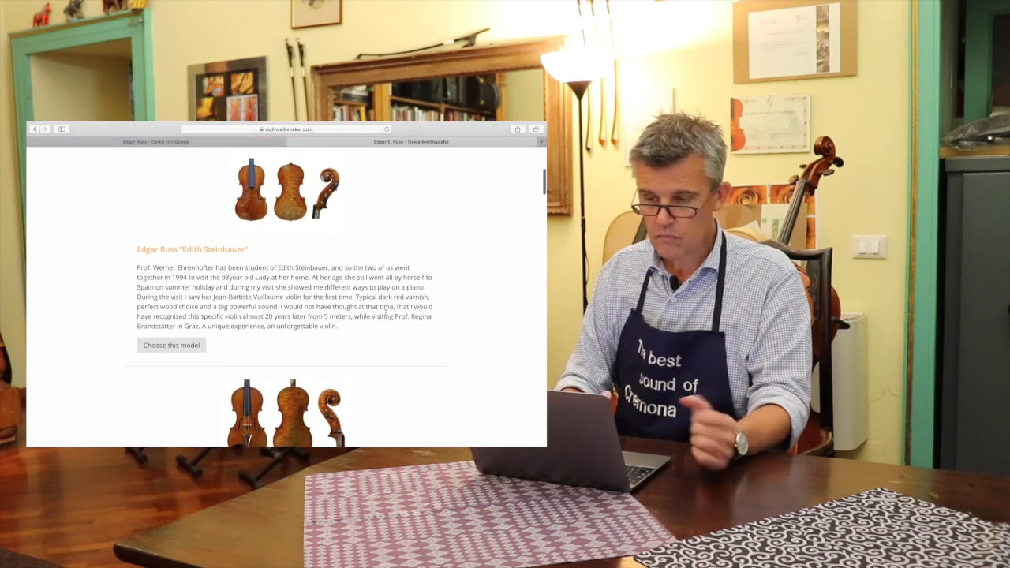
scroll("down", 3)
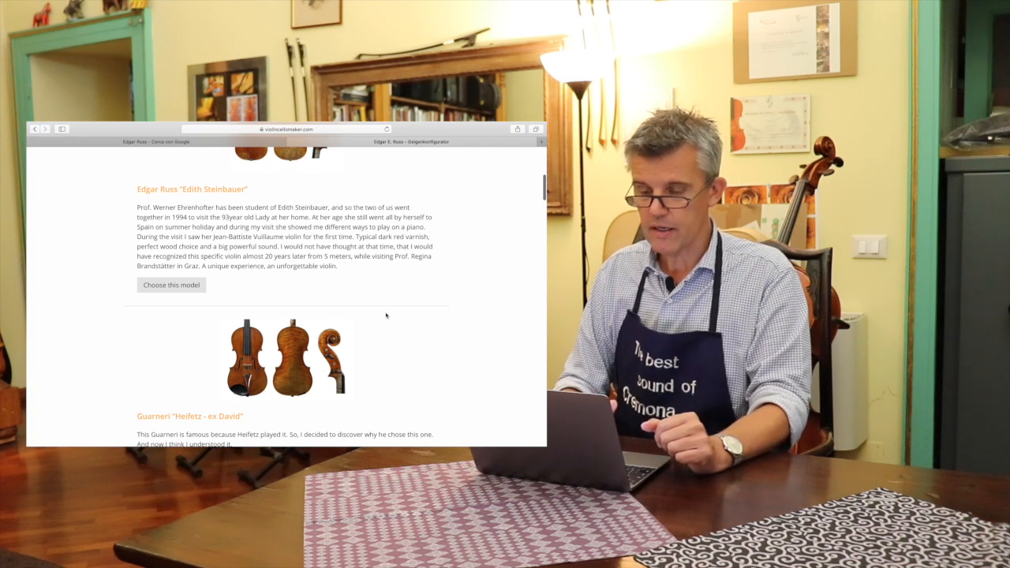
scroll("down", 3)
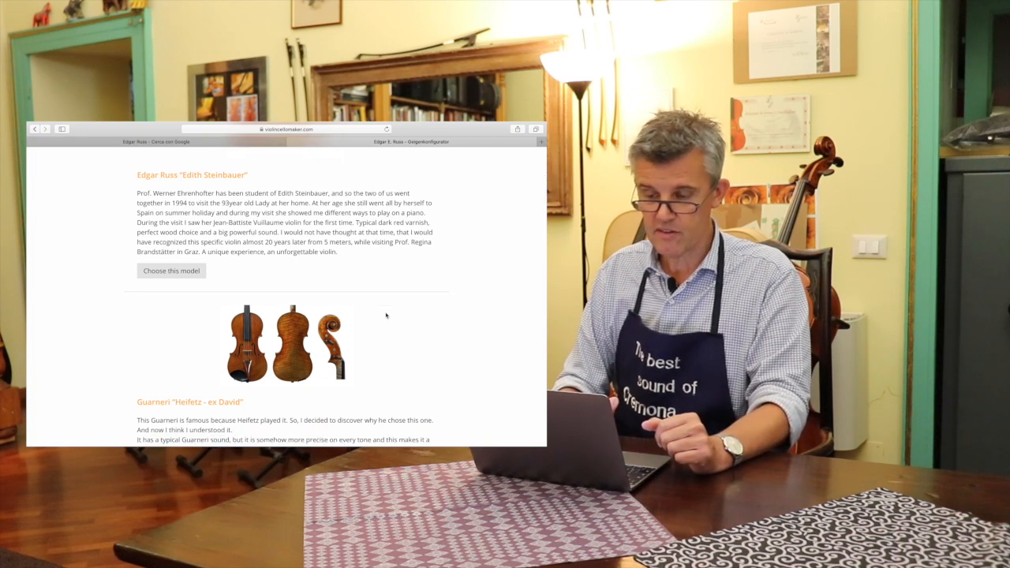
scroll("down", 3)
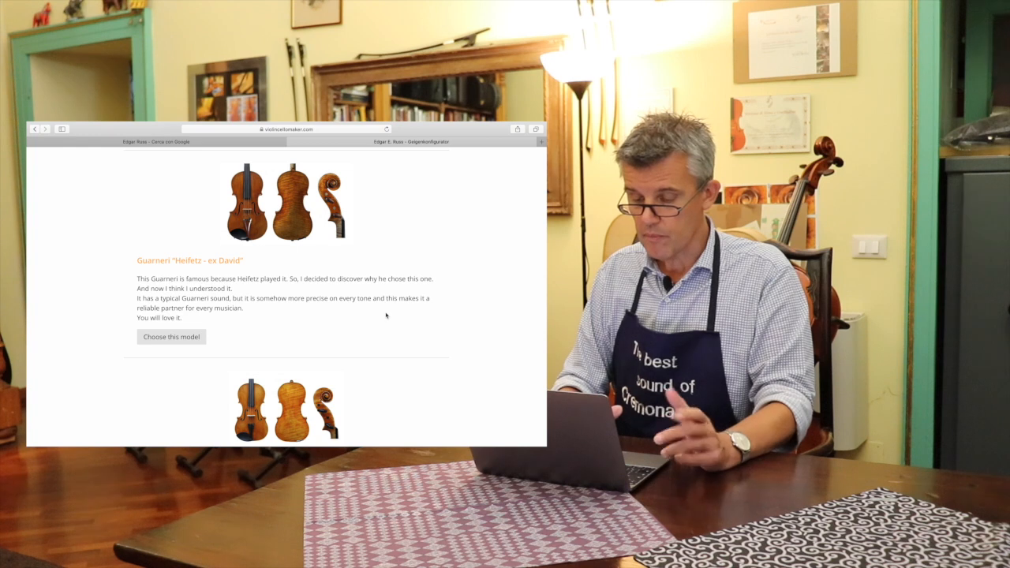
scroll("down", 3)
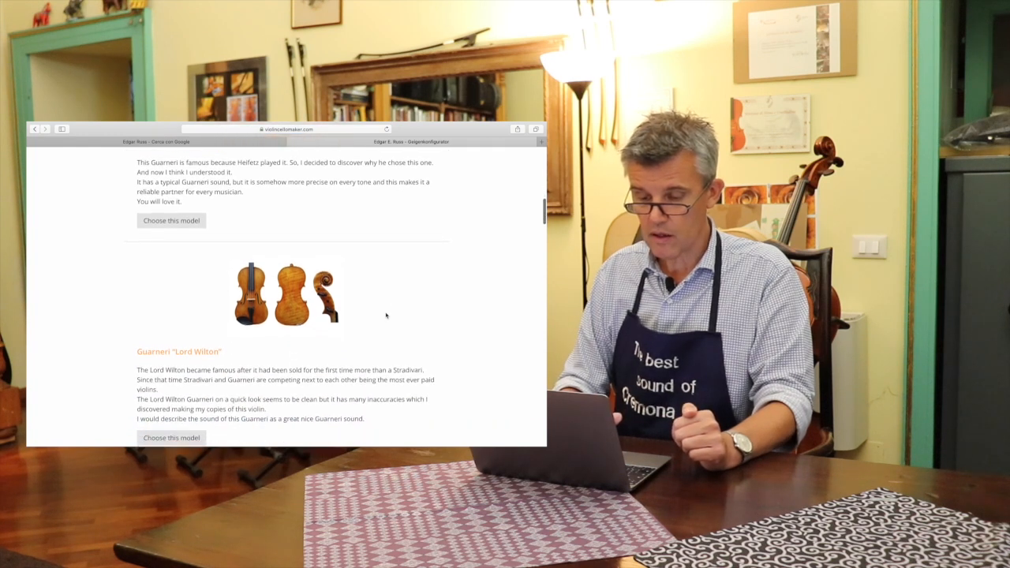
scroll("down", 3)
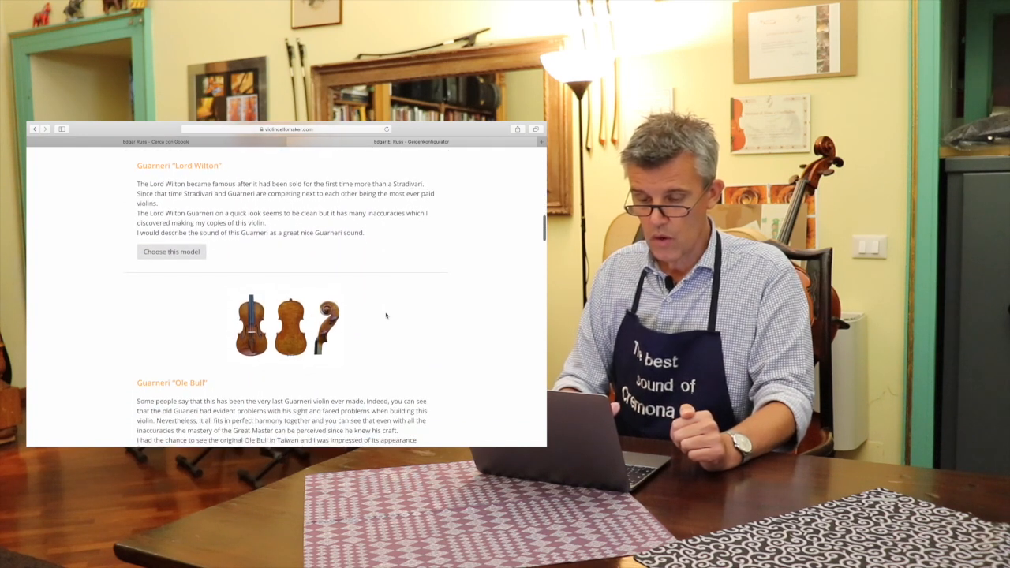
scroll("down", 3)
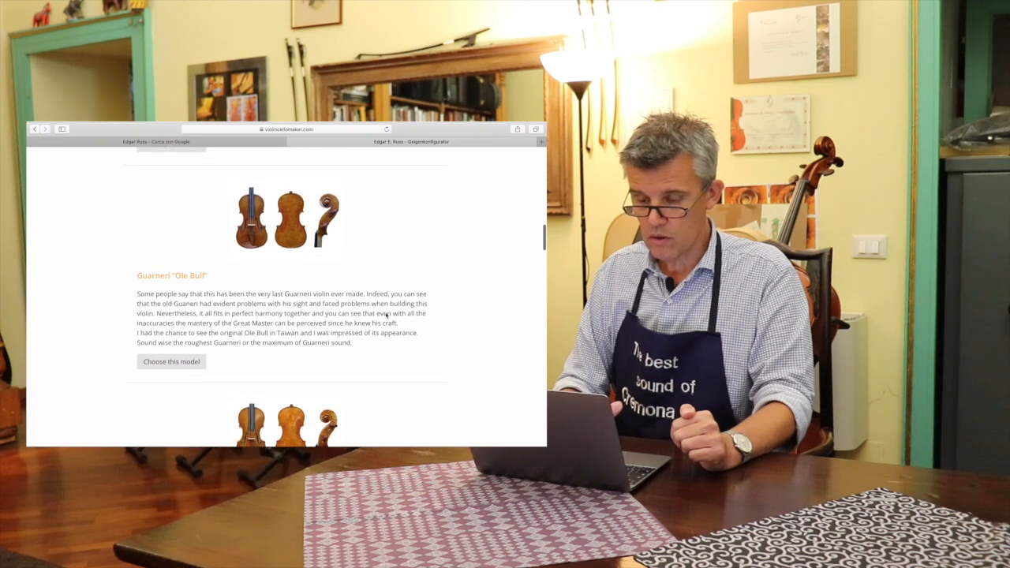
scroll("down", 3)
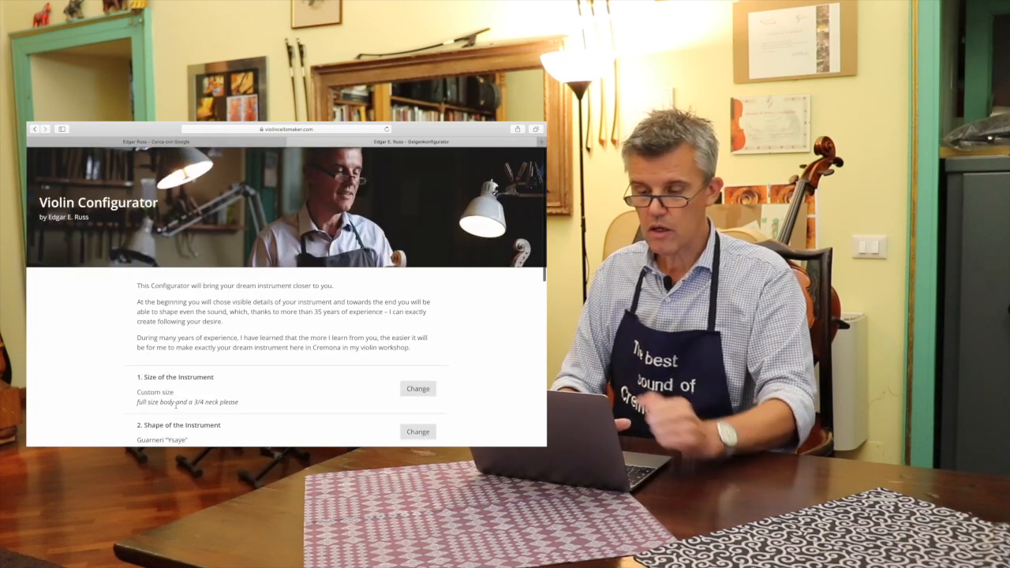
- Scroll through the top spruce options from large grained to Haselfichte
scroll("down", 3)
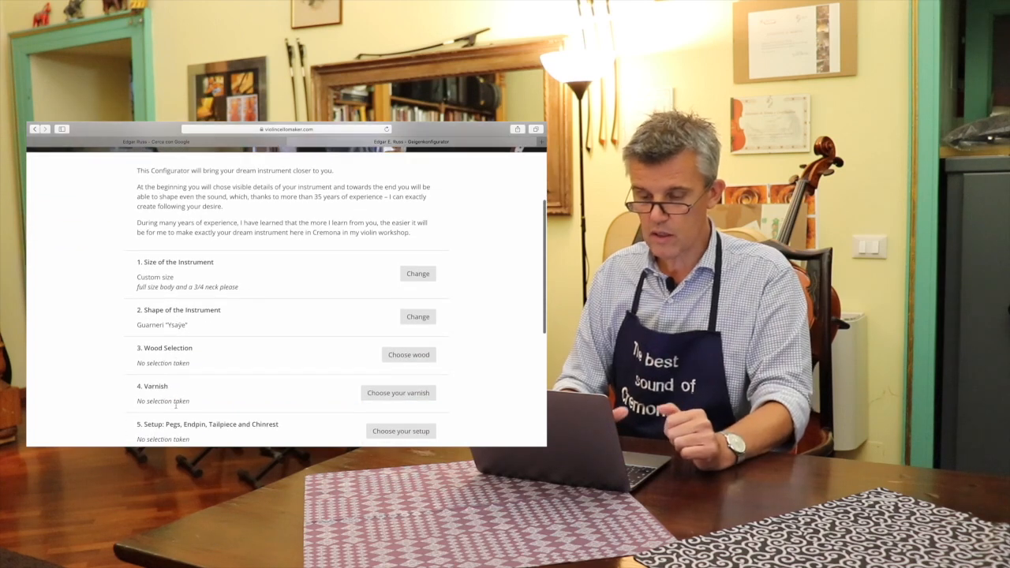
scroll("down", 3)
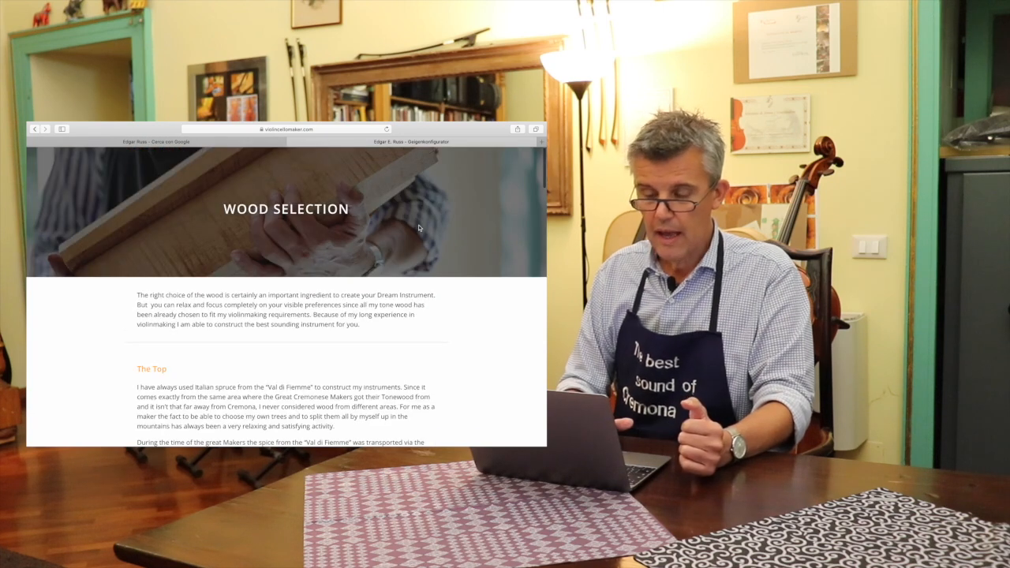
scroll("down", 3)
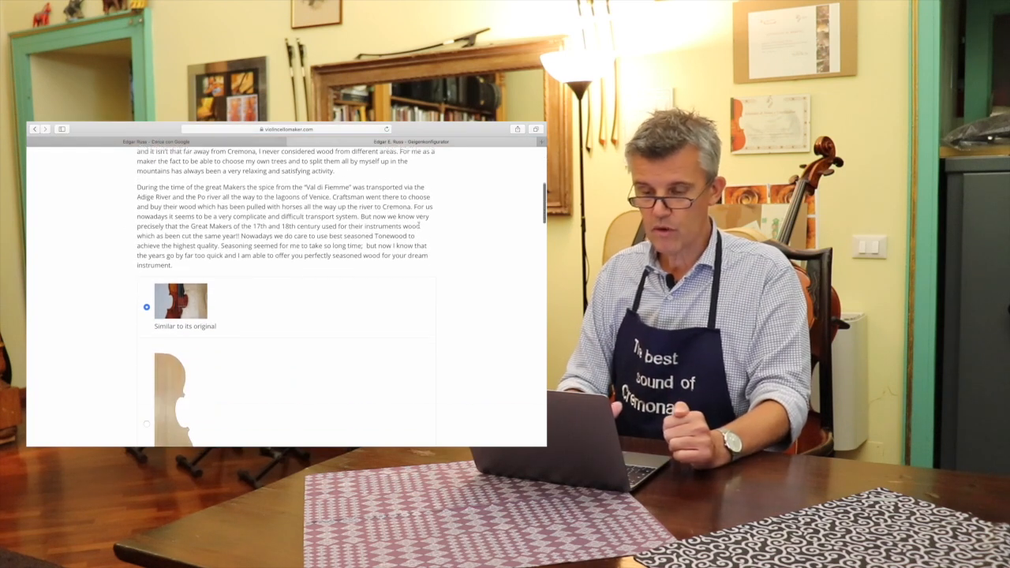
scroll("down", 3)
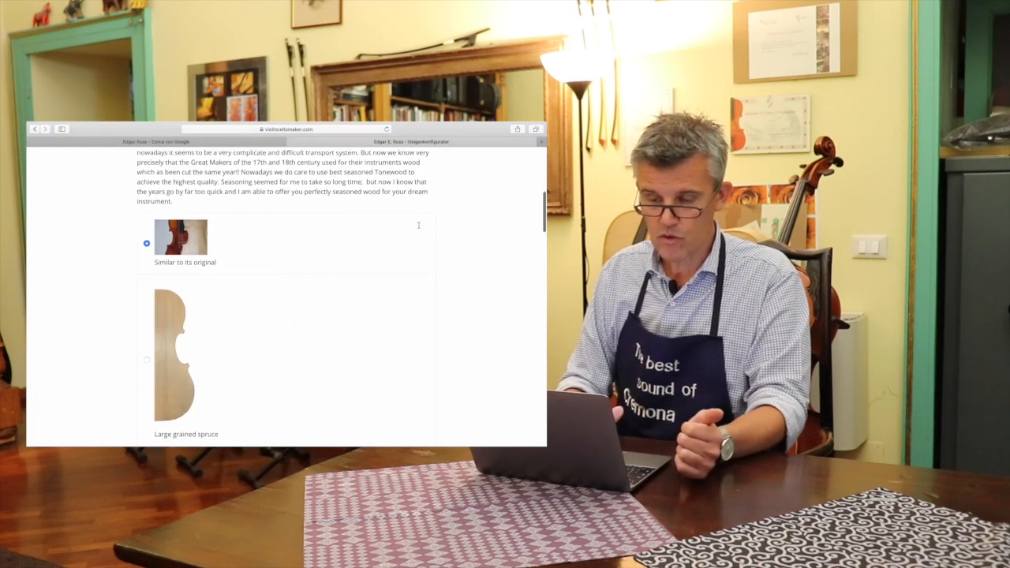
scroll("down", 3)
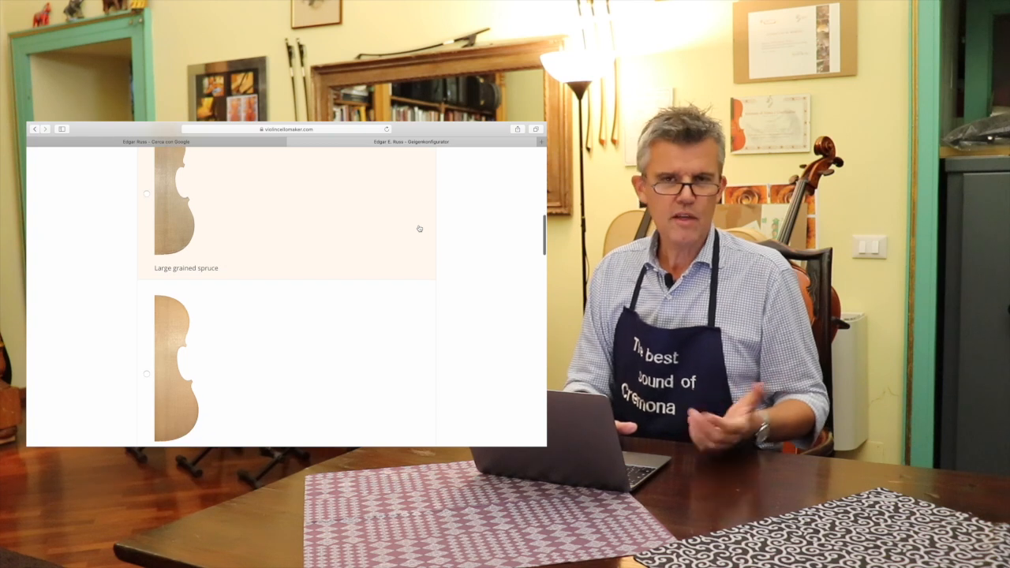
scroll("down", 3)
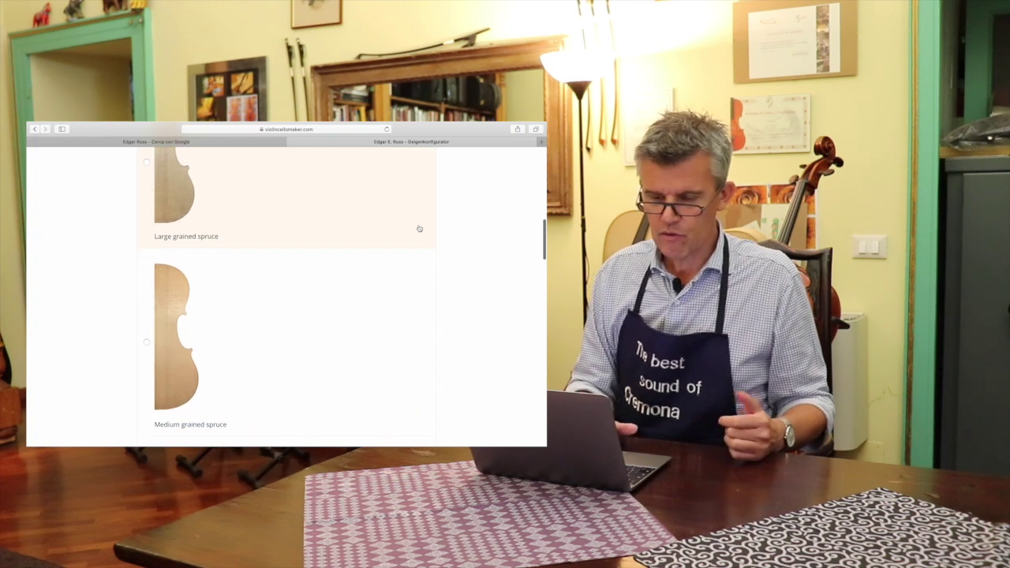
scroll("down", 3)
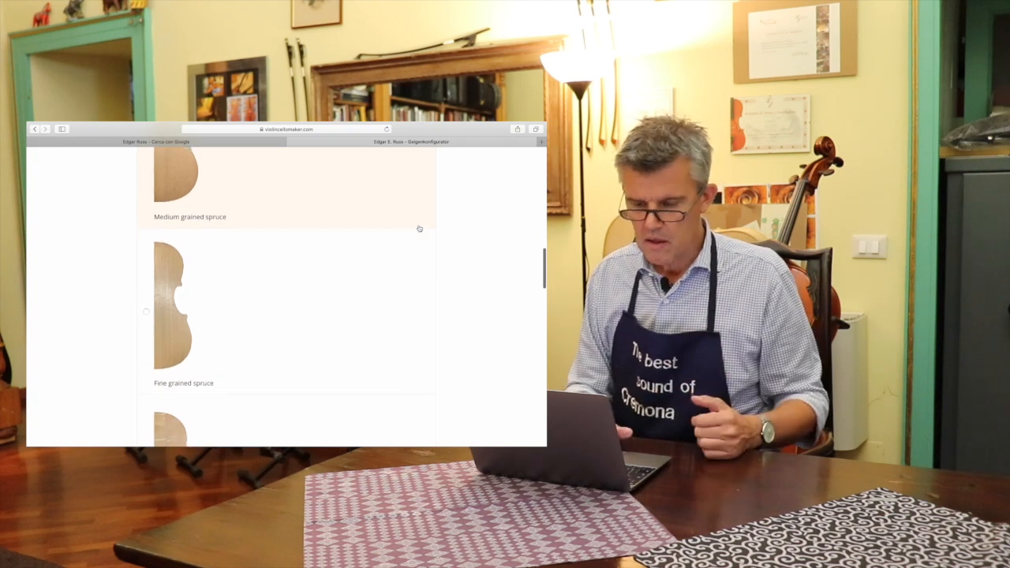
scroll("down", 3)
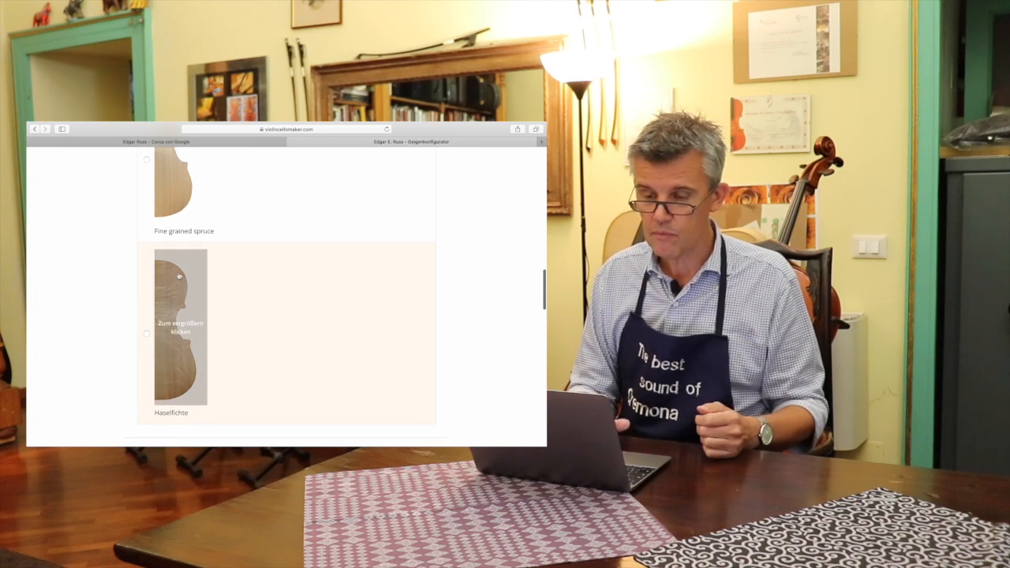
scroll("up", 3)
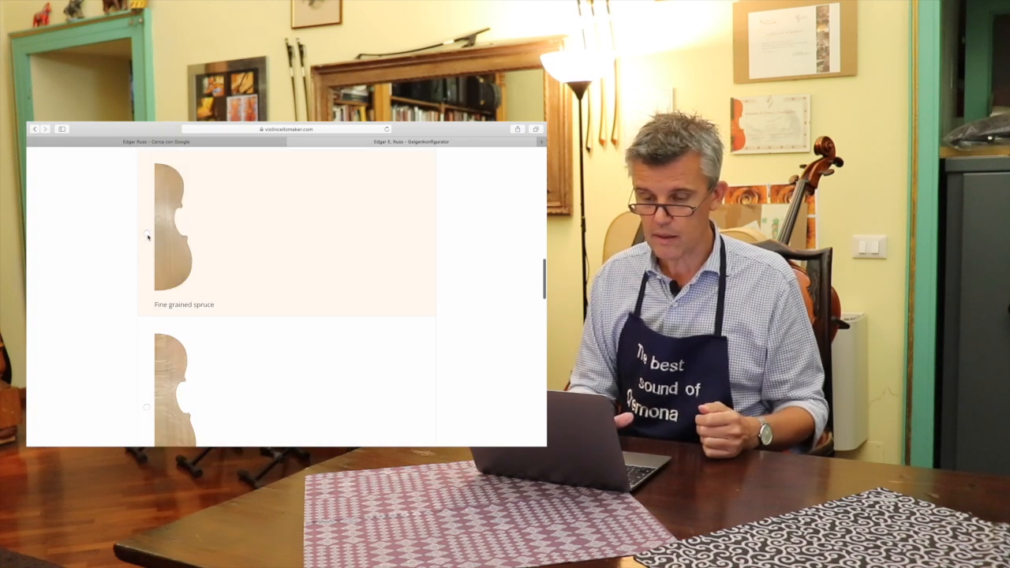
scroll("down", 3)
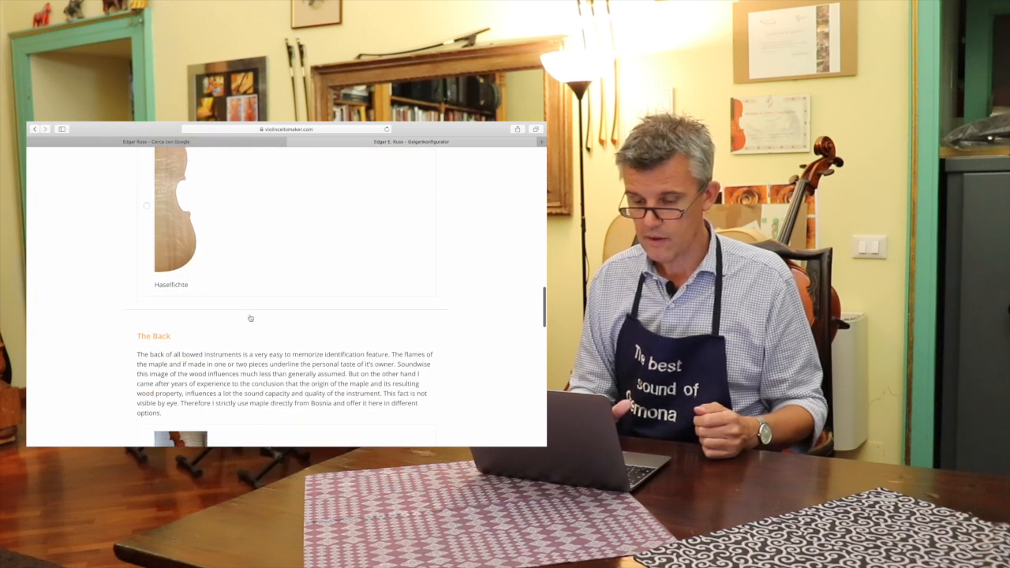
scroll("down", 3)
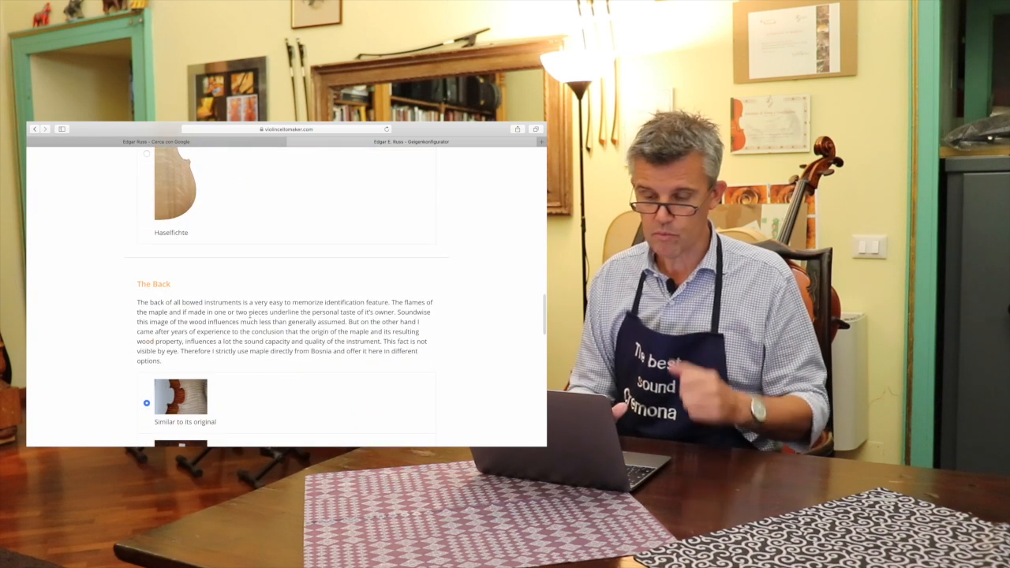
scroll("down", 3)
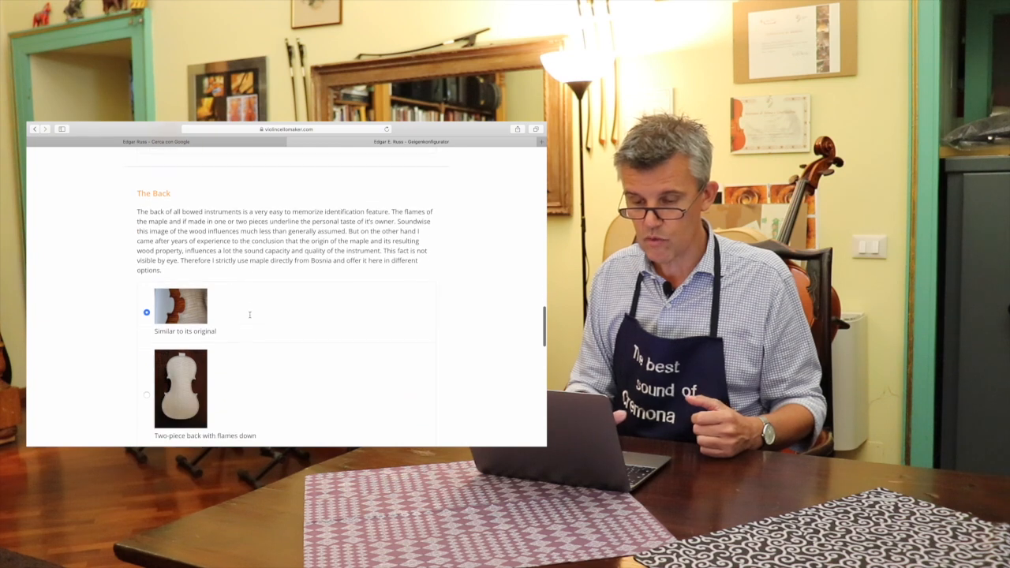
scroll("down", 3)
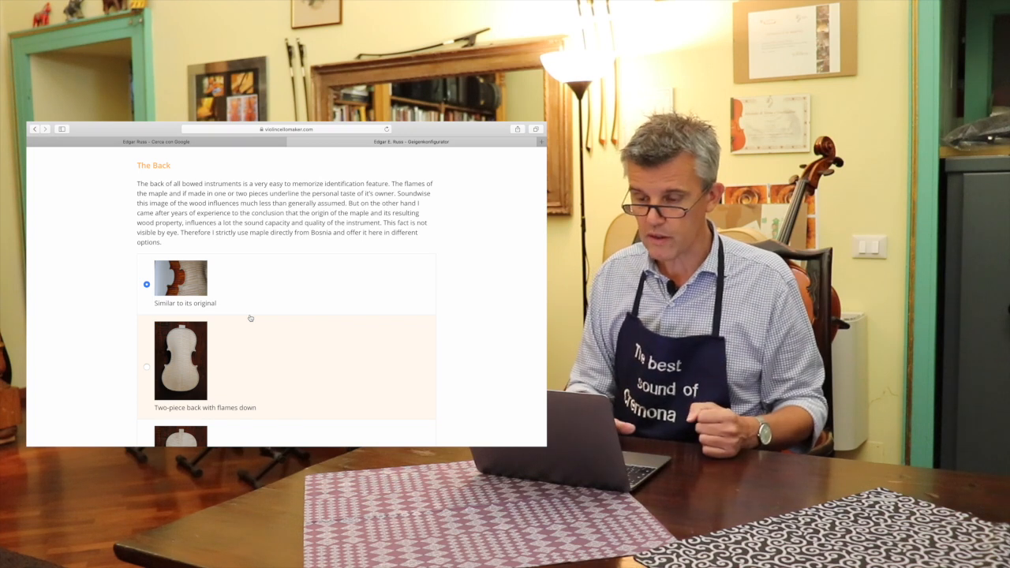
scroll("down", 3)
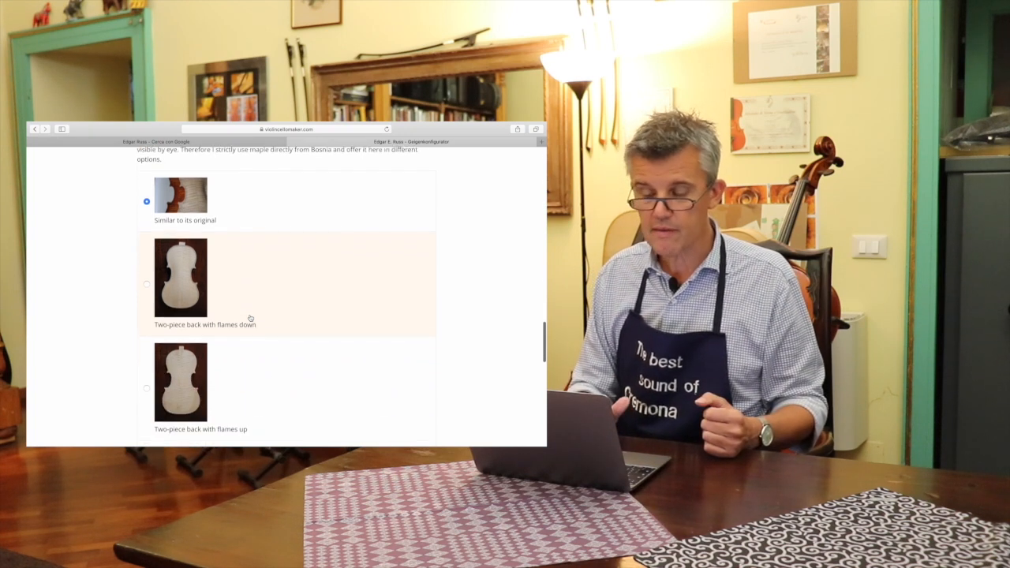
scroll("down", 3)
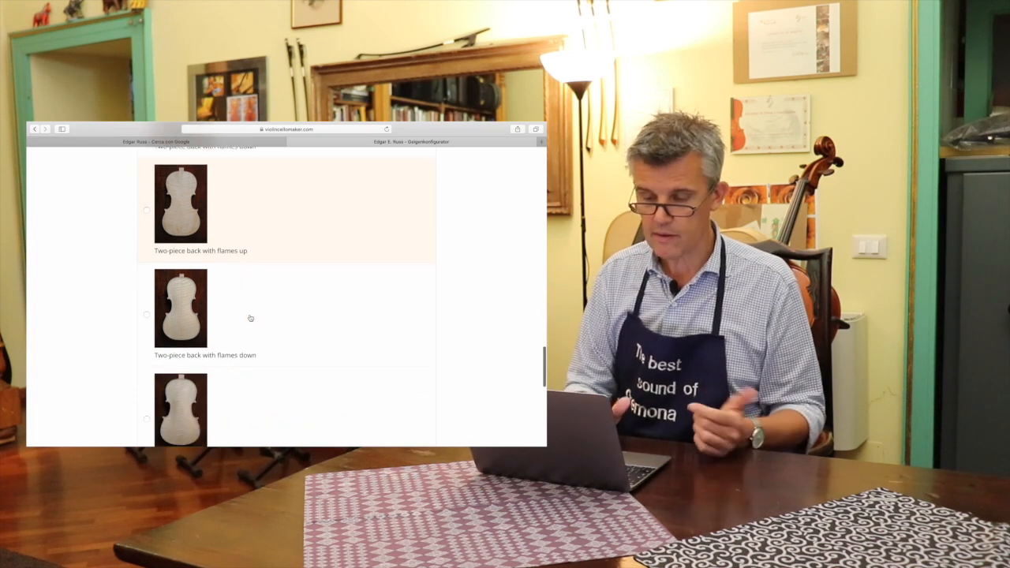
scroll("down", 3)
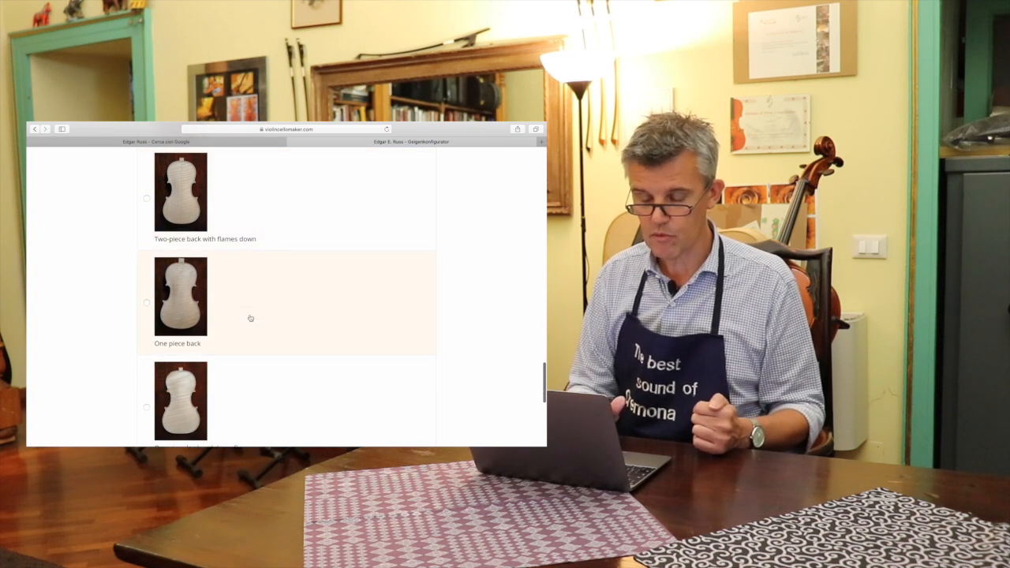
scroll("down", 3)
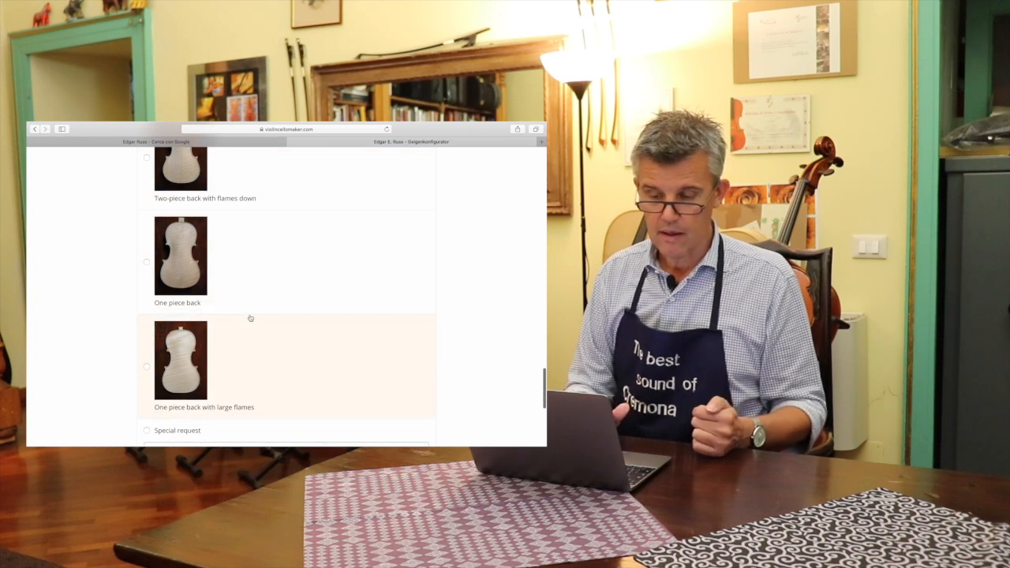
scroll("down", 3)
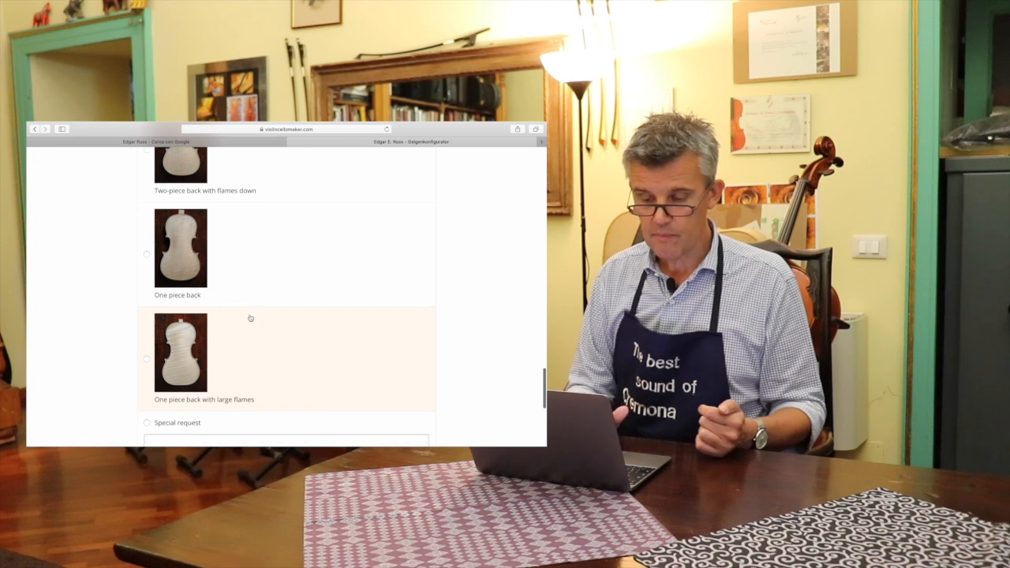
- Add a special back request asking Edgar for the back in Italian poplar
scroll("down", 3)
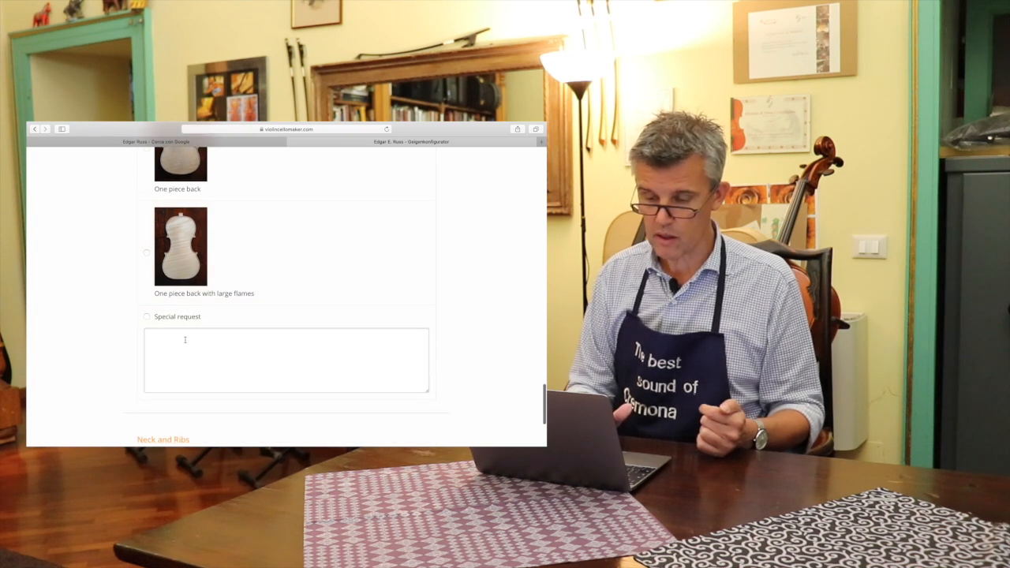
left_click(147, 315)
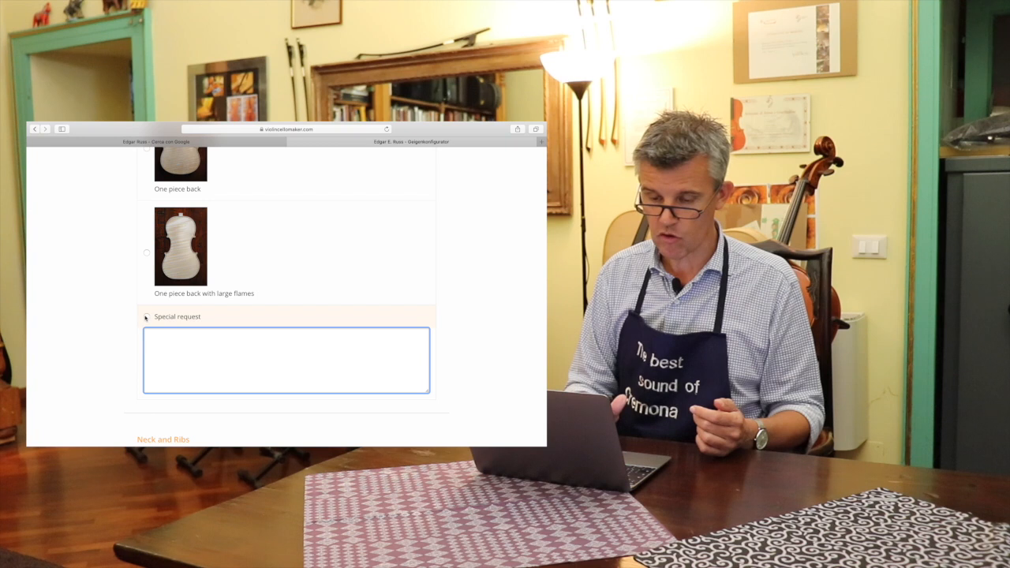
left_click(145, 316)
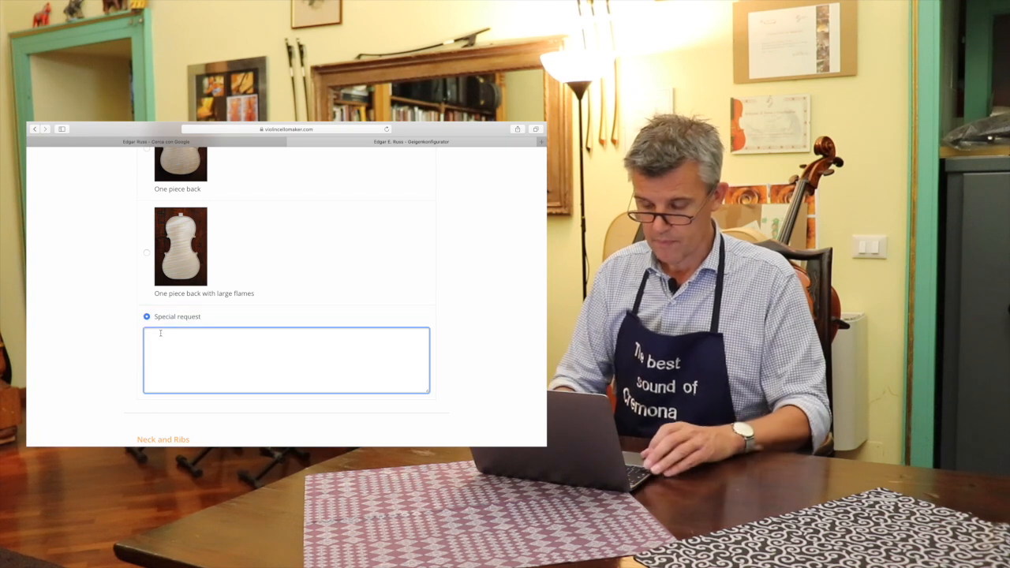
type("Edgar")
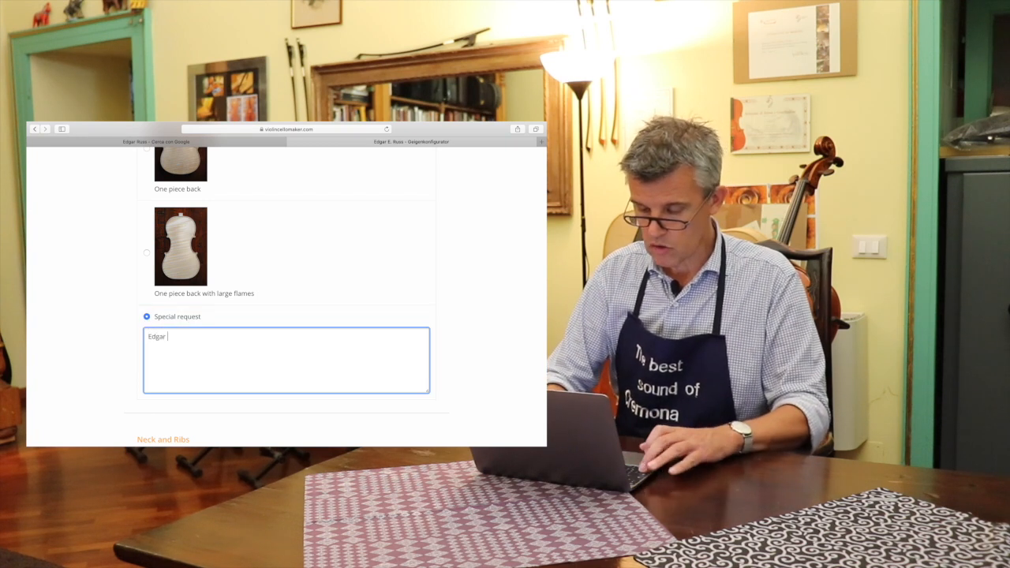
type("I would loike to")
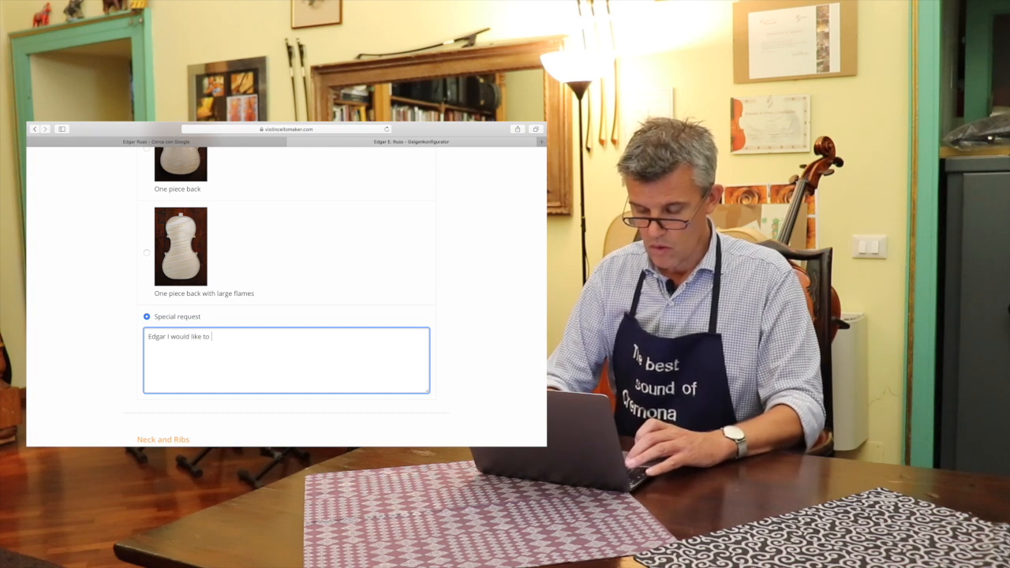
type("hav")
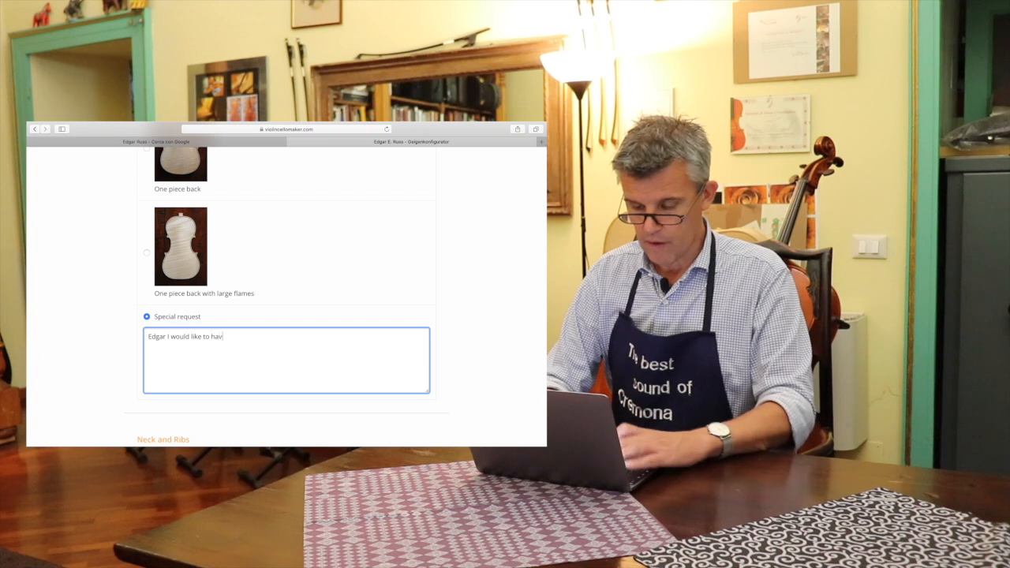
type("e the back i")
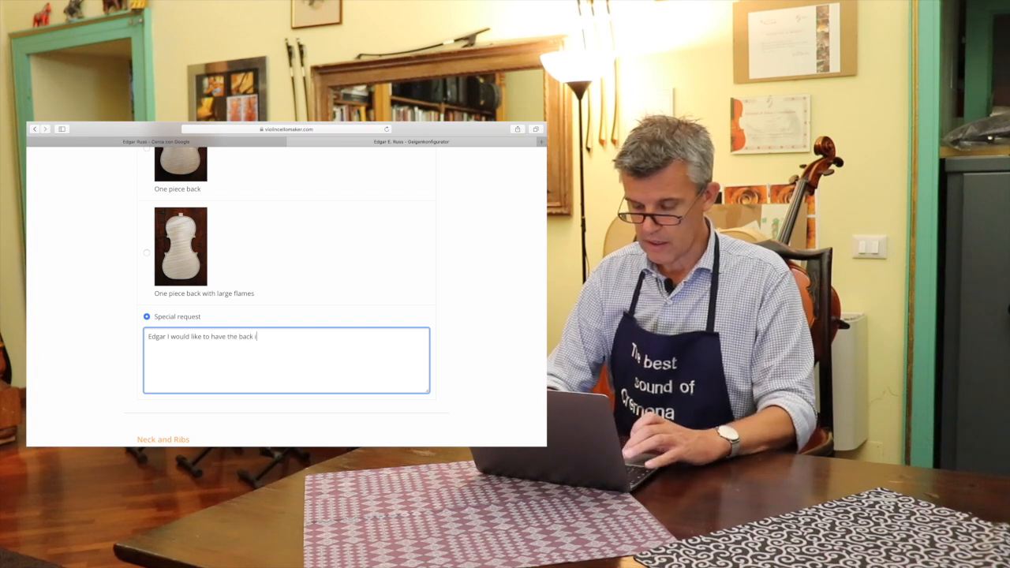
type("in Italian")
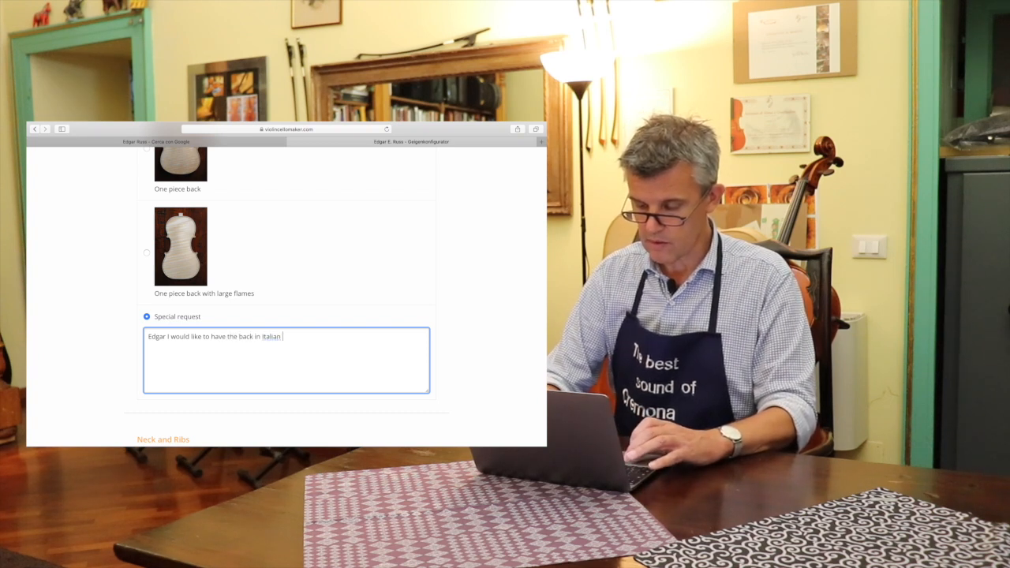
type("poplar")
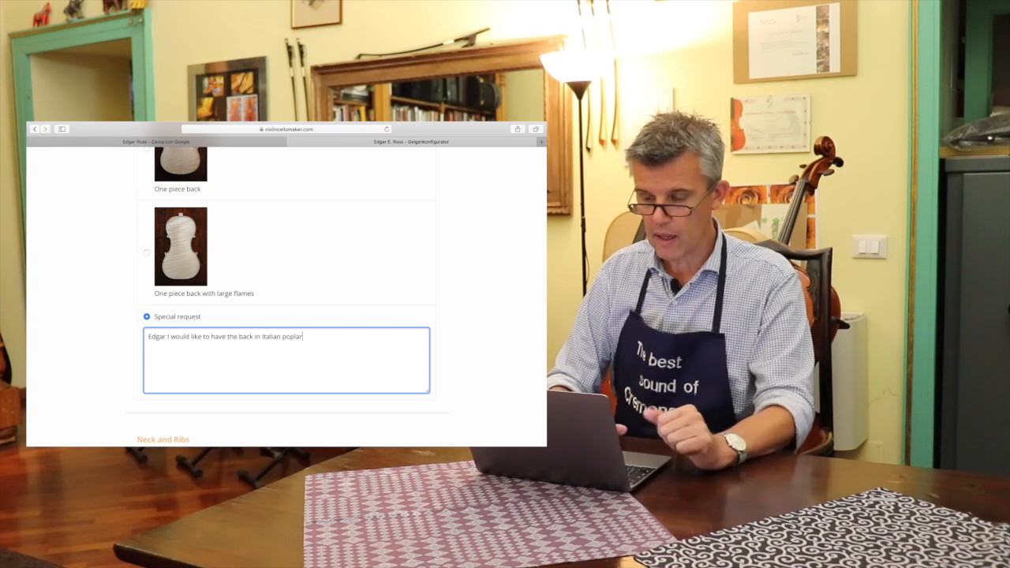
- Request "3/4 please" for the neck and ribs and confirm the wood selection
scroll("down", 3)
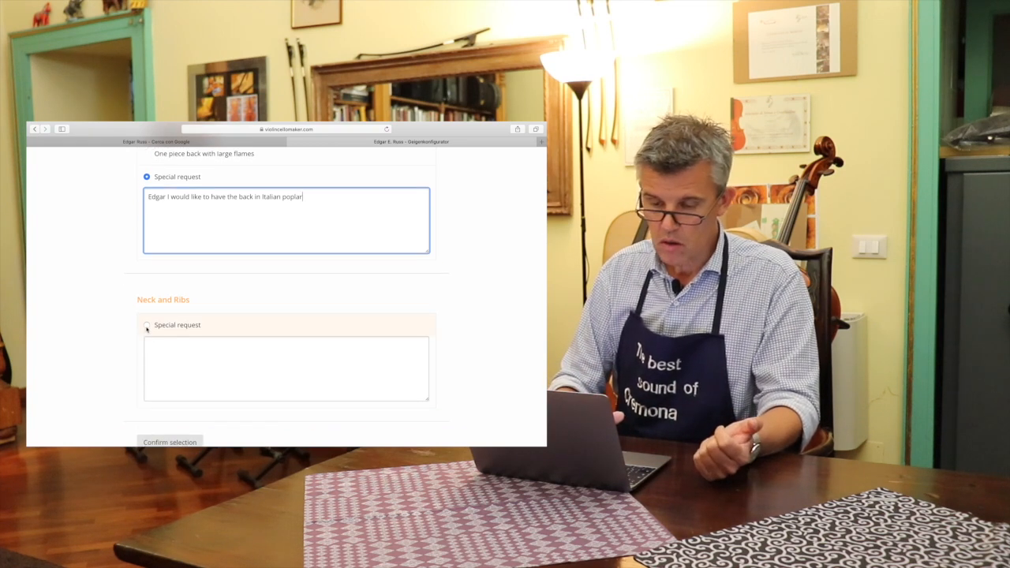
left_click(147, 325)
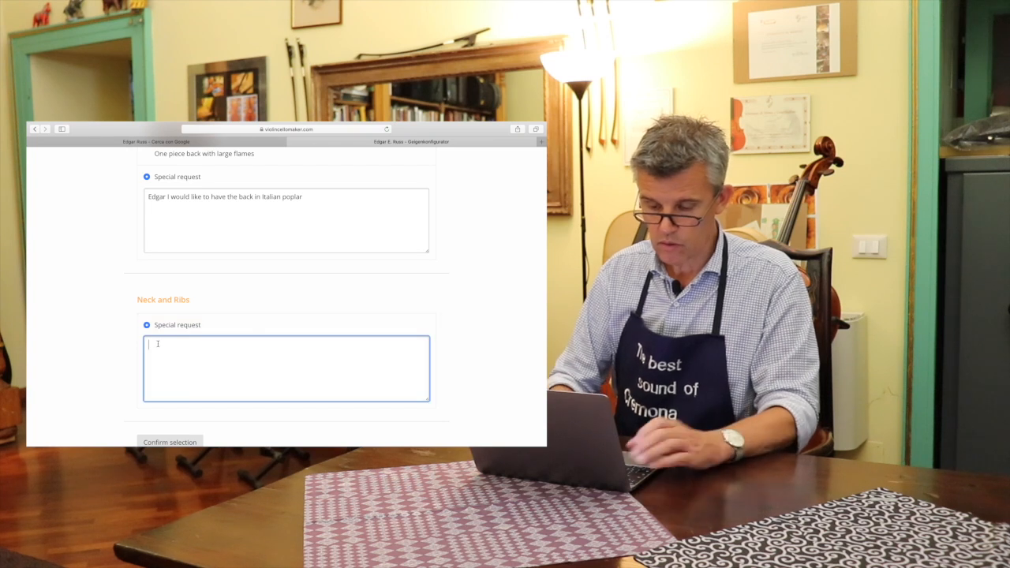
type("3/4")
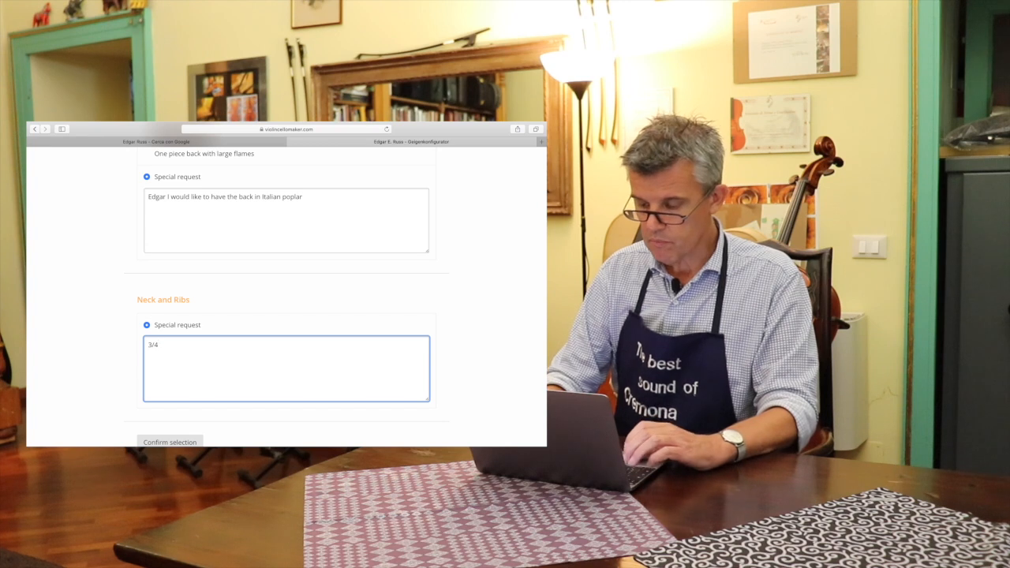
type("please")
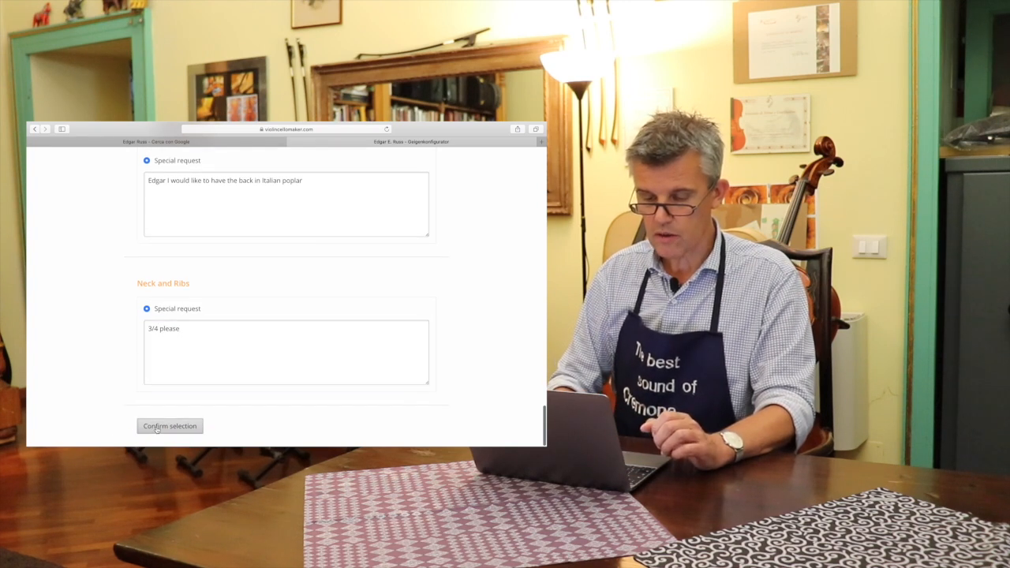
left_click(169, 426)
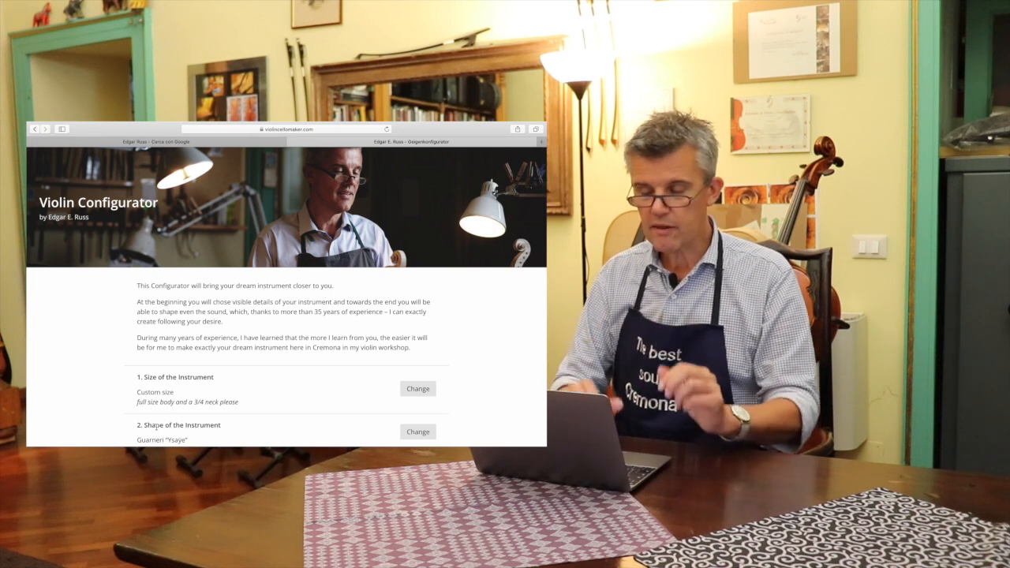
scroll("down", 3)
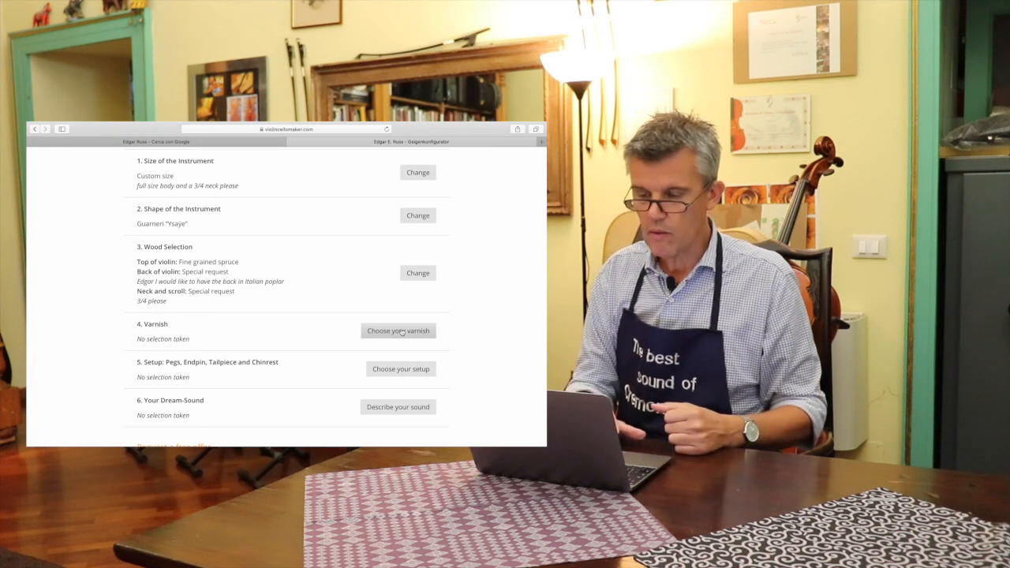
- Enter the varnish step and scroll down to the varnish layout options
left_click(398, 331)
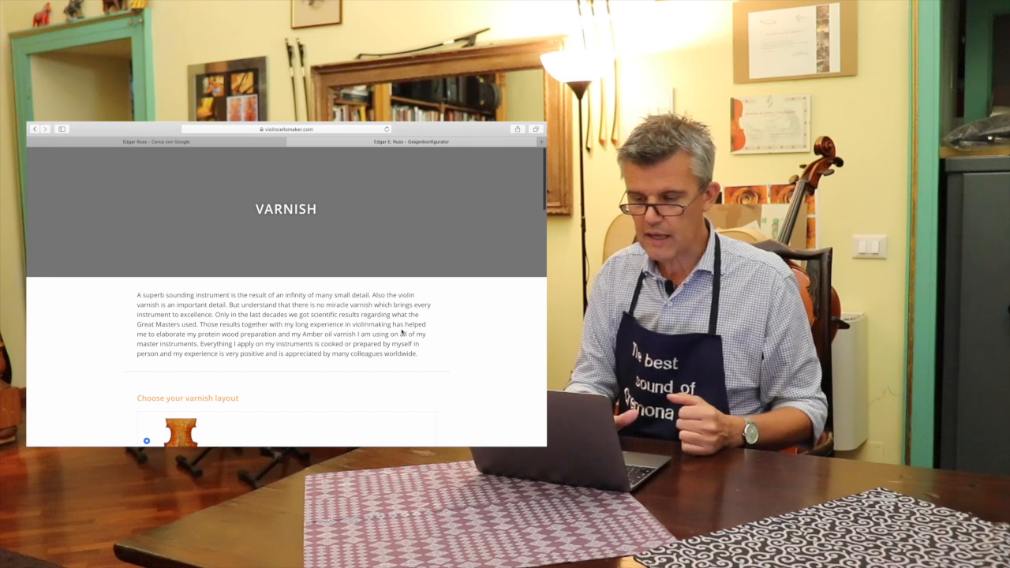
scroll("down", 3)
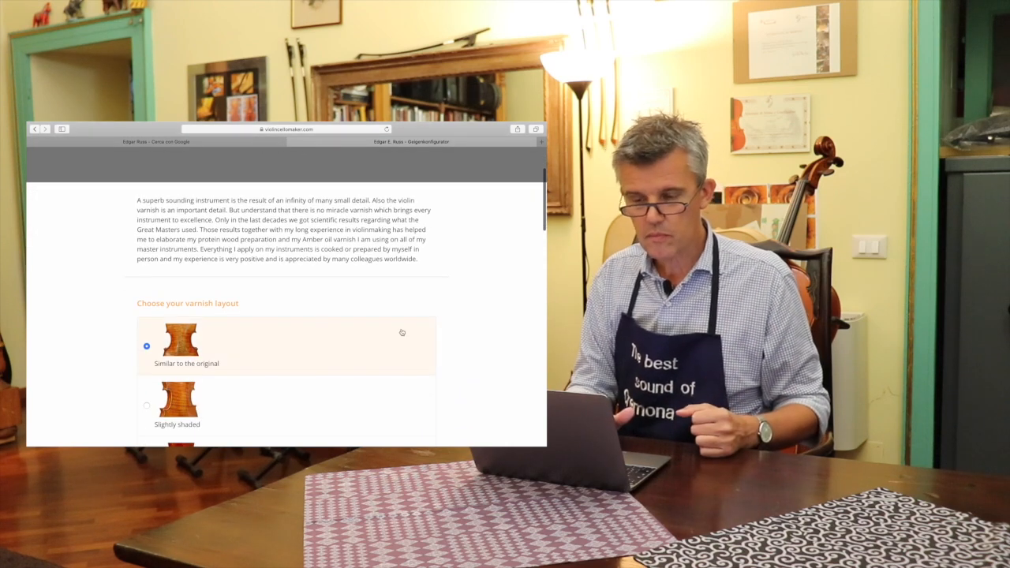
scroll("down", 3)
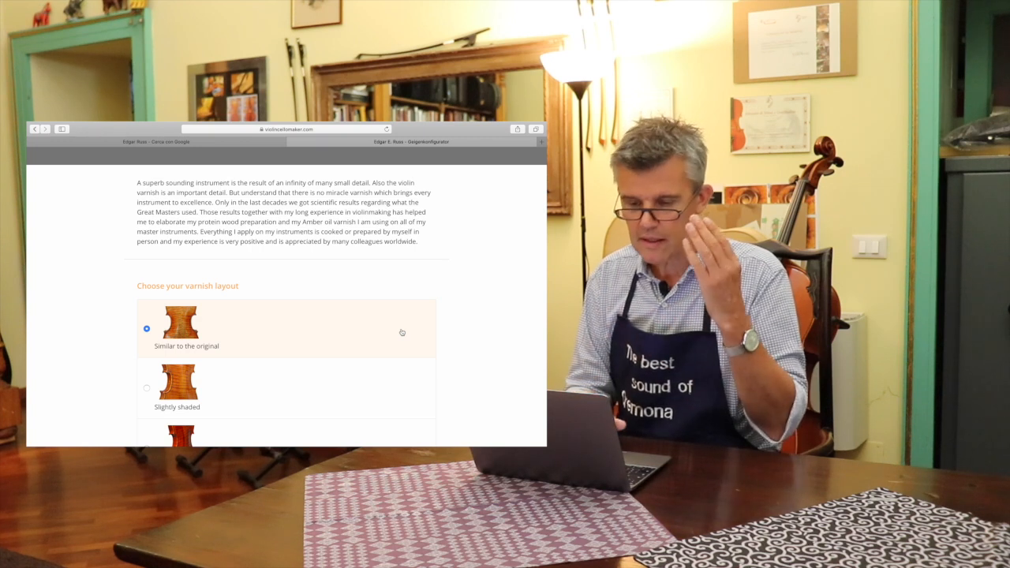
scroll("down", 3)
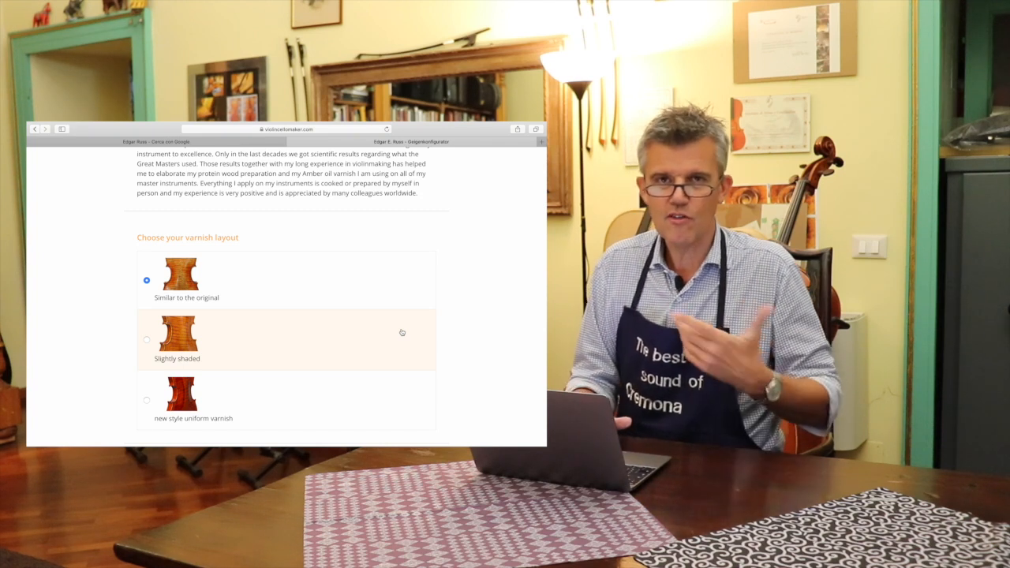
scroll("down", 3)
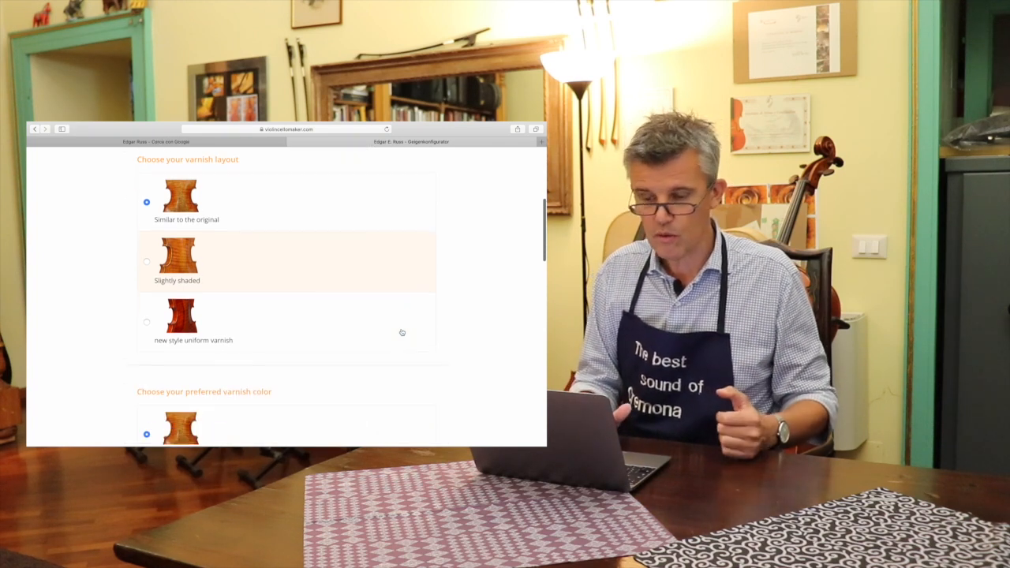
scroll("down", 3)
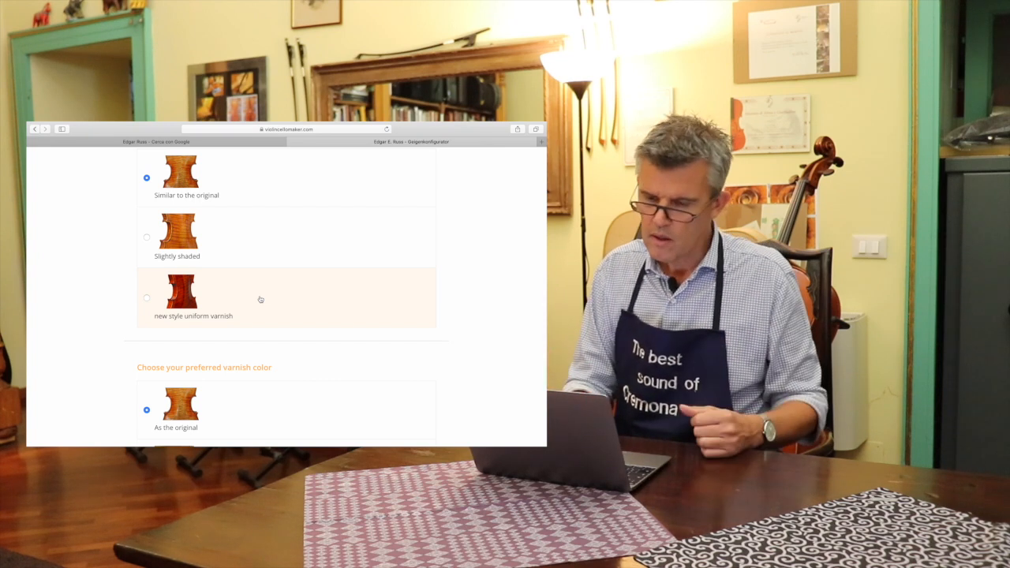
- Choose the new style uniform varnish layout and scroll to the special request field
left_click(146, 296)
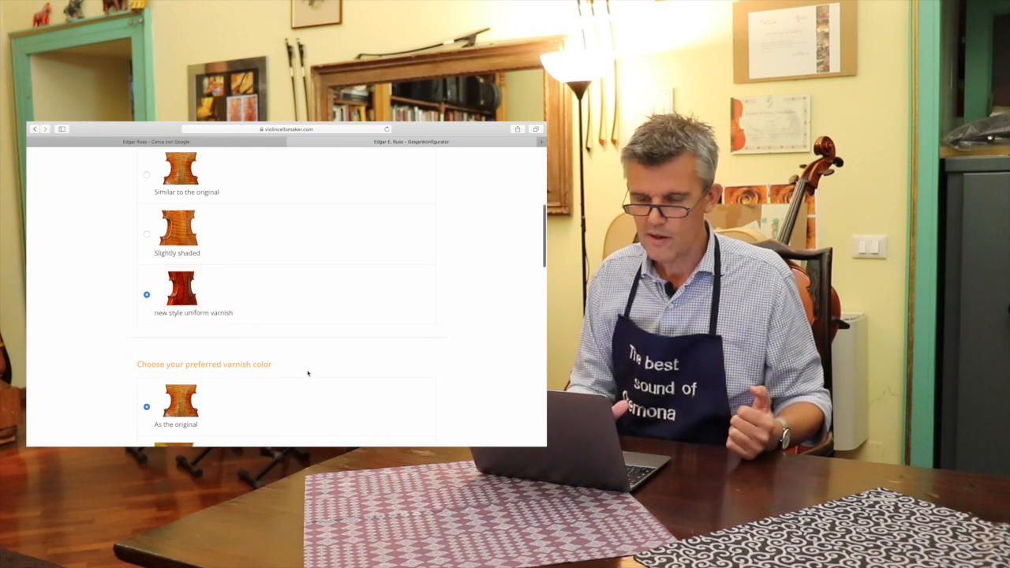
scroll("down", 3)
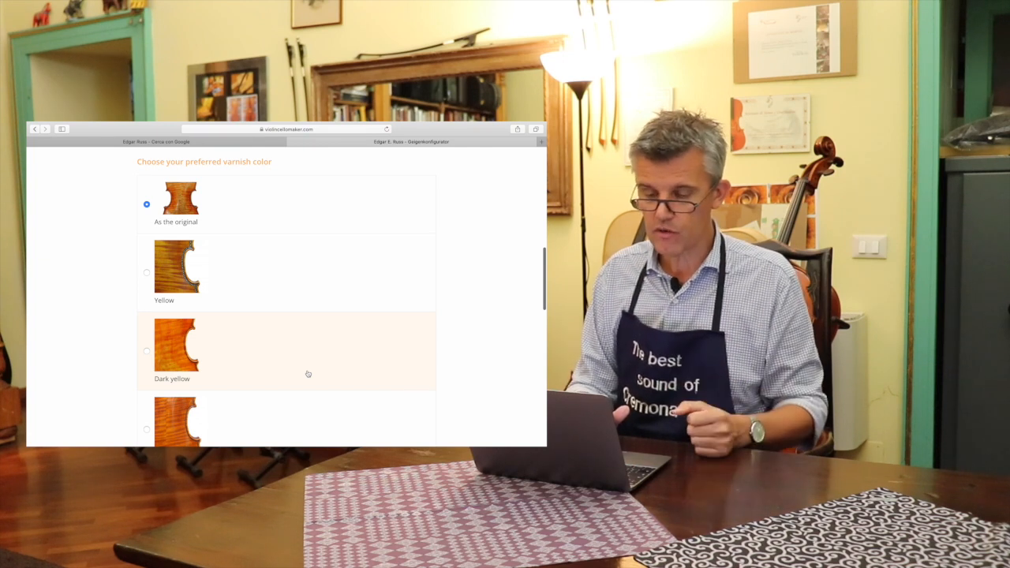
scroll("down", 3)
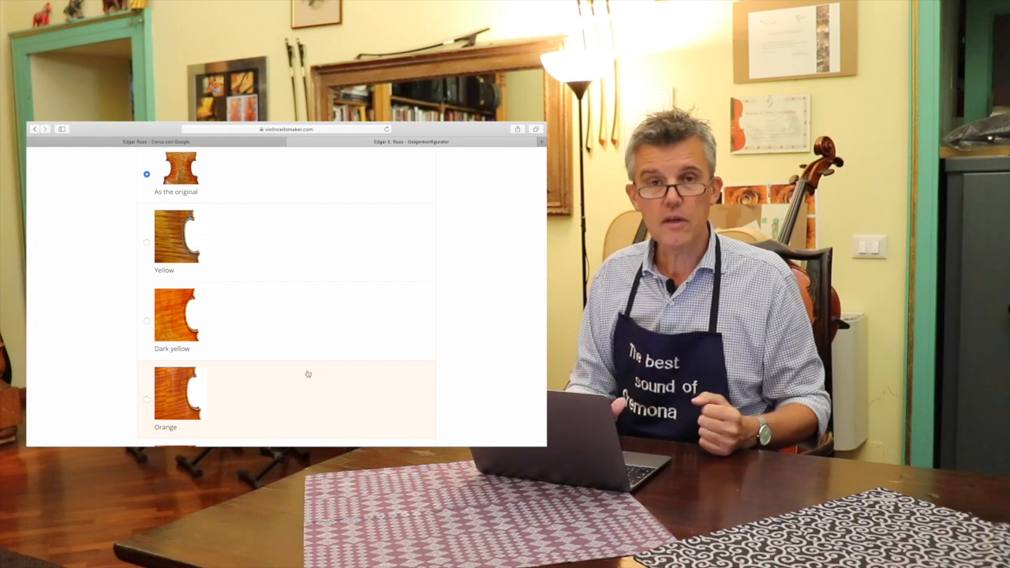
scroll("down", 3)
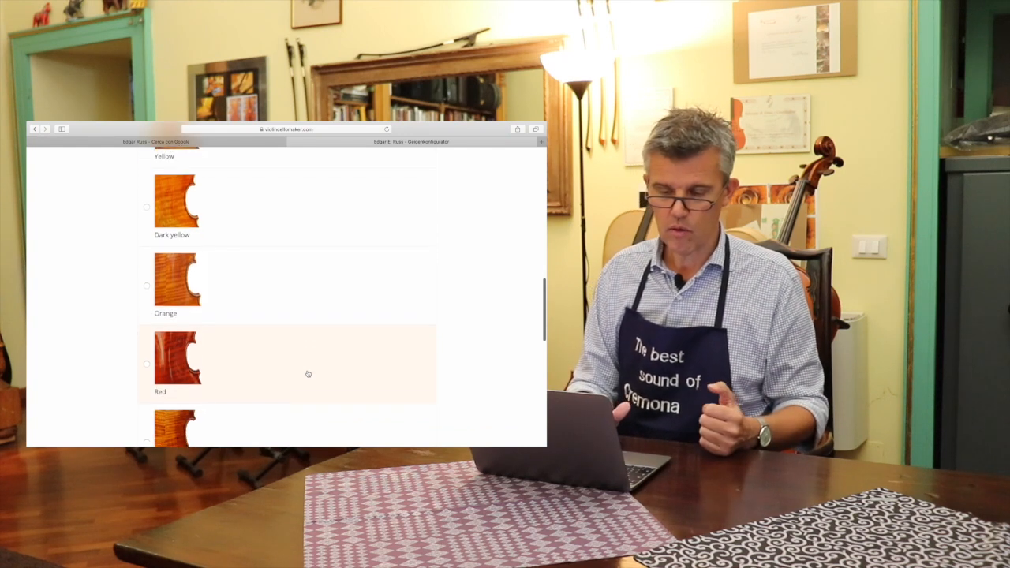
scroll("down", 3)
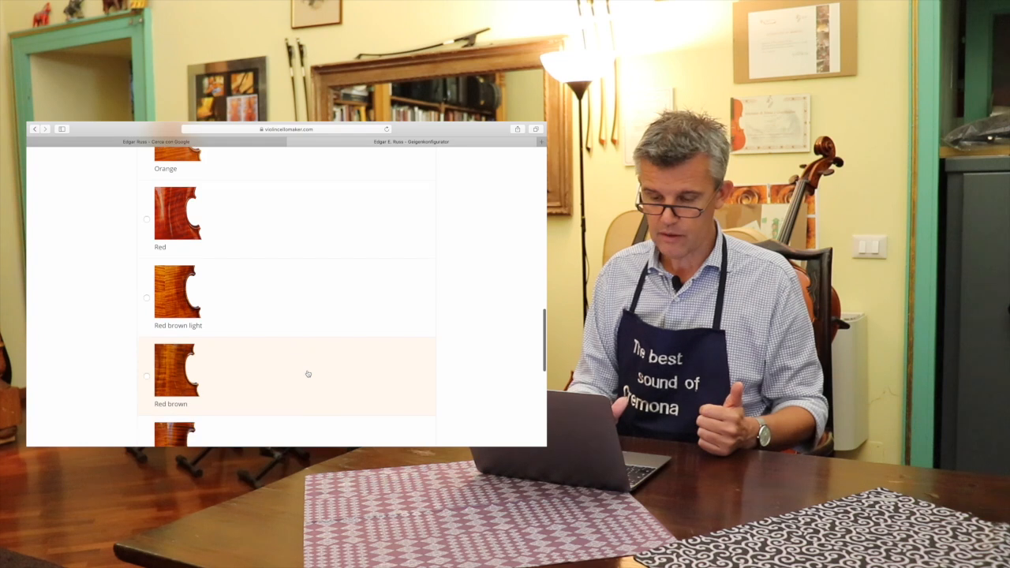
scroll("down", 3)
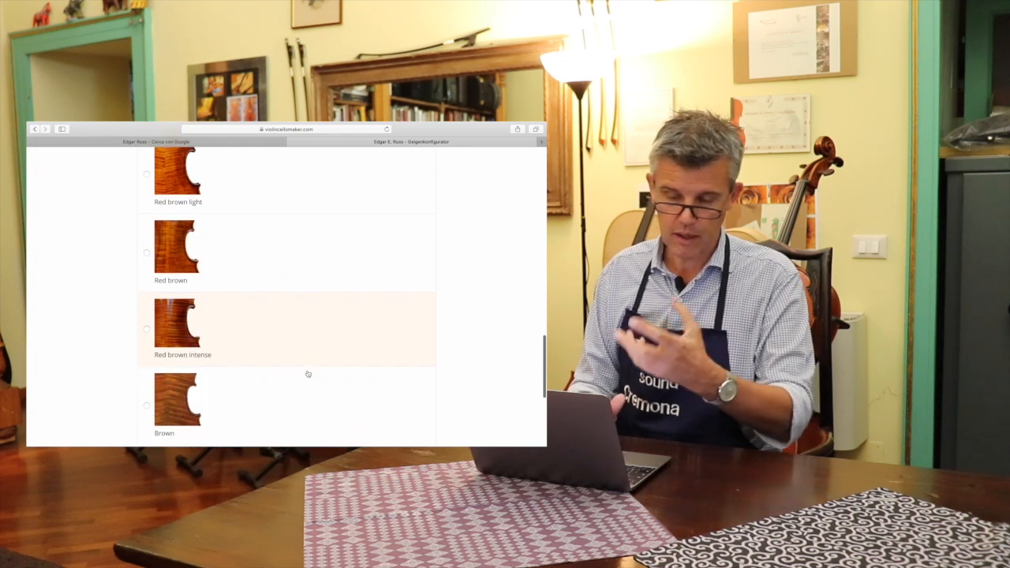
scroll("down", 3)
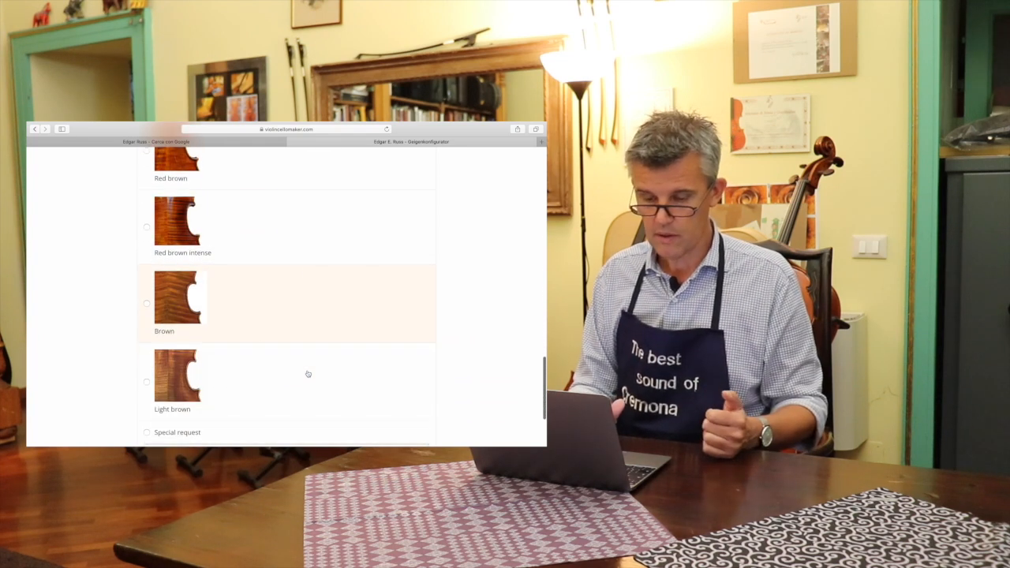
scroll("down", 3)
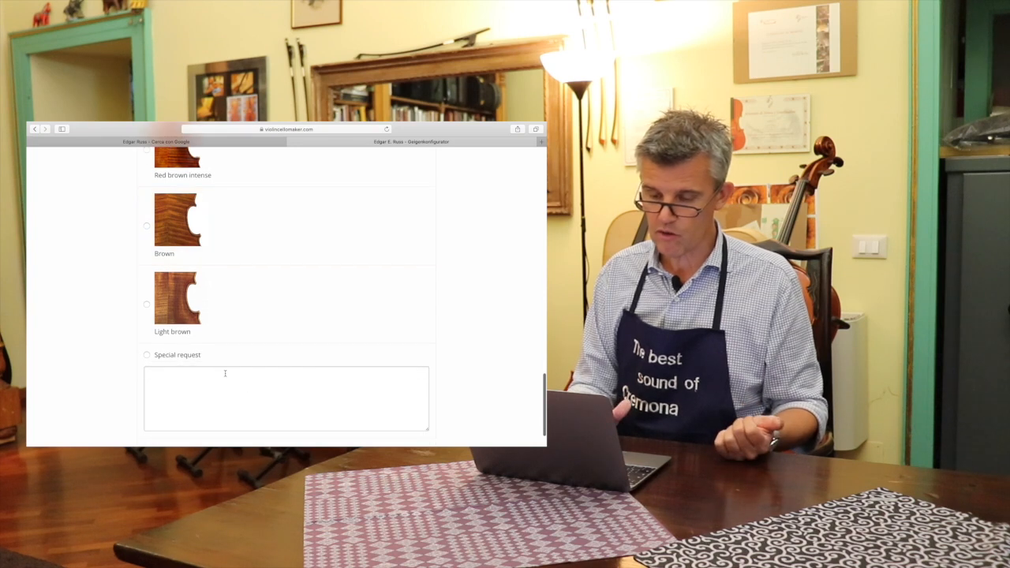
- Write "please the top black and the rest redbrown" and tick Special request
left_click(286, 397)
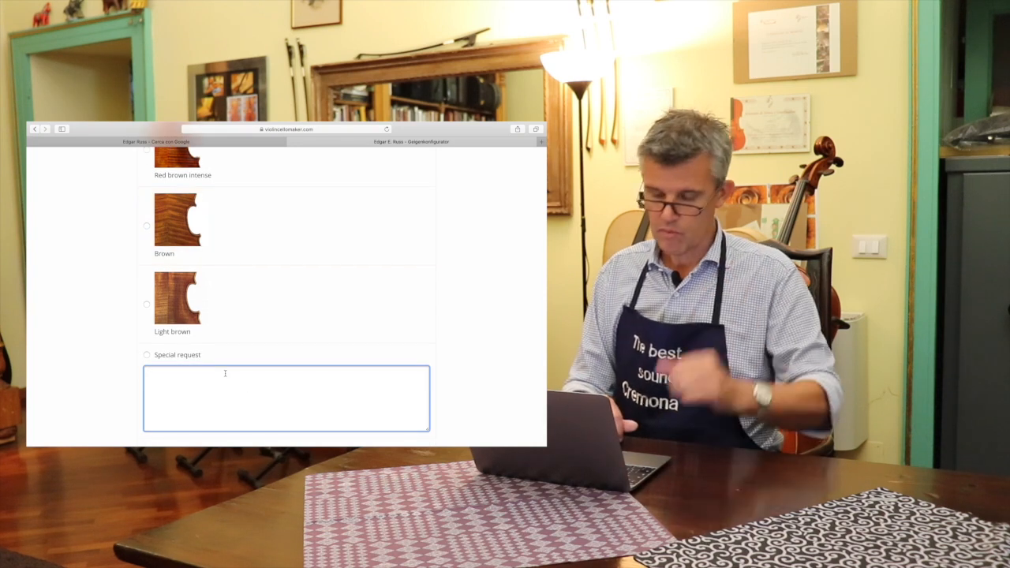
type("please")
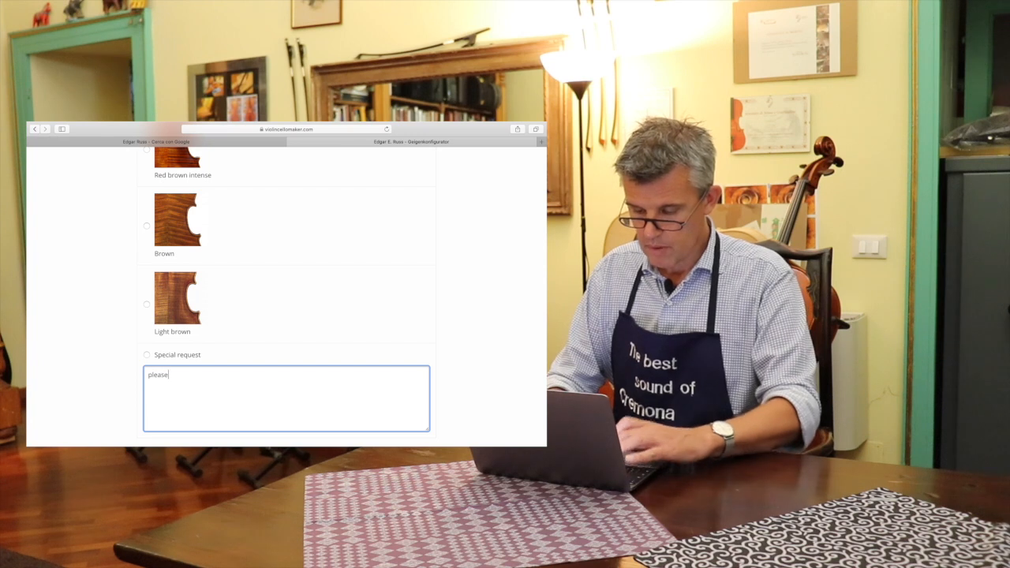
type("the top")
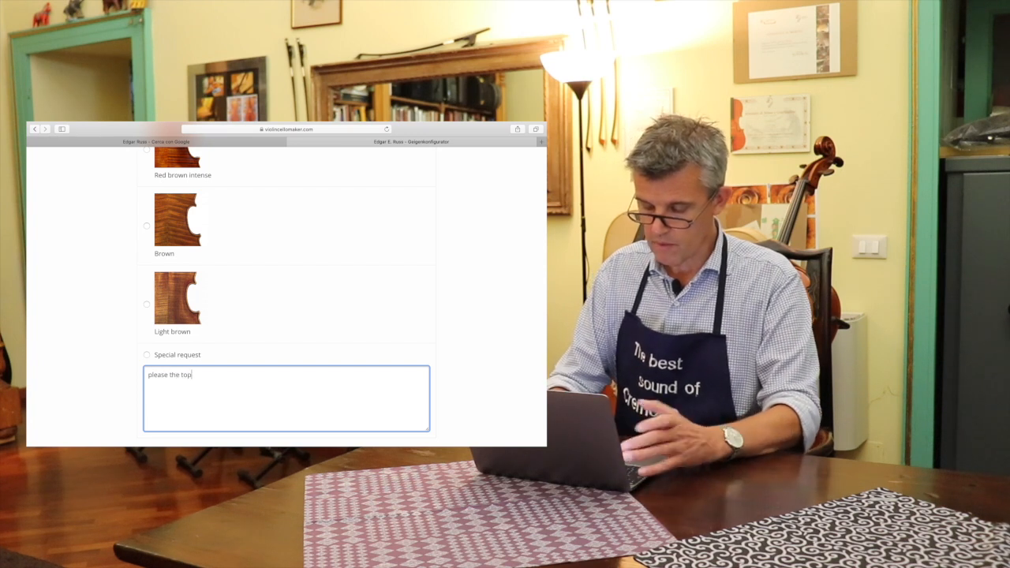
type("black a")
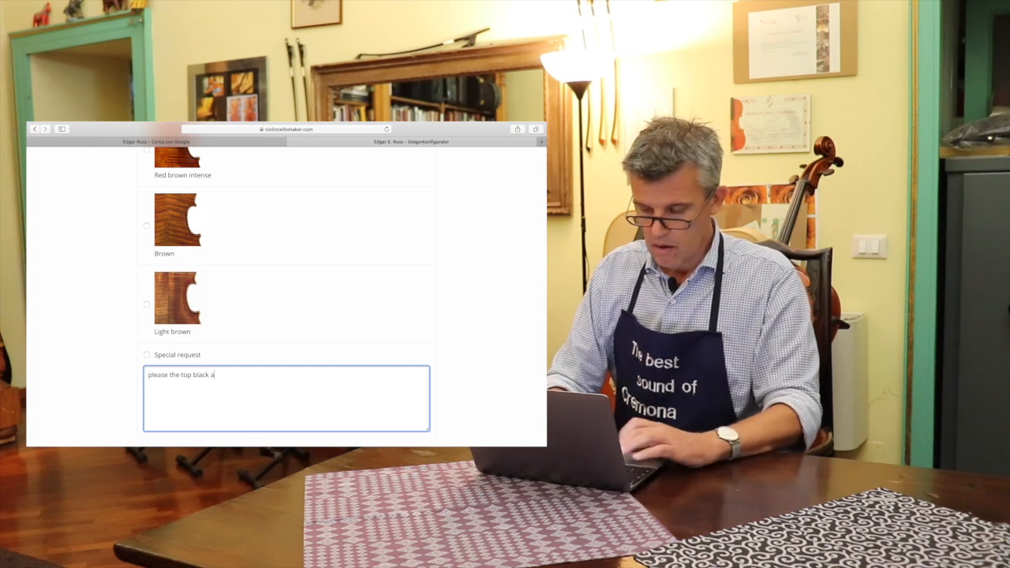
type("nd the rest")
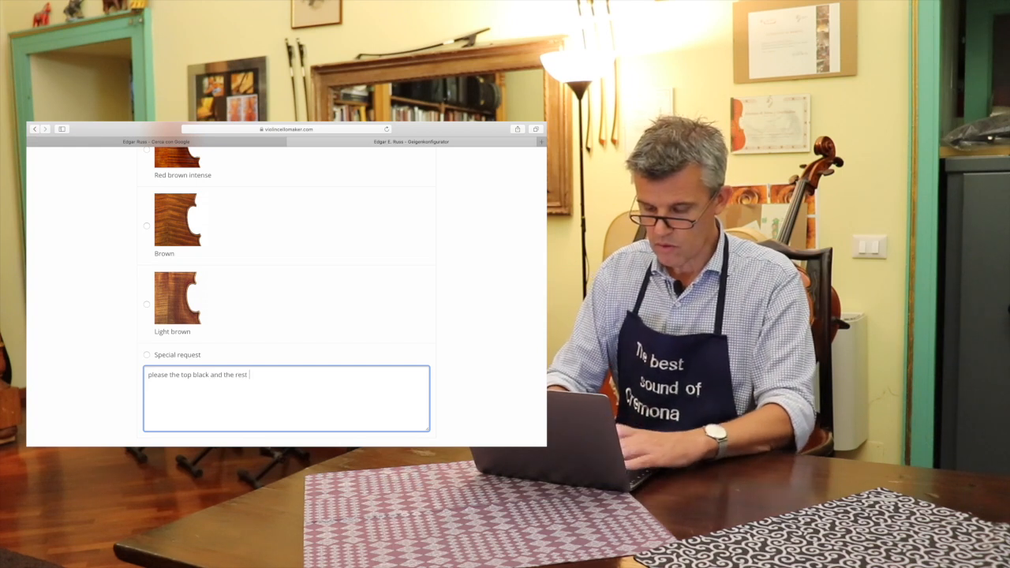
type("redbo")
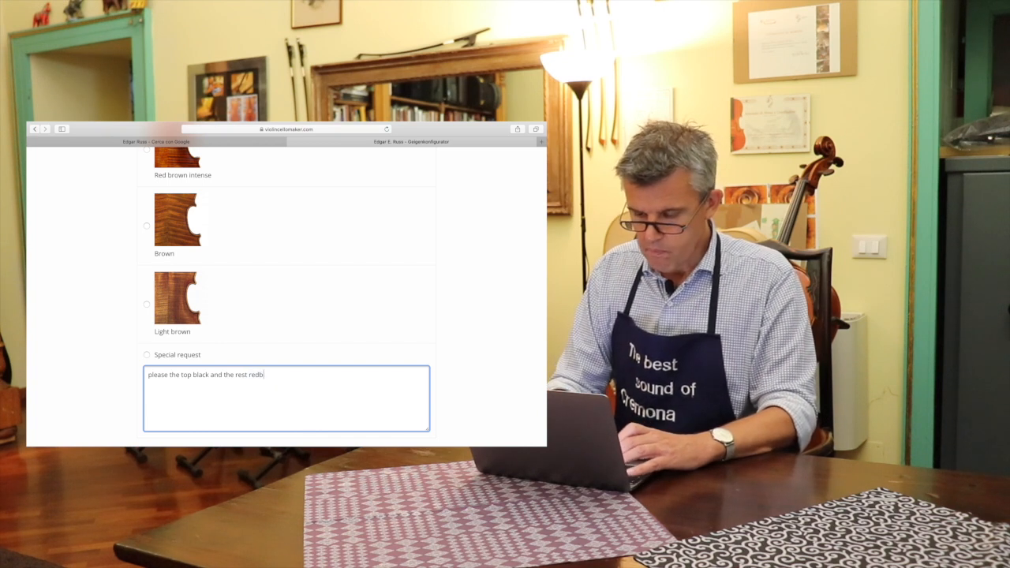
type("rown")
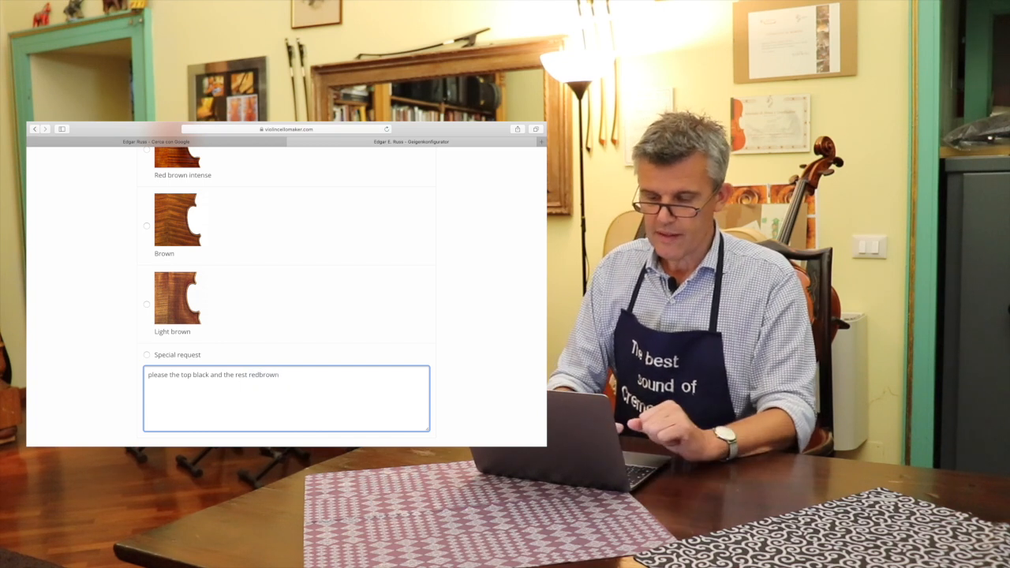
scroll("down", 3)
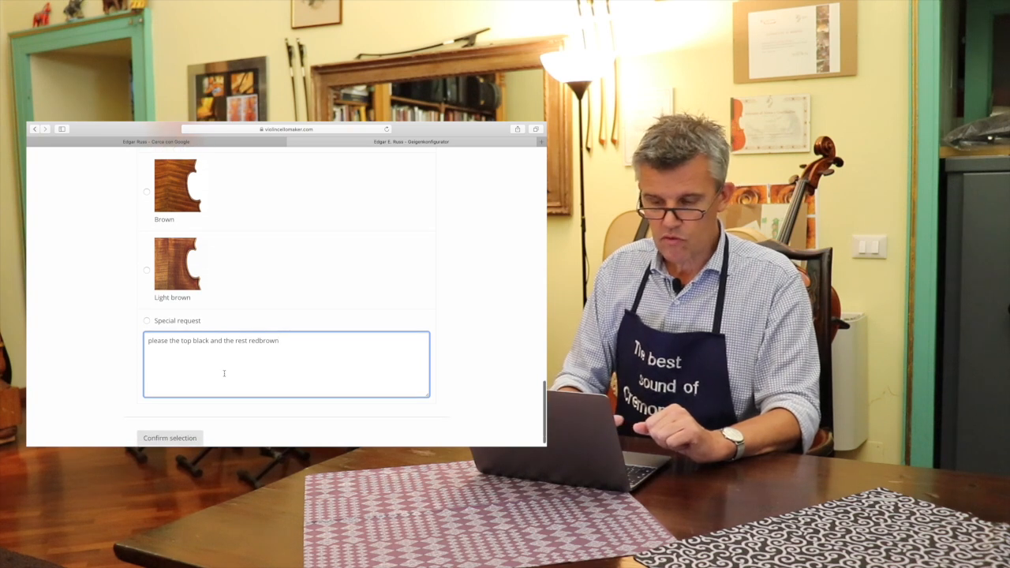
left_click(146, 320)
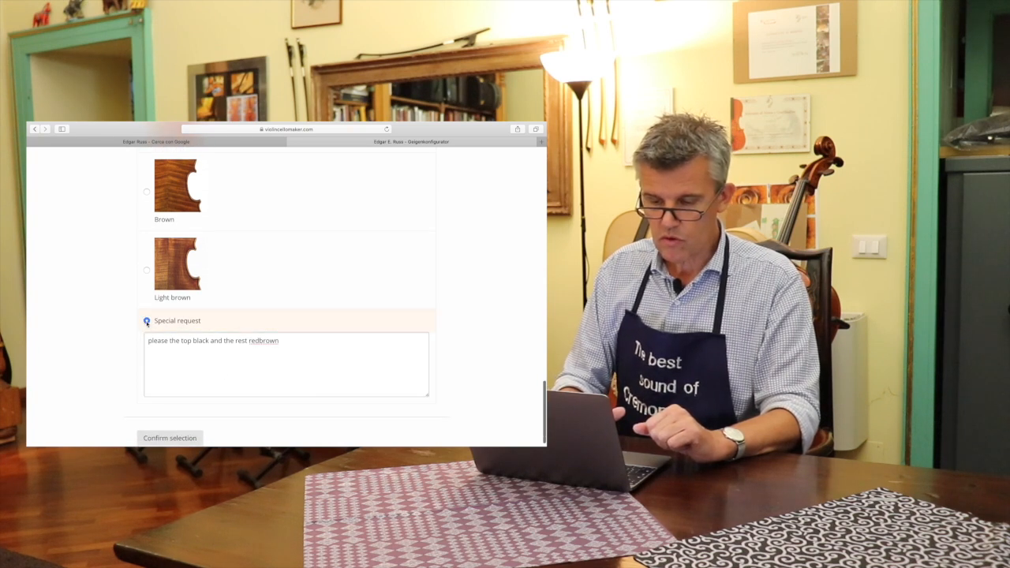
- Select Red brown intense as the colour and confirm the varnish choices
scroll("up", 3)
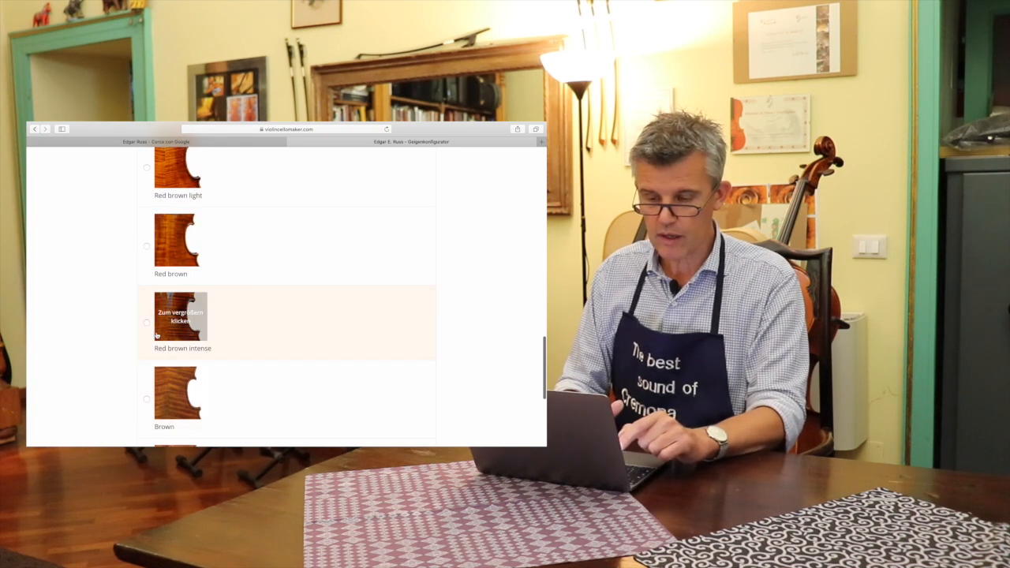
left_click(145, 322)
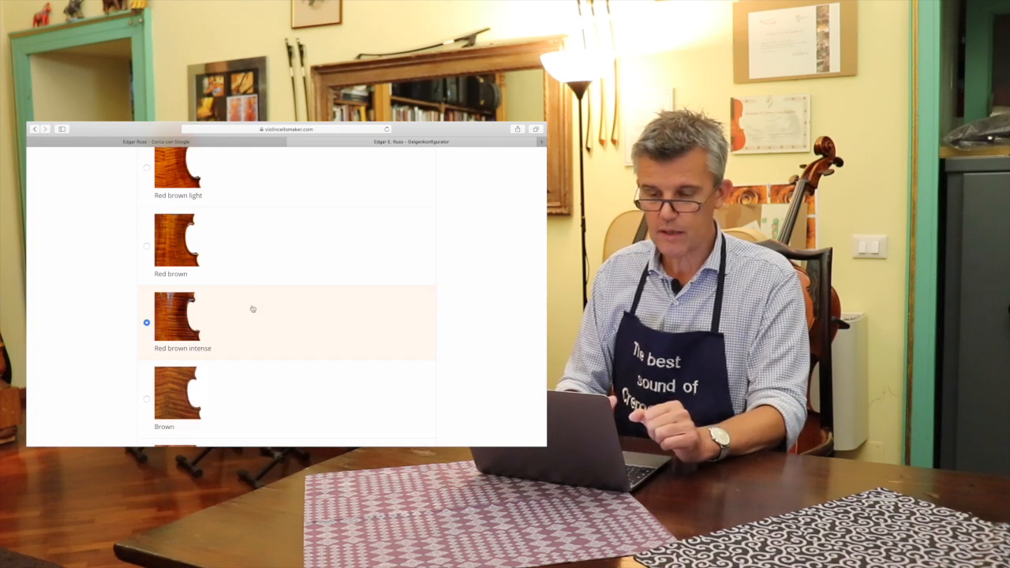
scroll("up", 3)
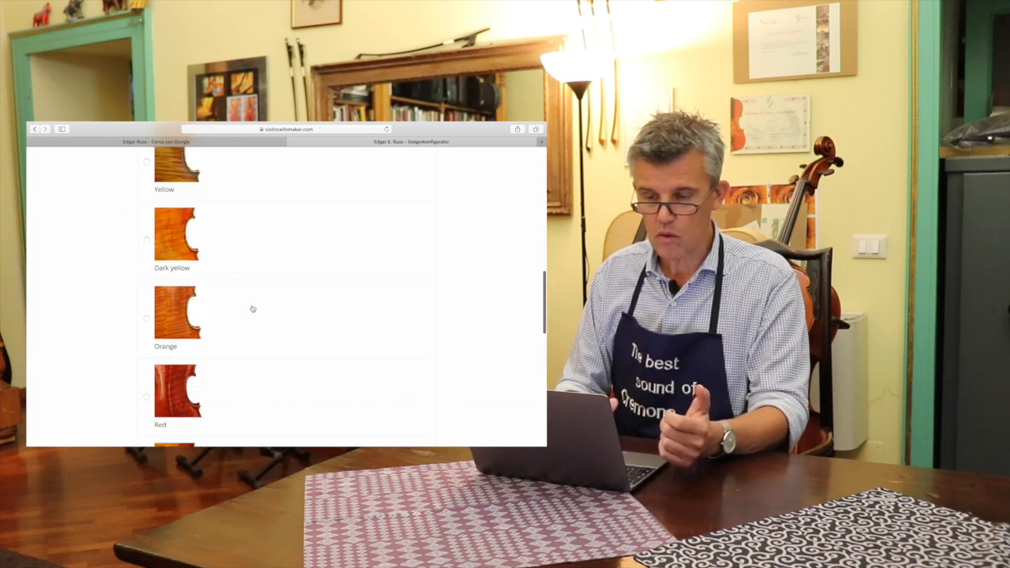
scroll("down", 3)
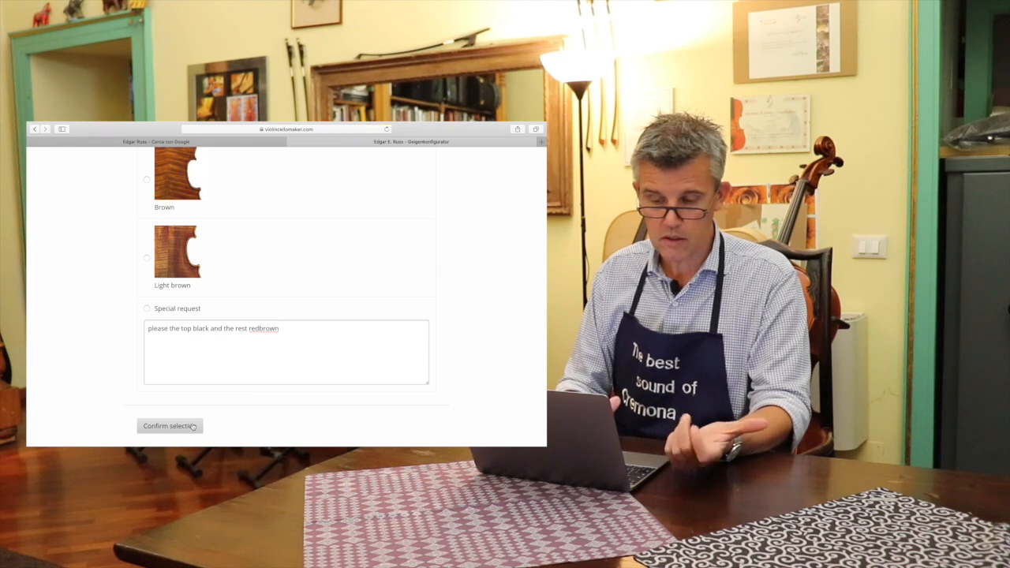
left_click(169, 426)
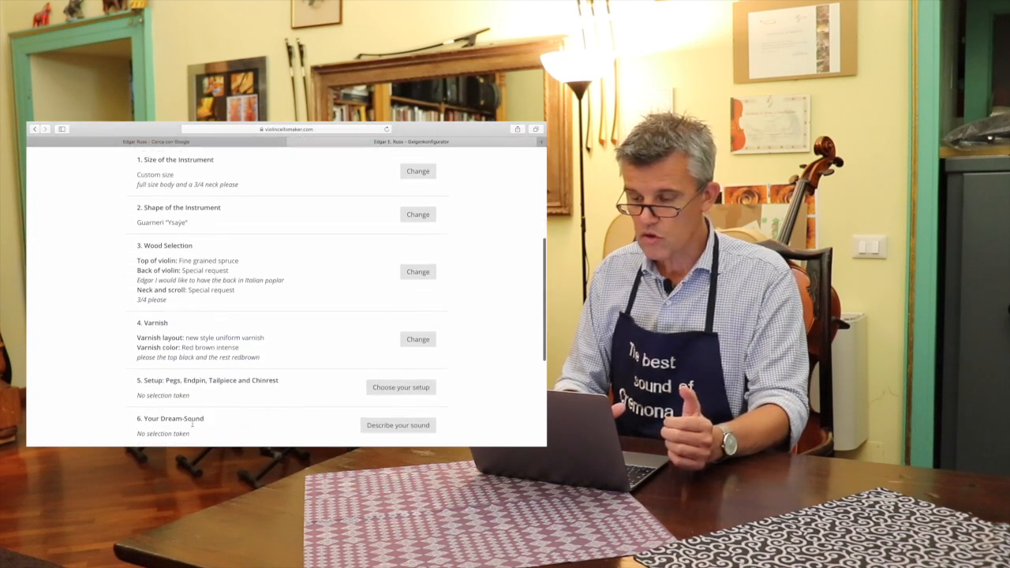
- Scroll the summary down toward the setup section
scroll("down", 3)
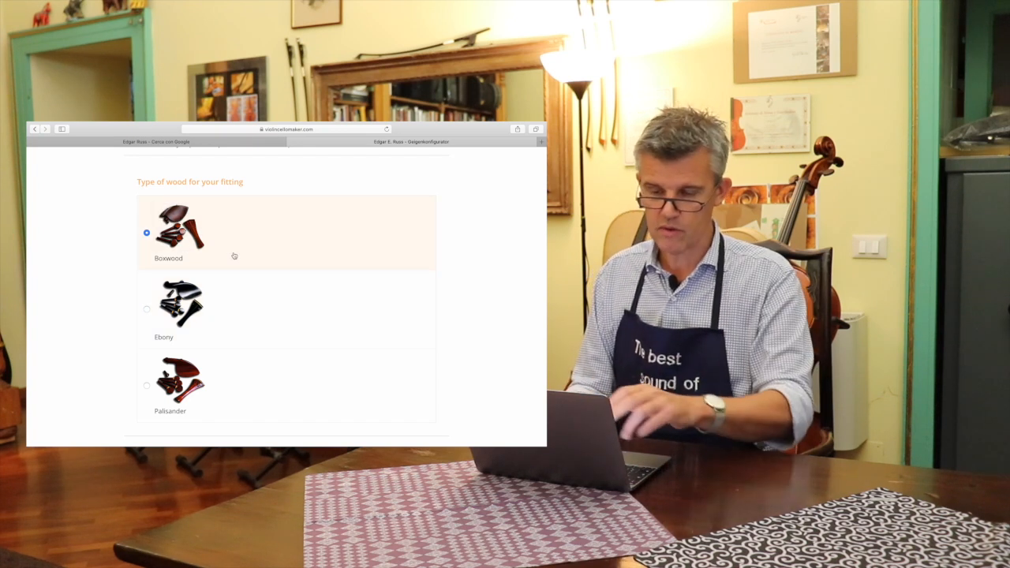
- Choose Heart shaped pegs in place of the French shaped ones, keeping the Round shaped tailpiece
scroll("down", 3)
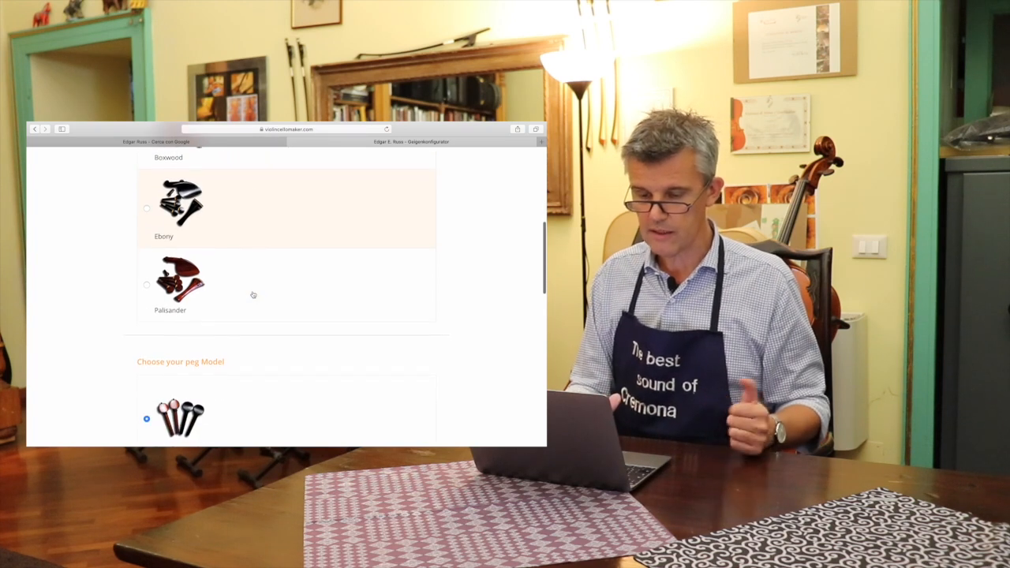
scroll("down", 3)
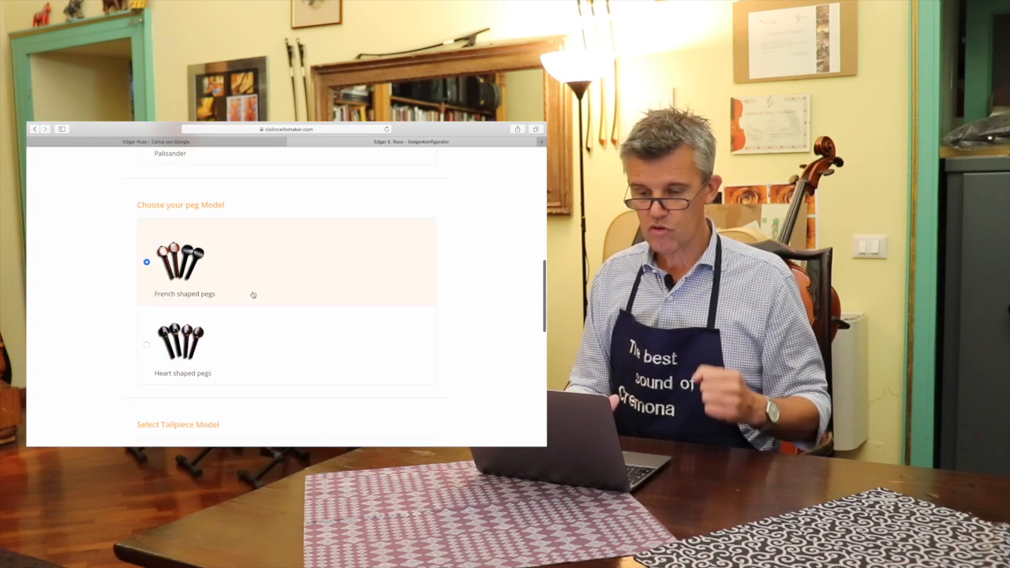
scroll("down", 3)
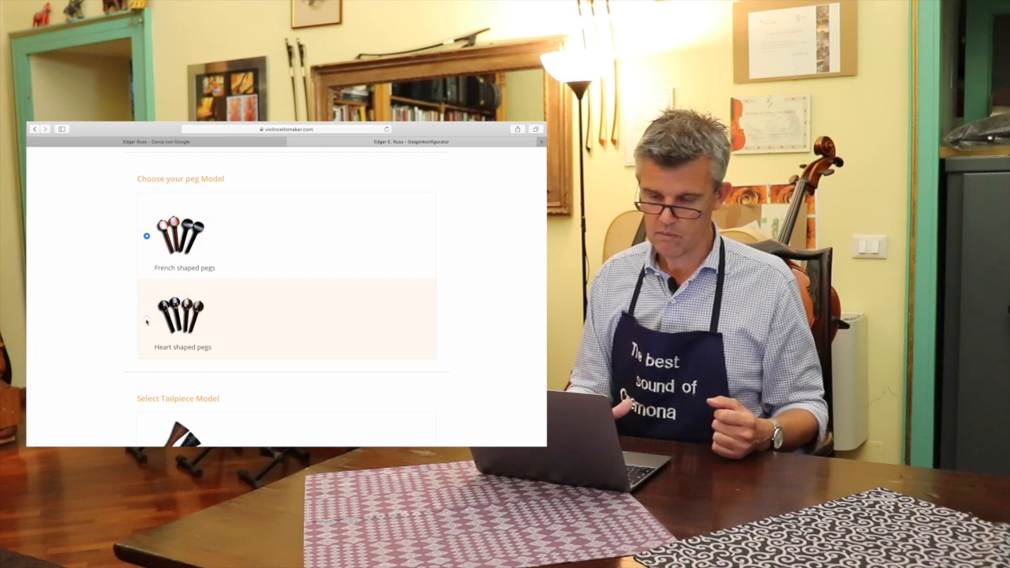
left_click(145, 319)
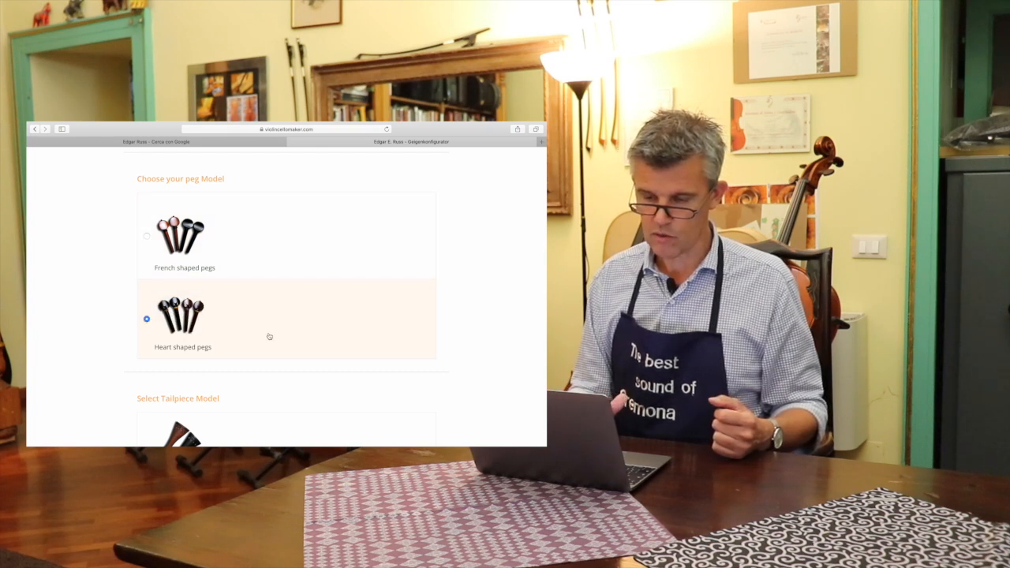
scroll("down", 3)
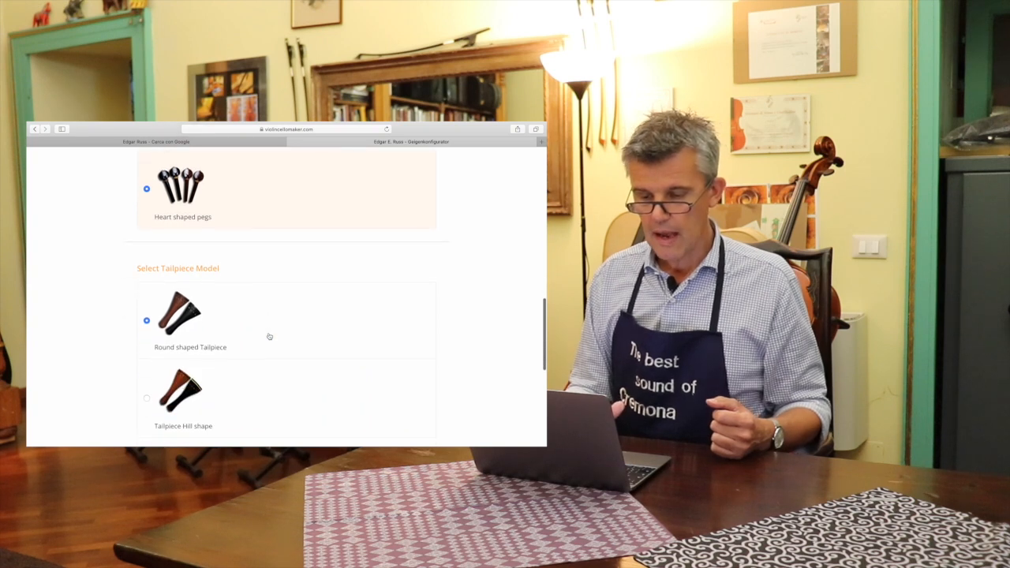
scroll("down", 3)
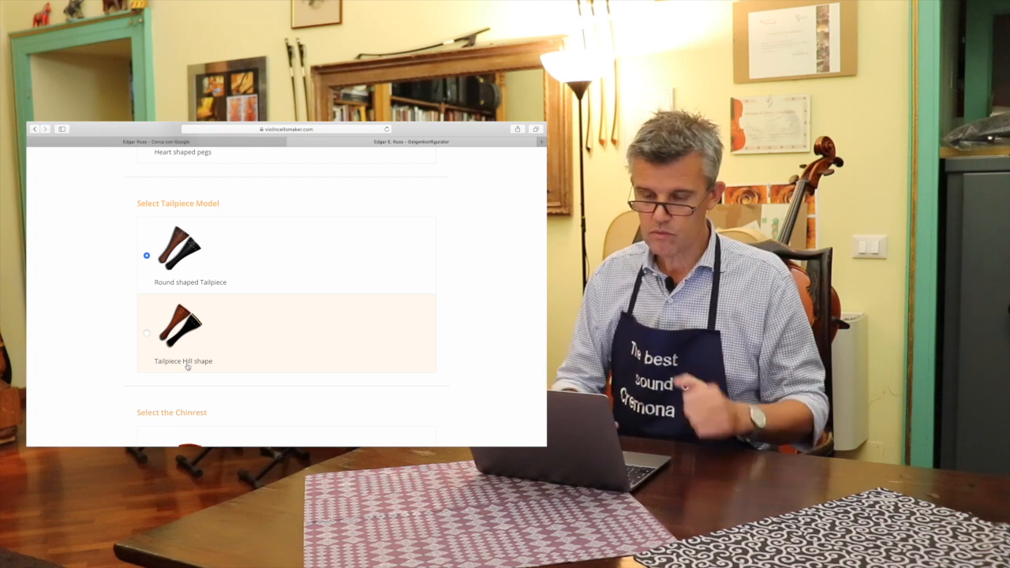
mouse_move(259, 397)
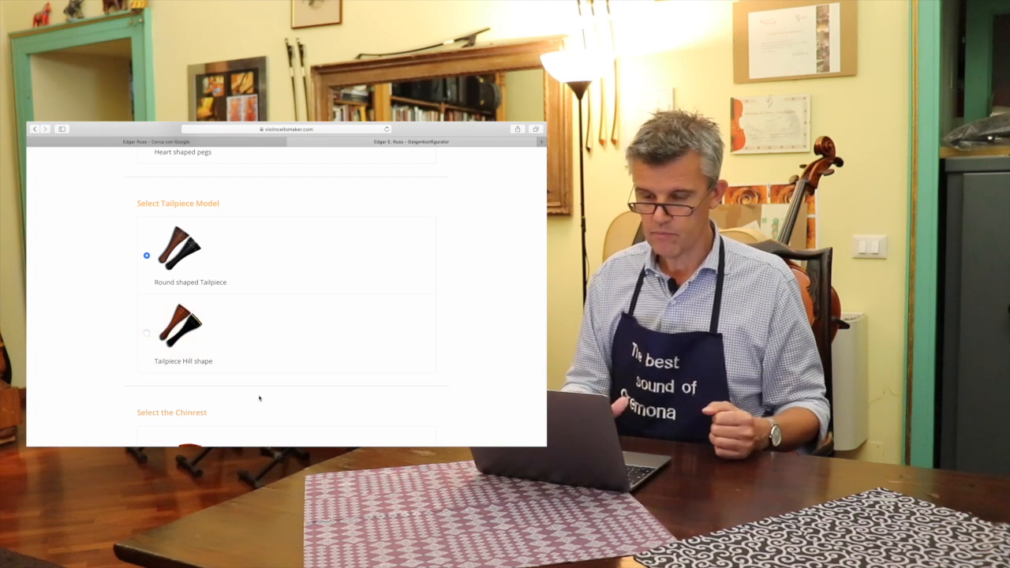
scroll("down", 3)
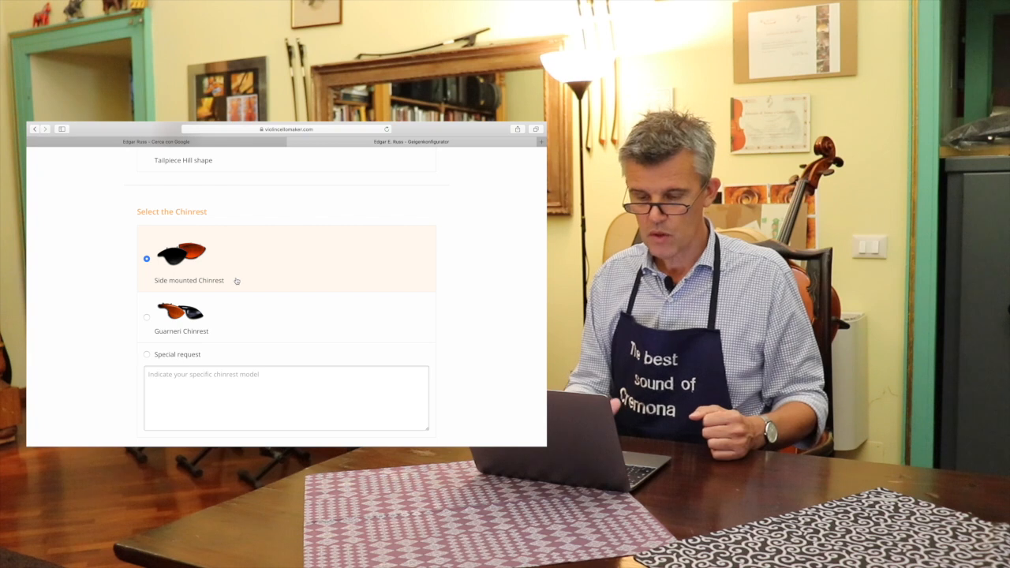
mouse_move(180, 313)
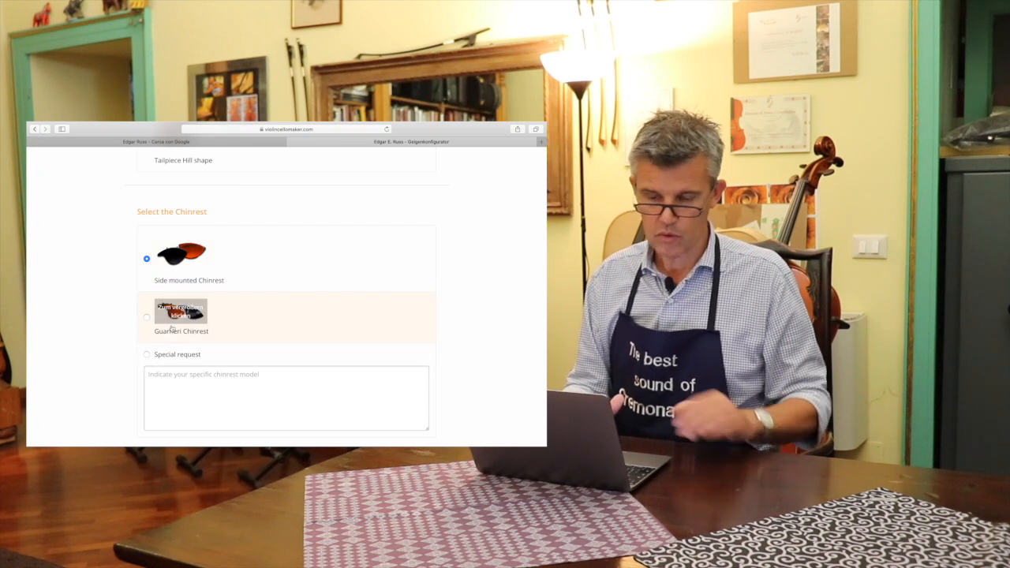
- Confirm a chinrest special request: 'please titanium screws since I am allergic on nickel, Thank you so much Edgar'
left_click(147, 354)
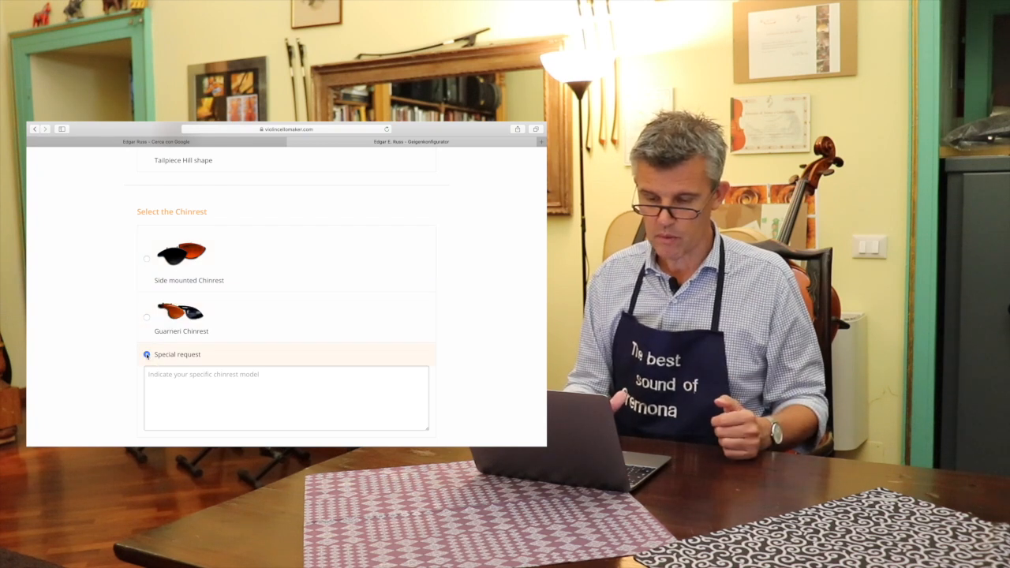
left_click(285, 397)
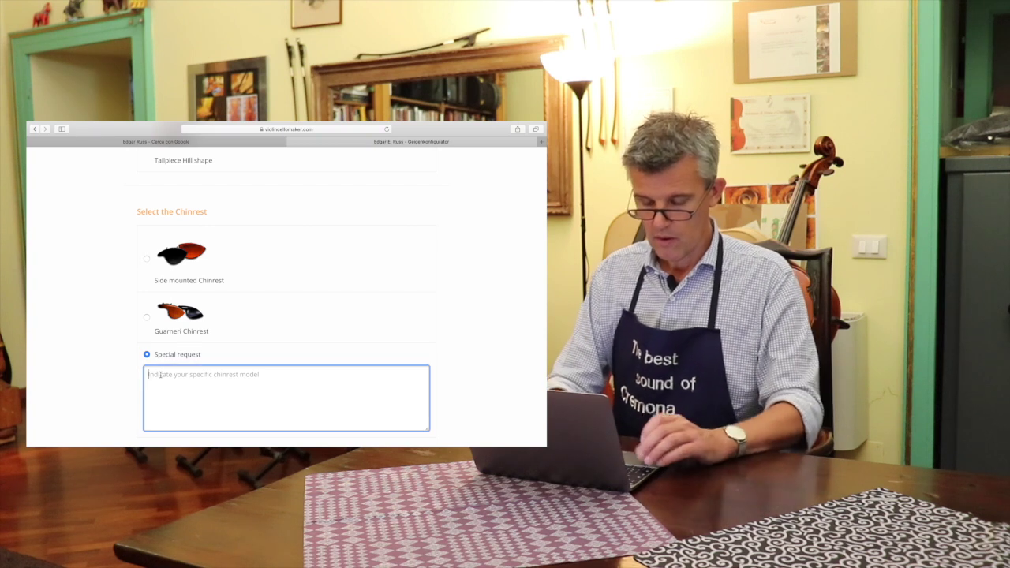
type("please")
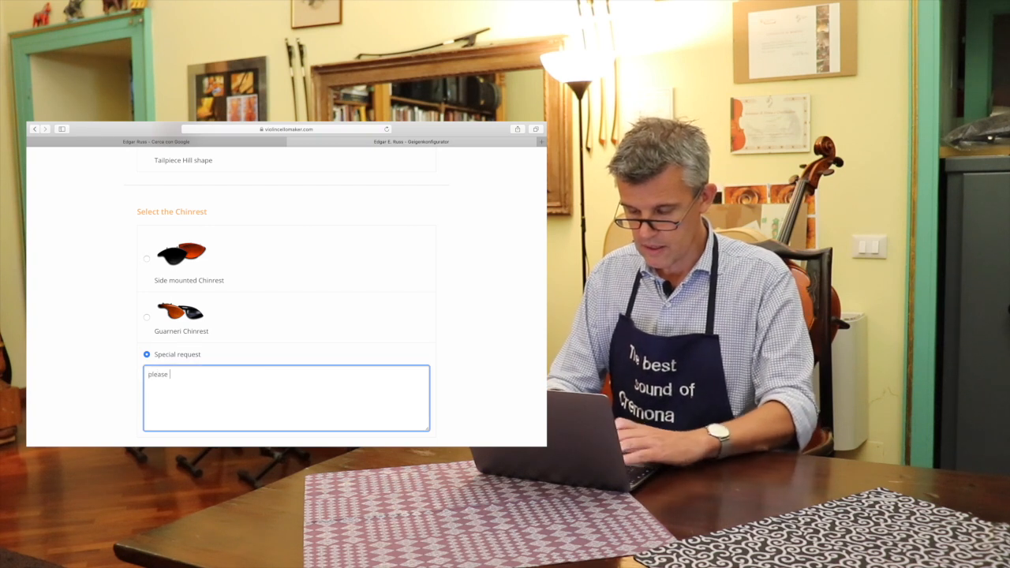
type("titanium")
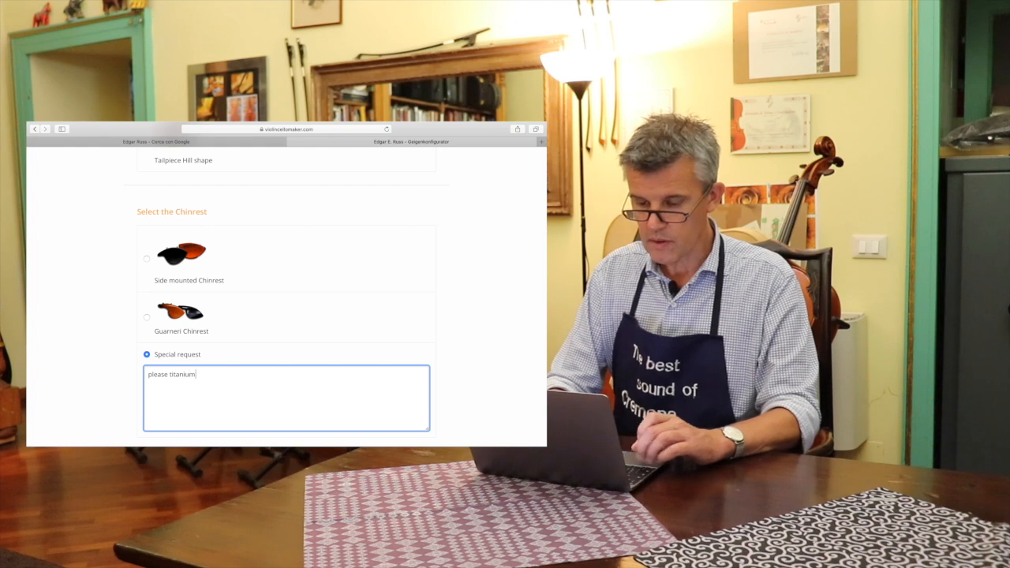
type("screws since")
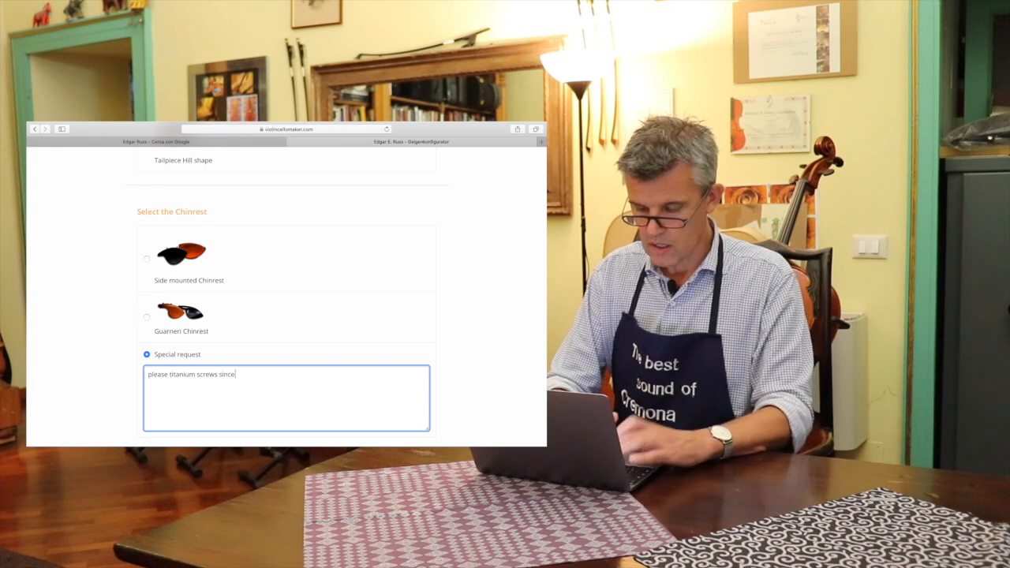
type("I am alle")
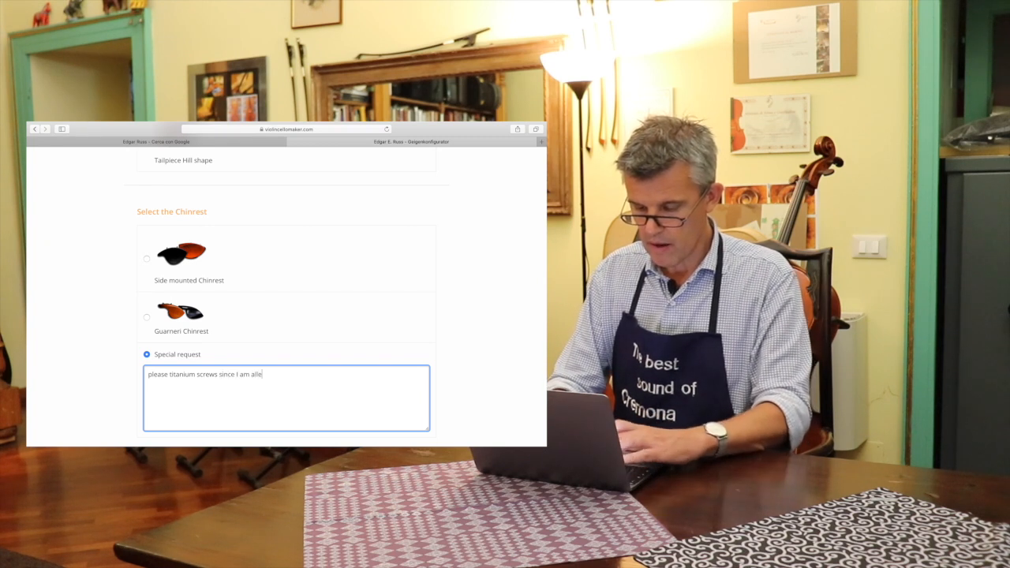
type("rgic")
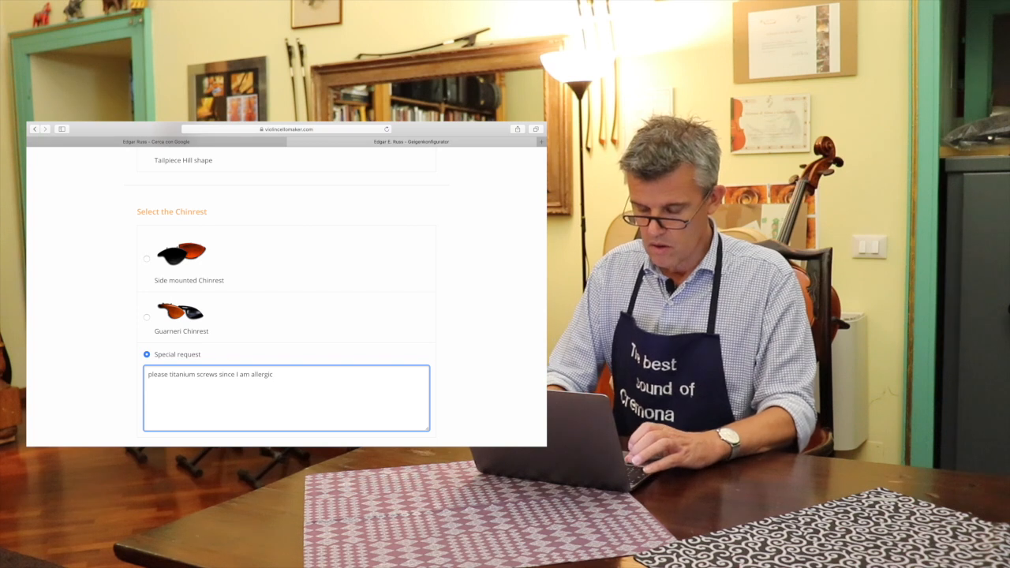
type("on nickel")
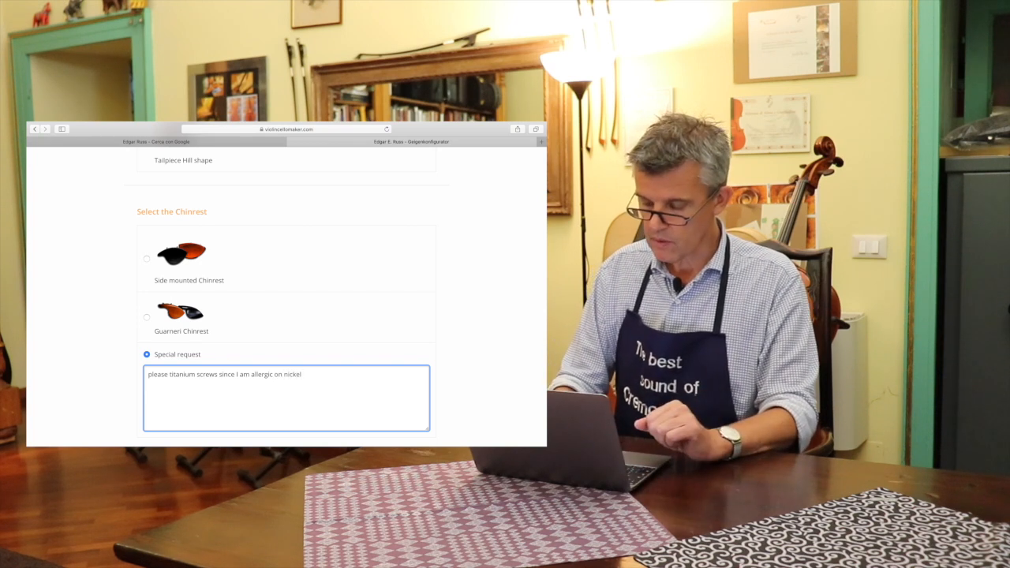
type("Thank")
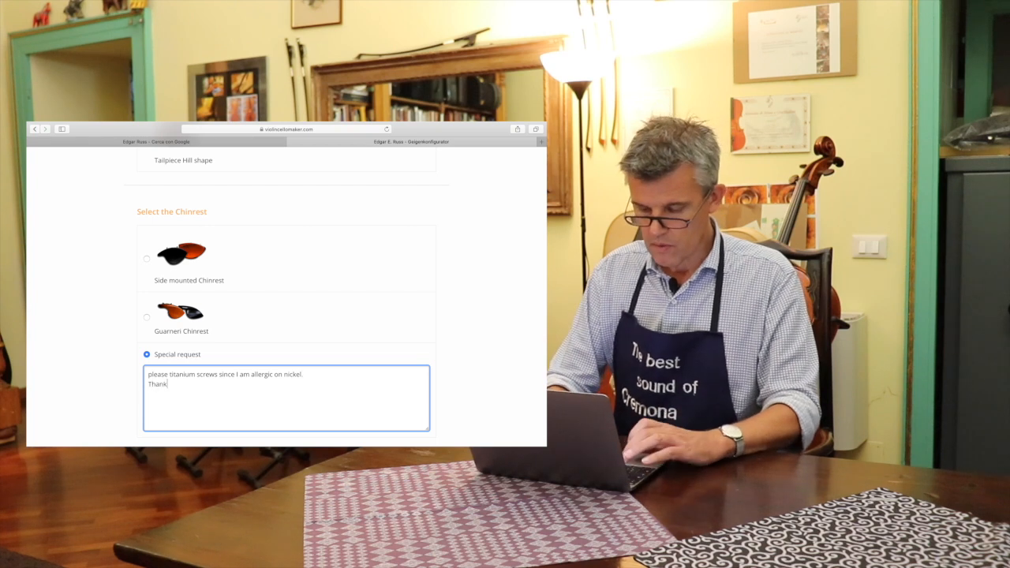
type("you so much Edgar")
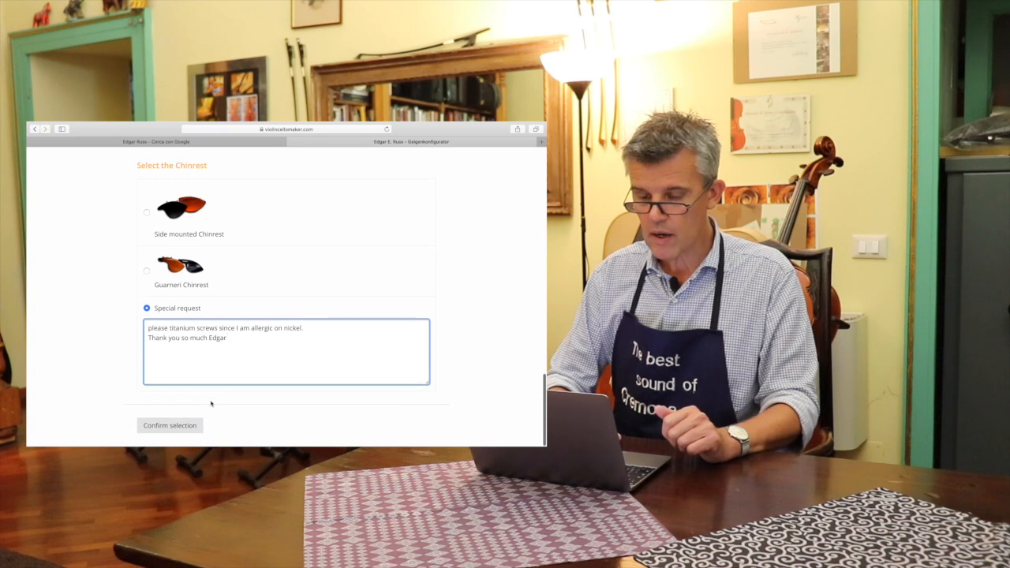
left_click(169, 426)
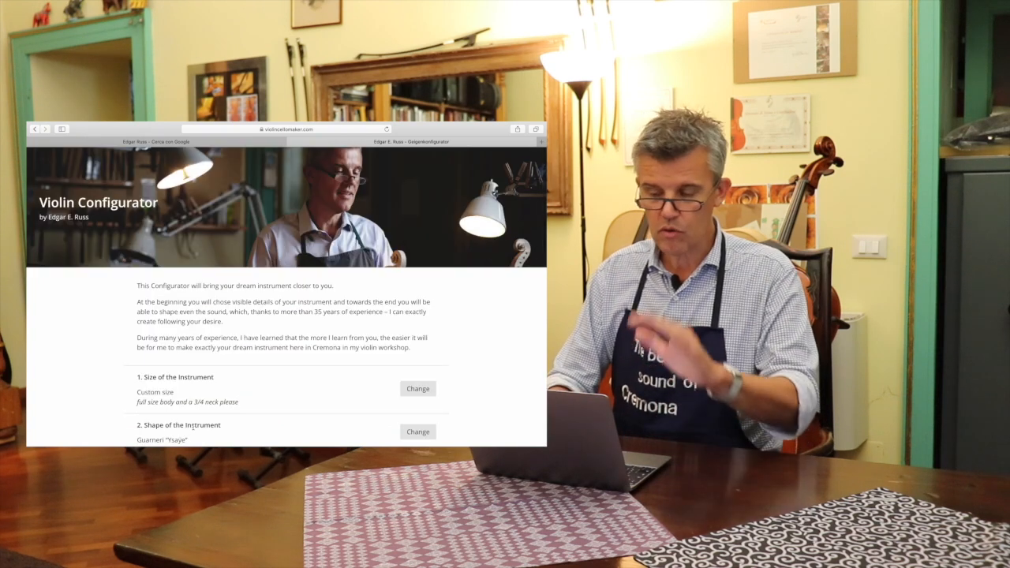
- Start 'Describe your sound' in summary section 6, Your Dream-Sound
scroll("down", 3)
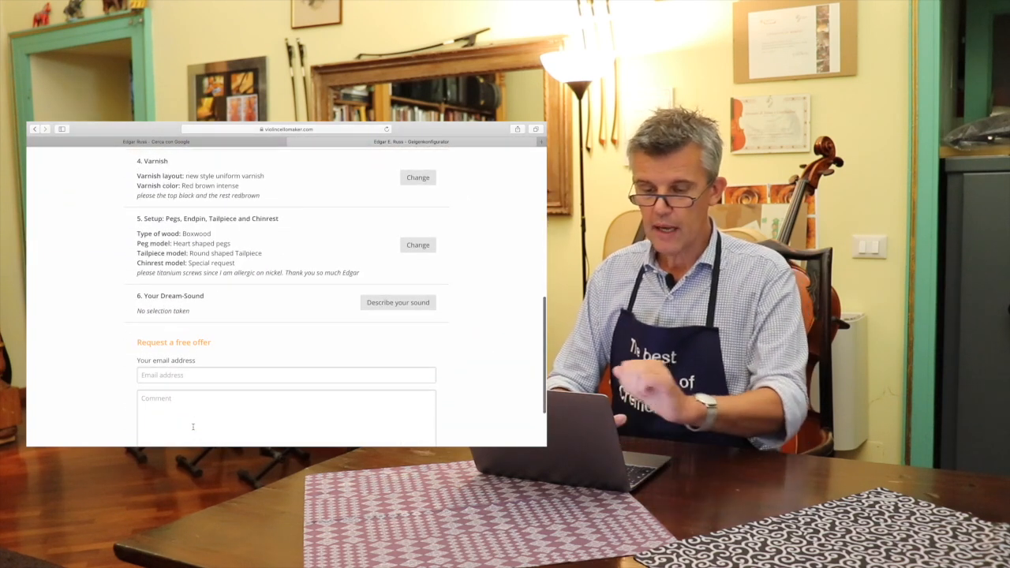
scroll("down", 3)
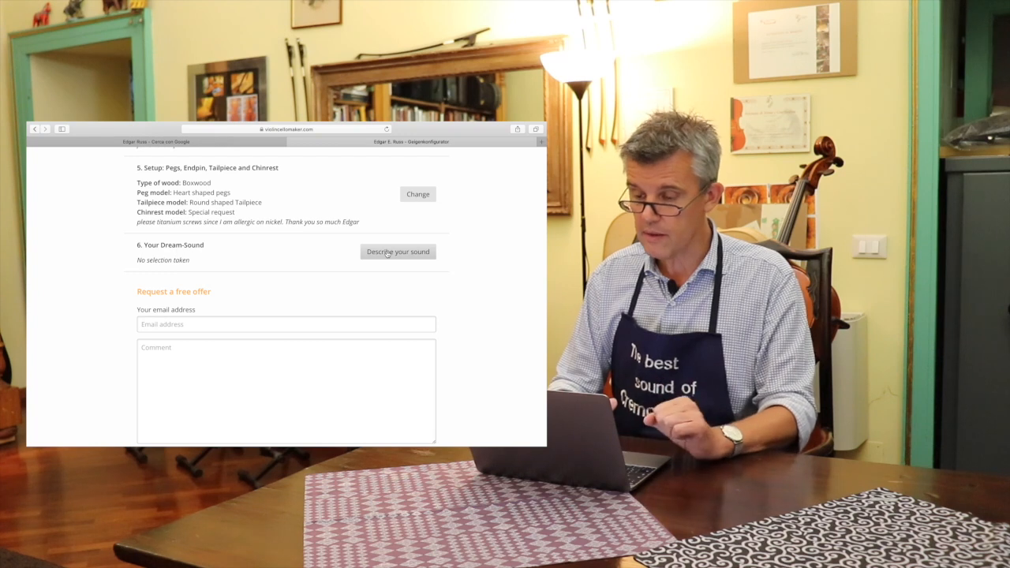
left_click(397, 251)
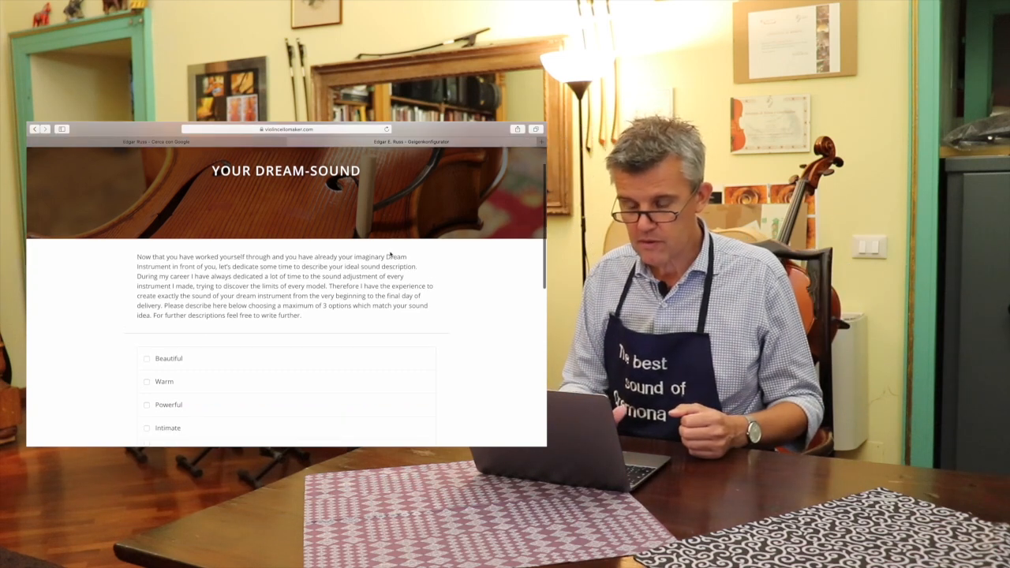
- Review the sound-quality list and tick Powerful and Focused
scroll("down", 3)
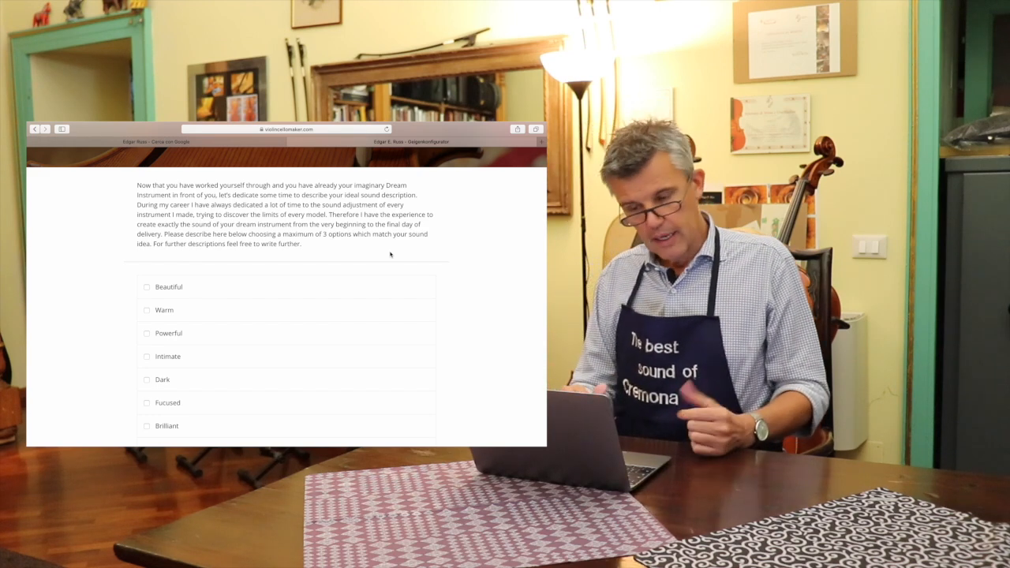
scroll("down", 3)
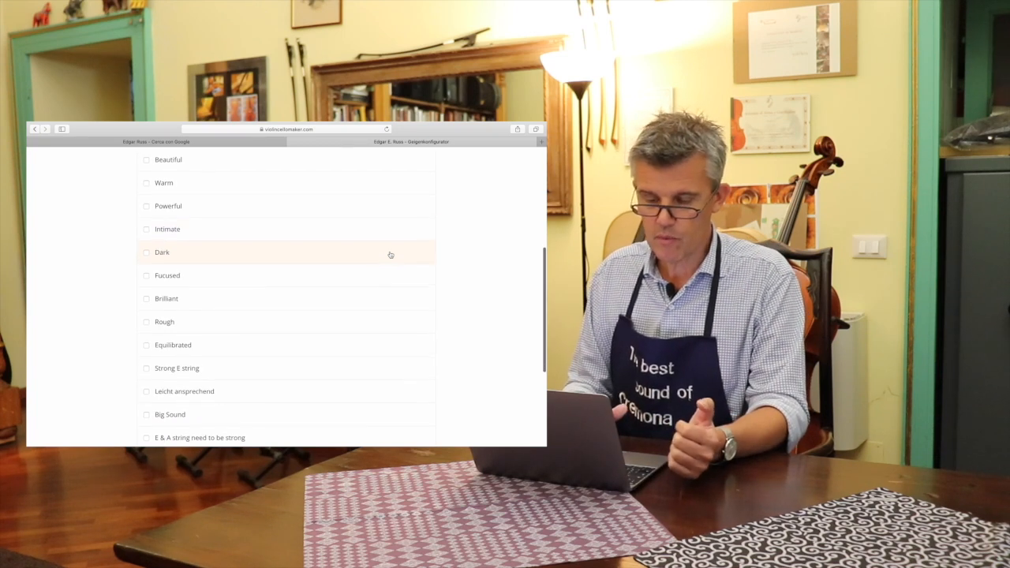
scroll("down", 3)
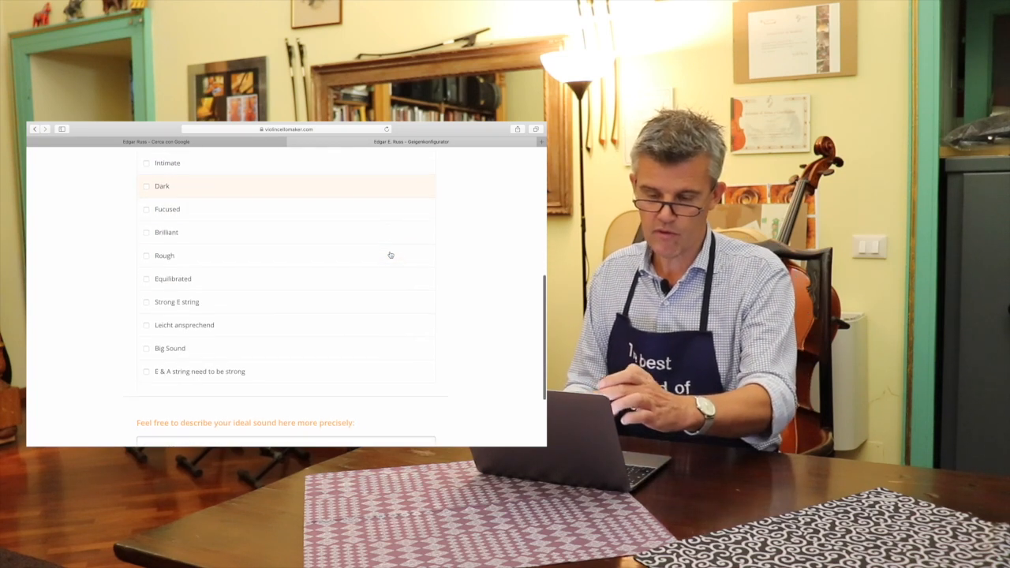
scroll("up", 3)
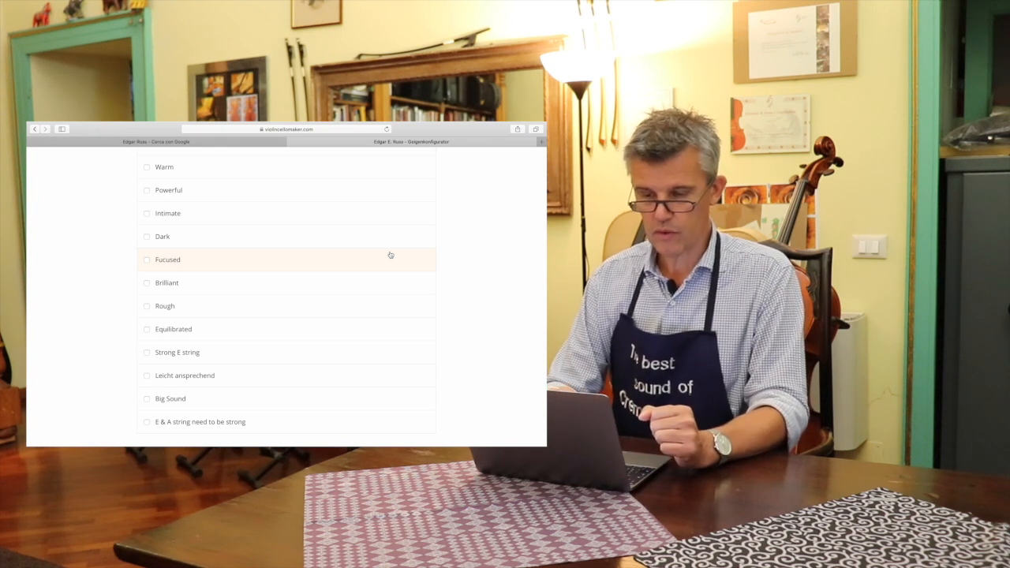
mouse_move(227, 385)
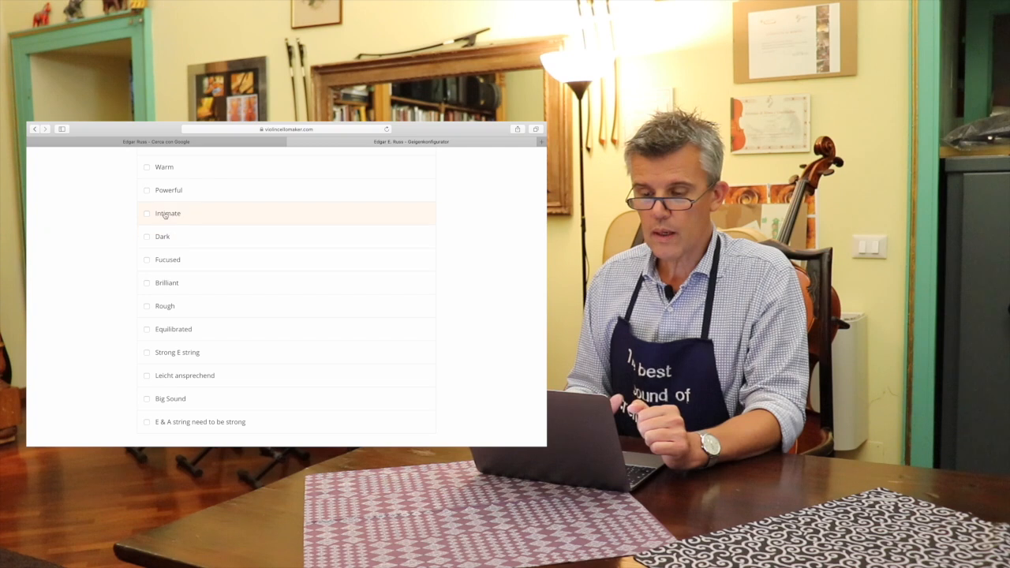
scroll("up", 3)
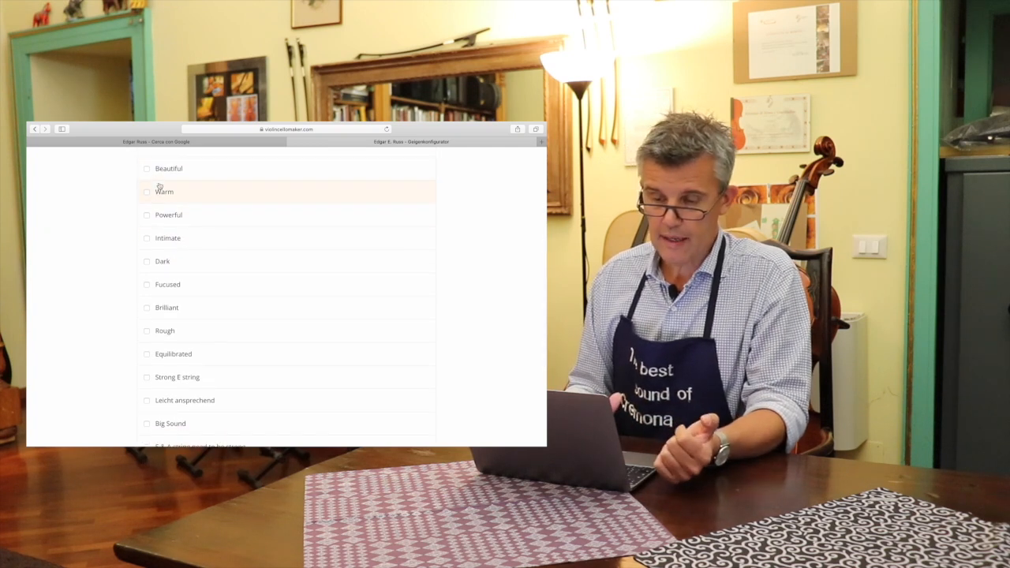
left_click(147, 167)
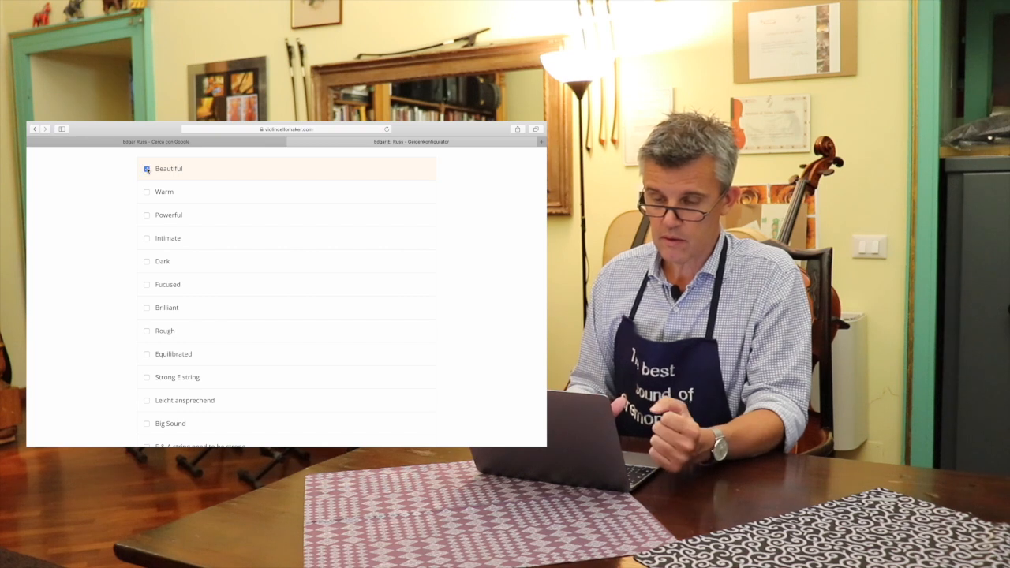
left_click(147, 211)
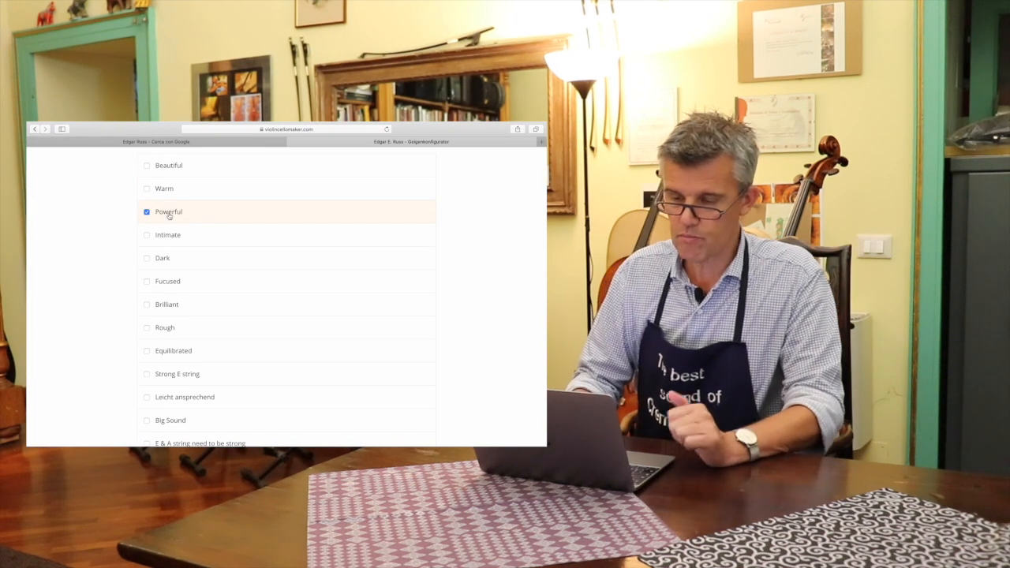
mouse_move(168, 280)
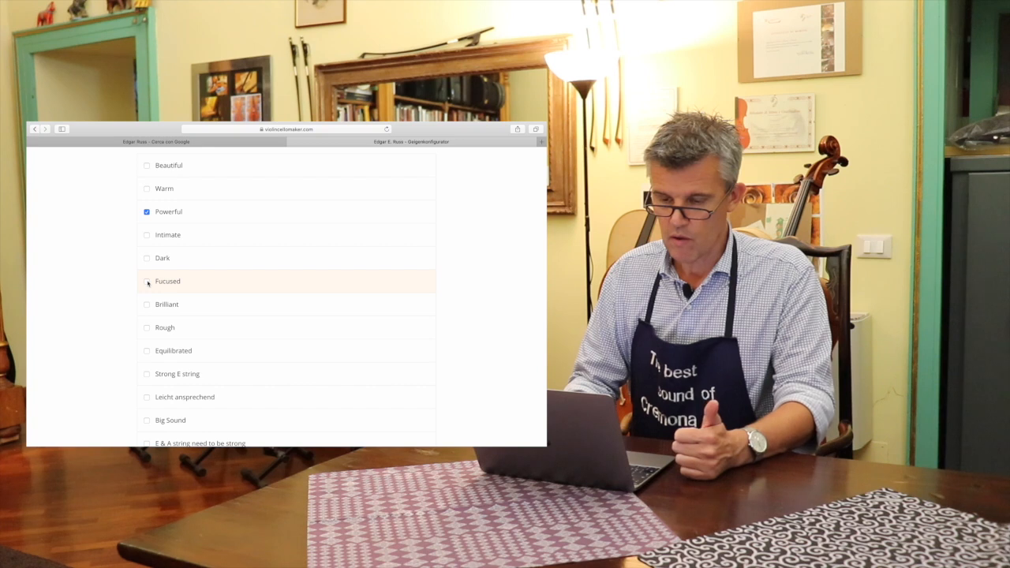
left_click(147, 280)
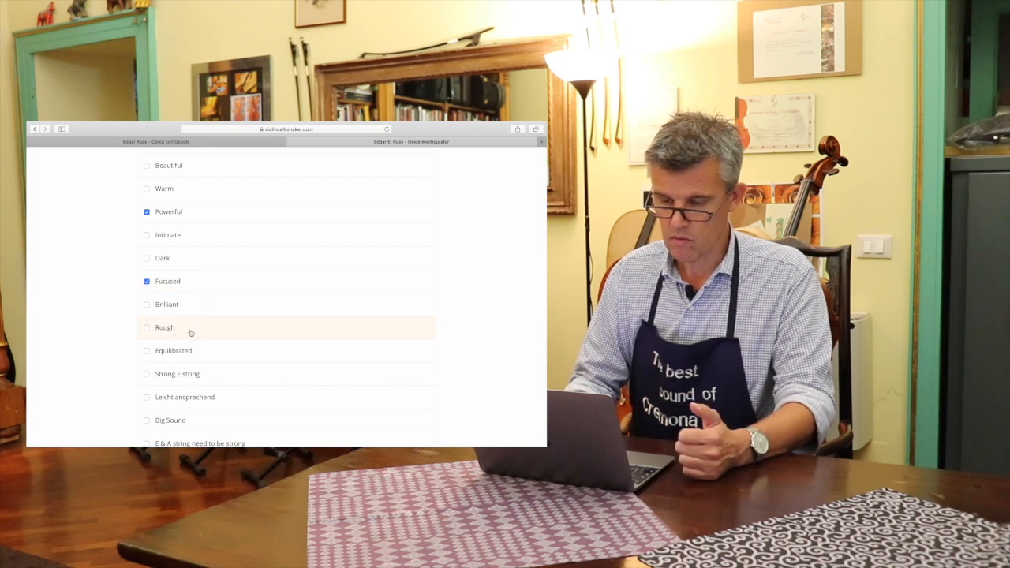
- Tick Big Sound and Strong E string, reaching the free-text description box
scroll("down", 3)
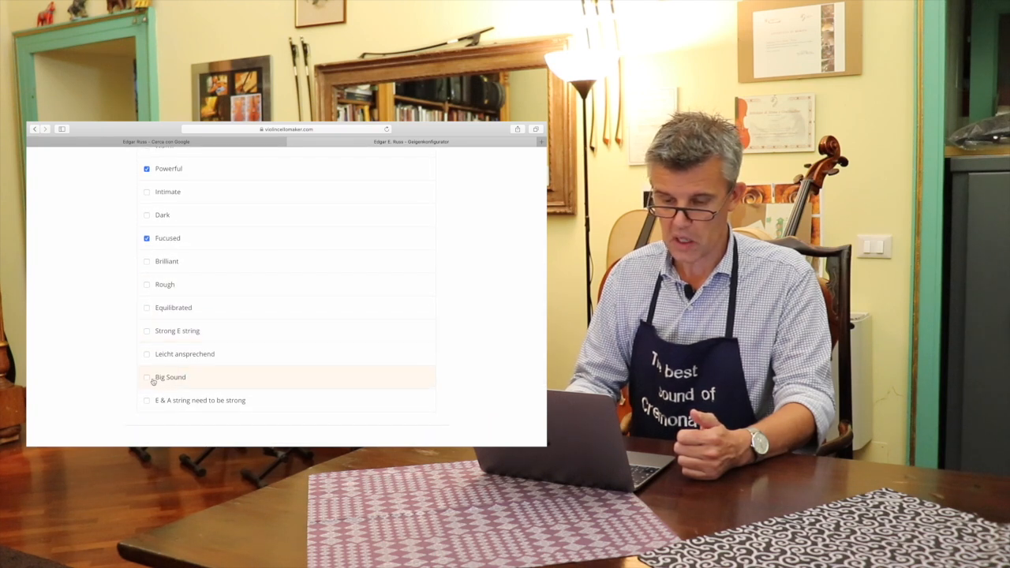
left_click(147, 377)
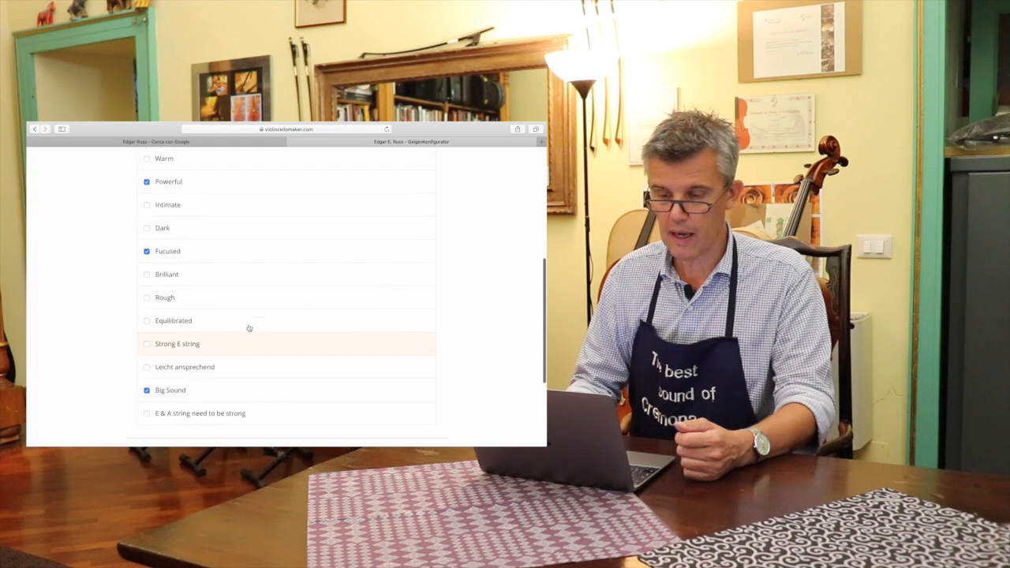
scroll("up", 3)
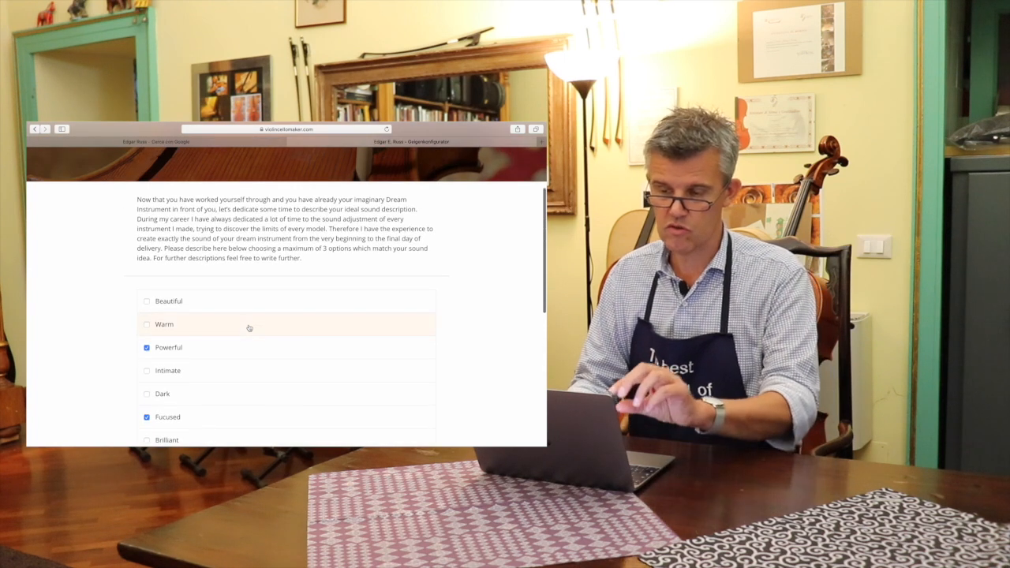
scroll("down", 3)
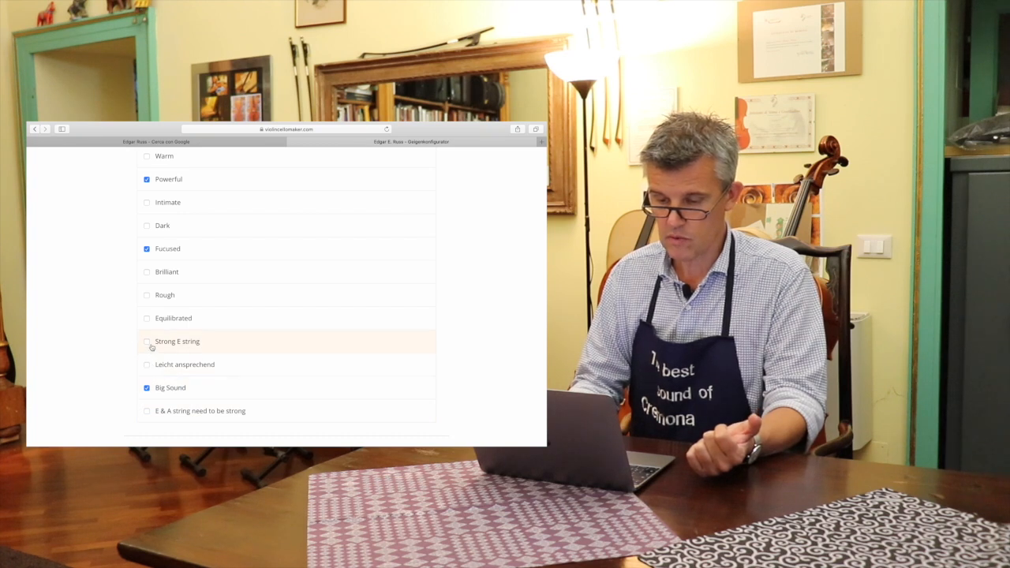
mouse_move(185, 363)
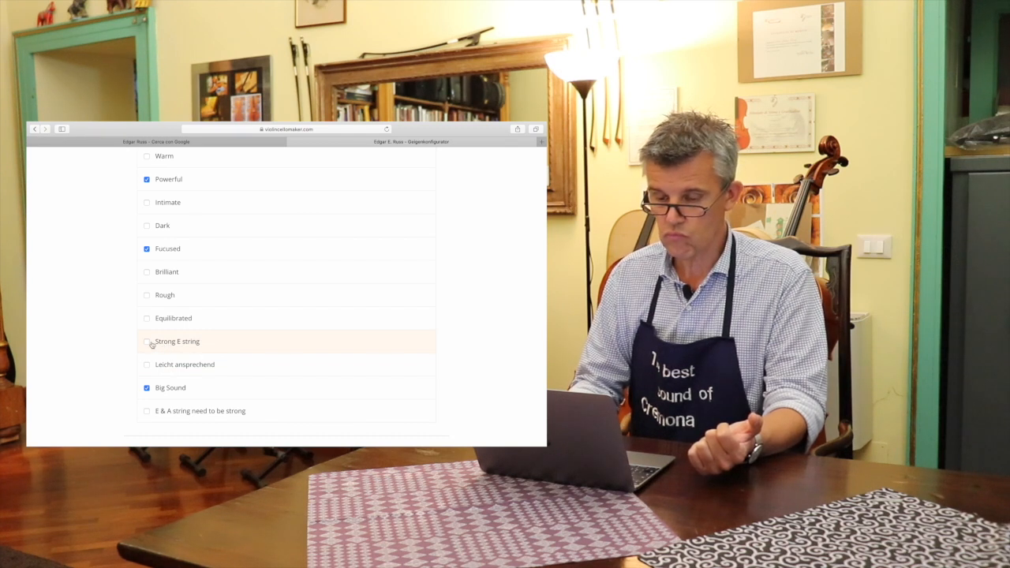
left_click(146, 341)
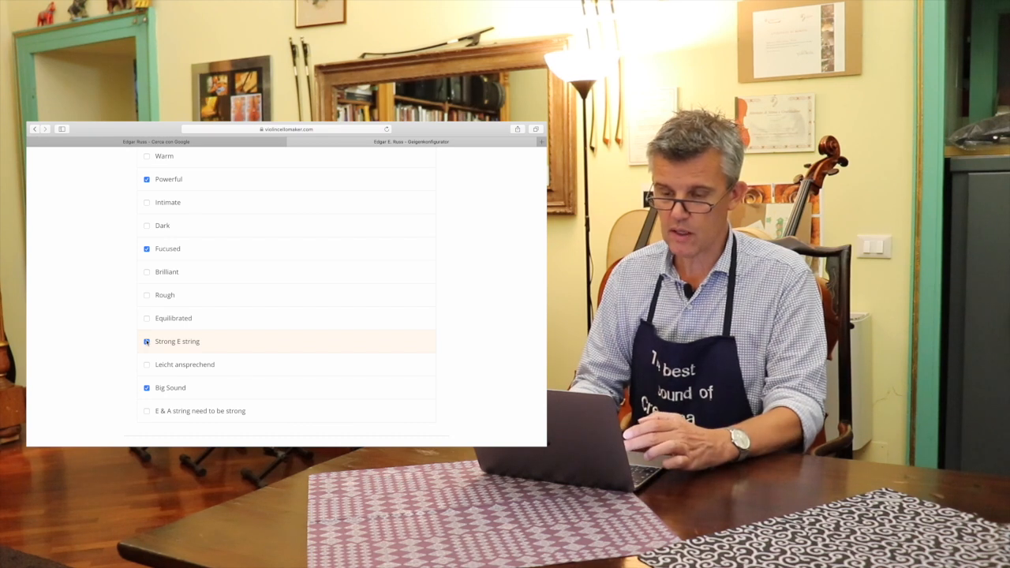
left_click(147, 340)
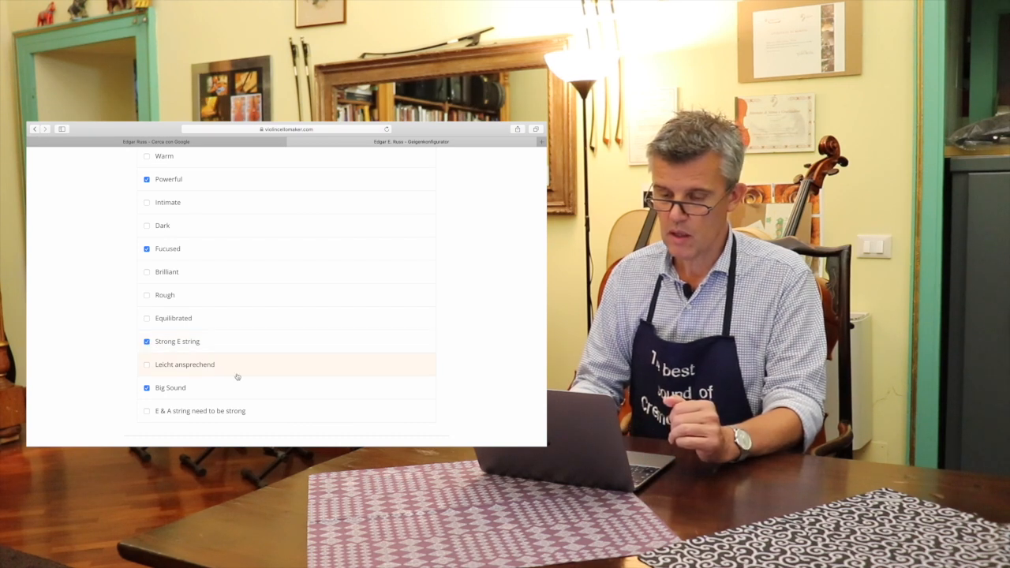
scroll("down", 3)
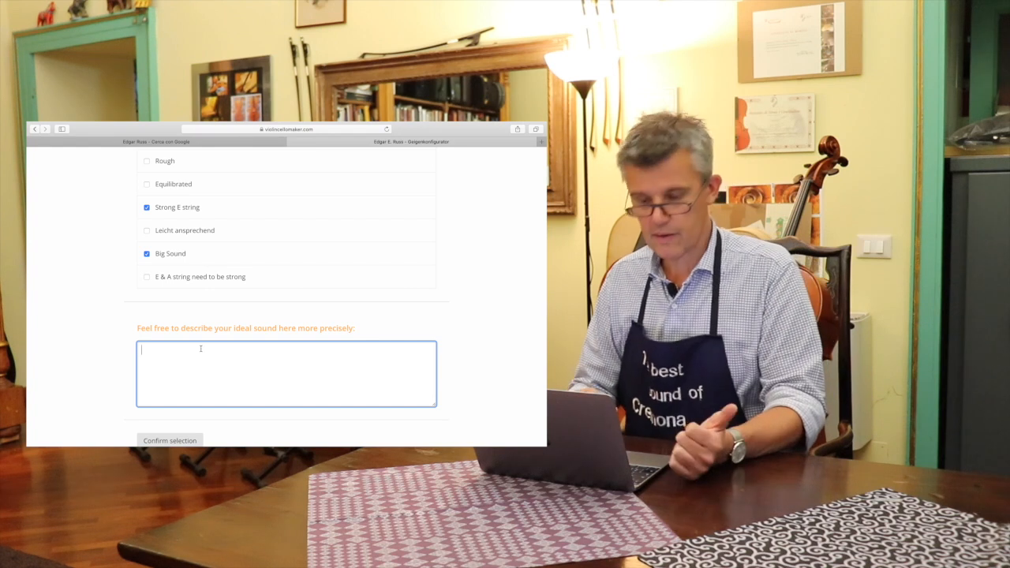
- Write the ideal-sound description beginning 'My past violin has been to… now I am dreaming of…'
type("My")
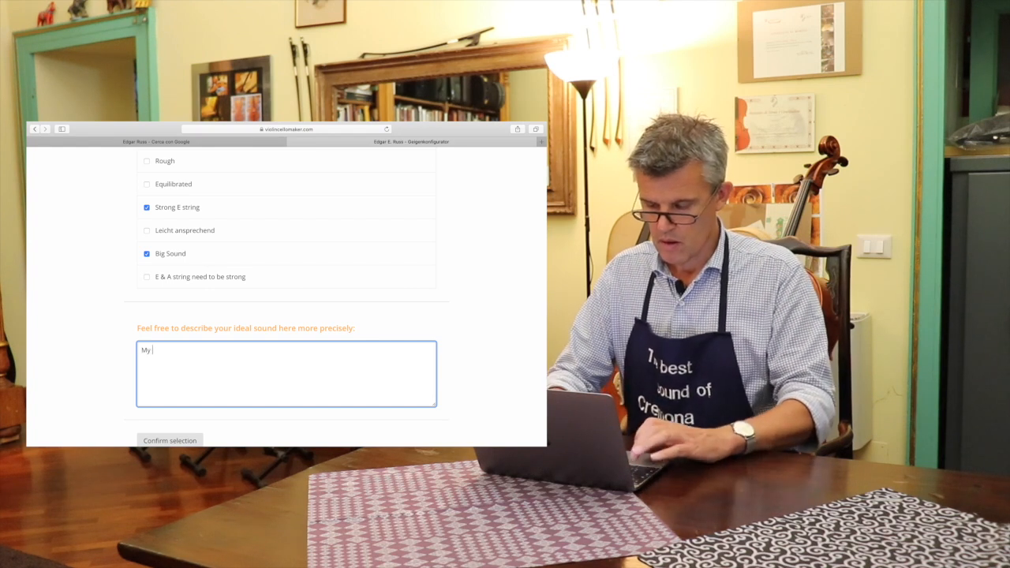
type("past viol")
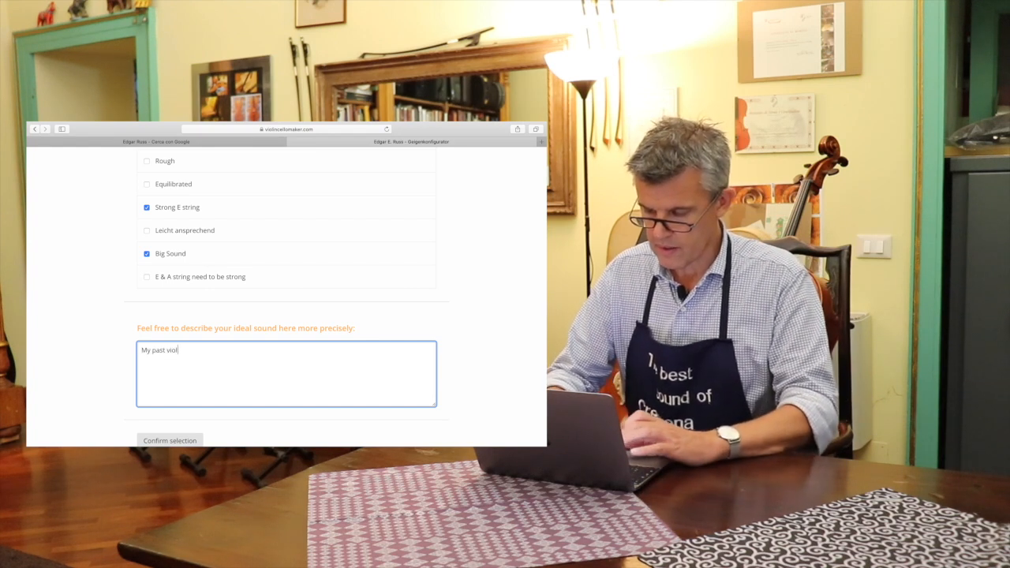
type("in has be")
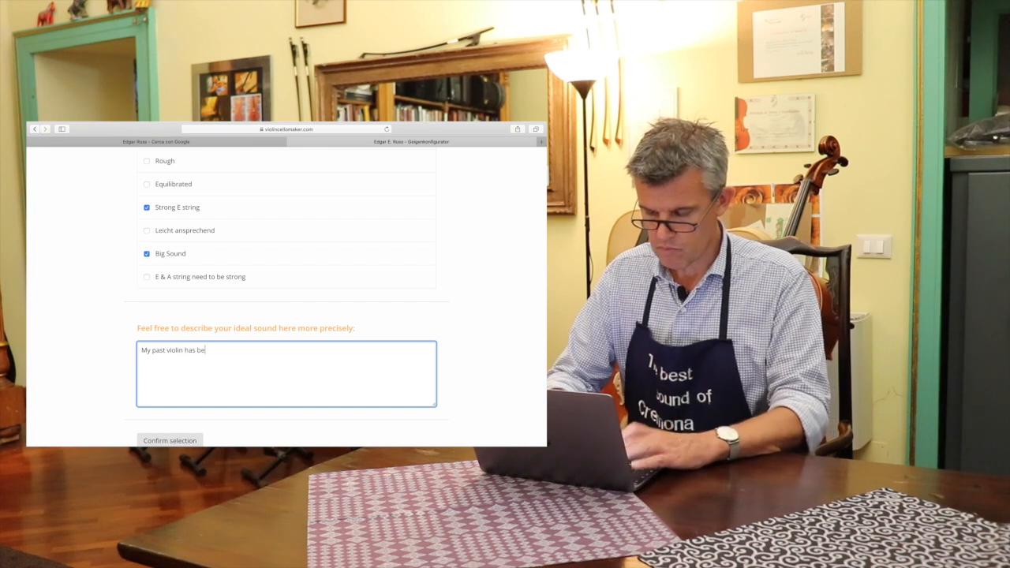
type("en tooksks")
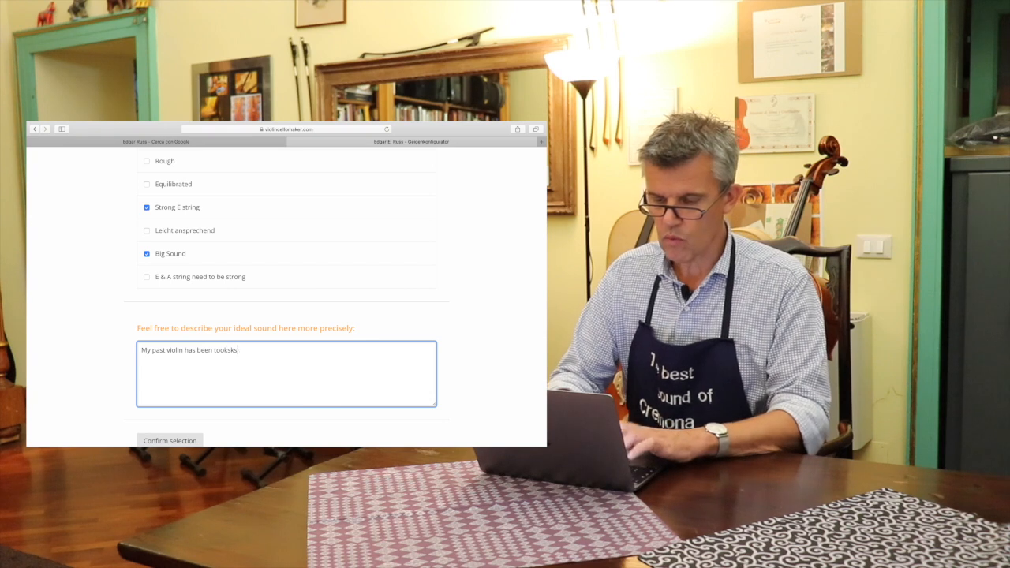
type("kvbvb.")
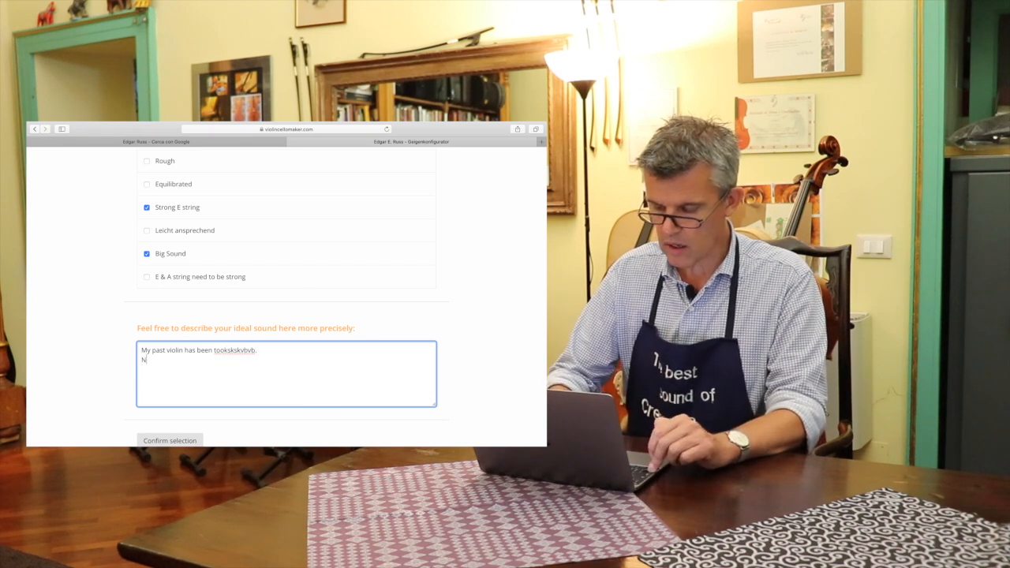
type("ow I am")
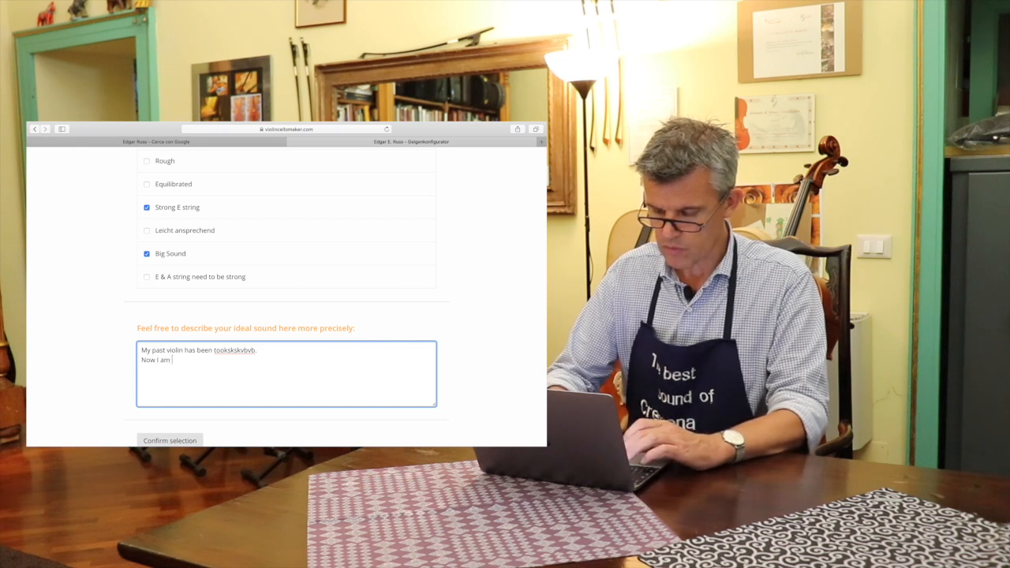
type("dreaming")
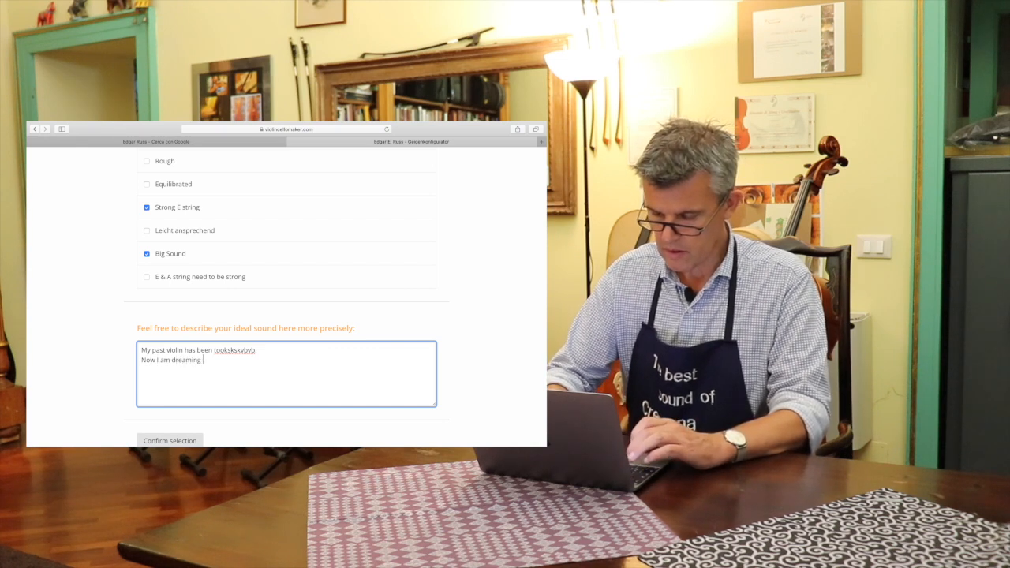
type("of k")
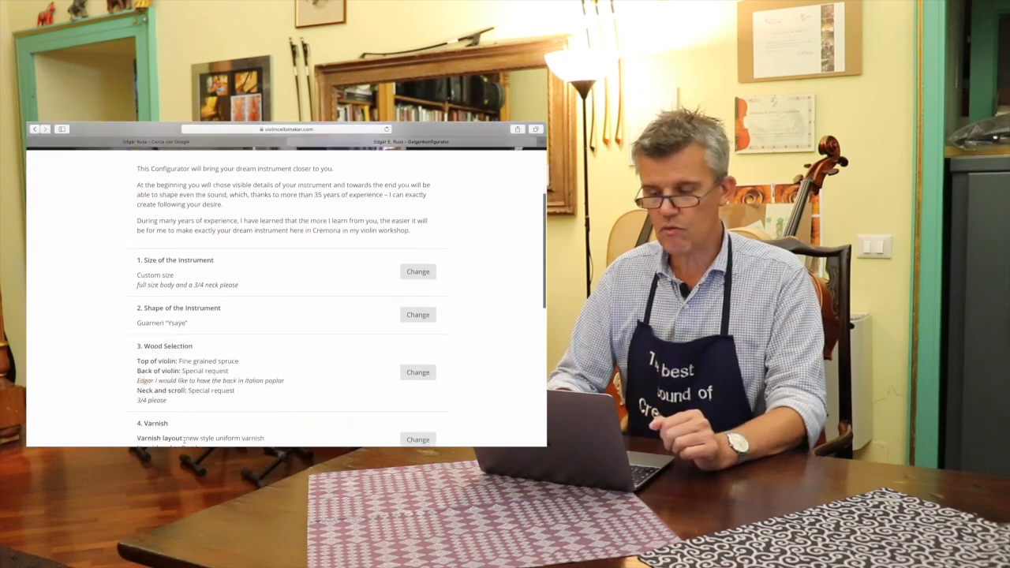
- Scroll the summary through the Dream-Sound section down to the Request a free offer form
scroll("down", 3)
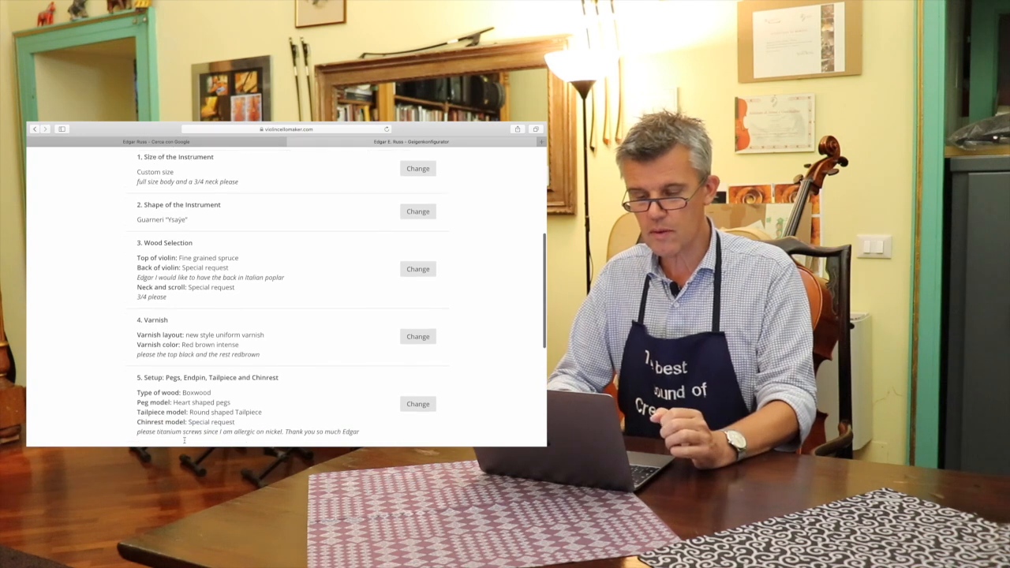
scroll("down", 3)
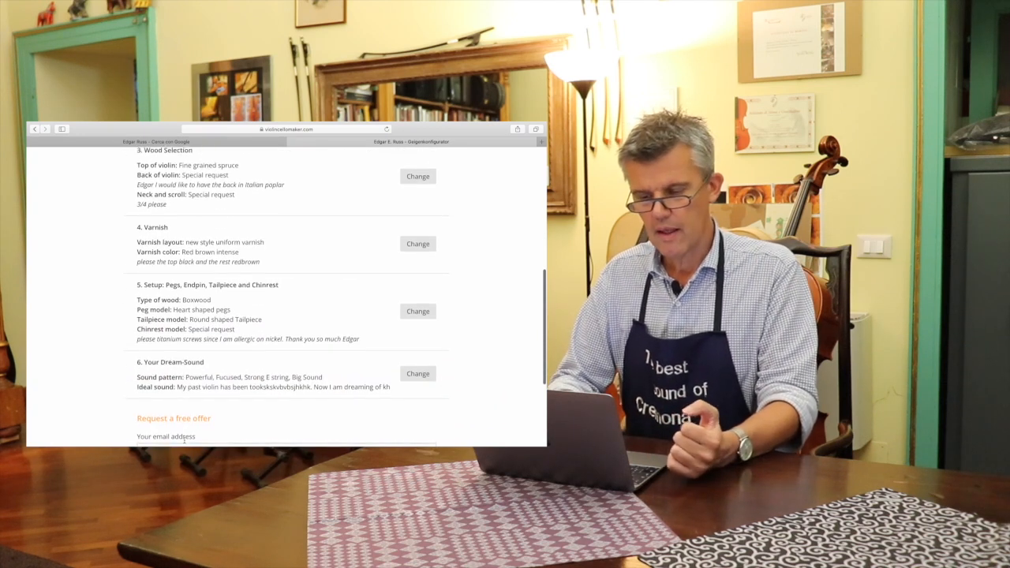
scroll("down", 3)
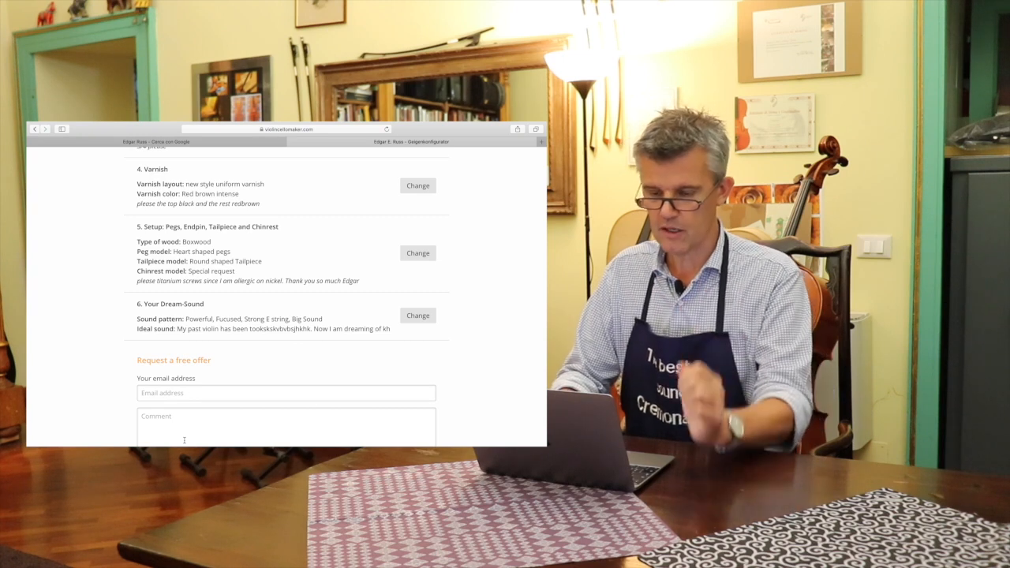
scroll("down", 3)
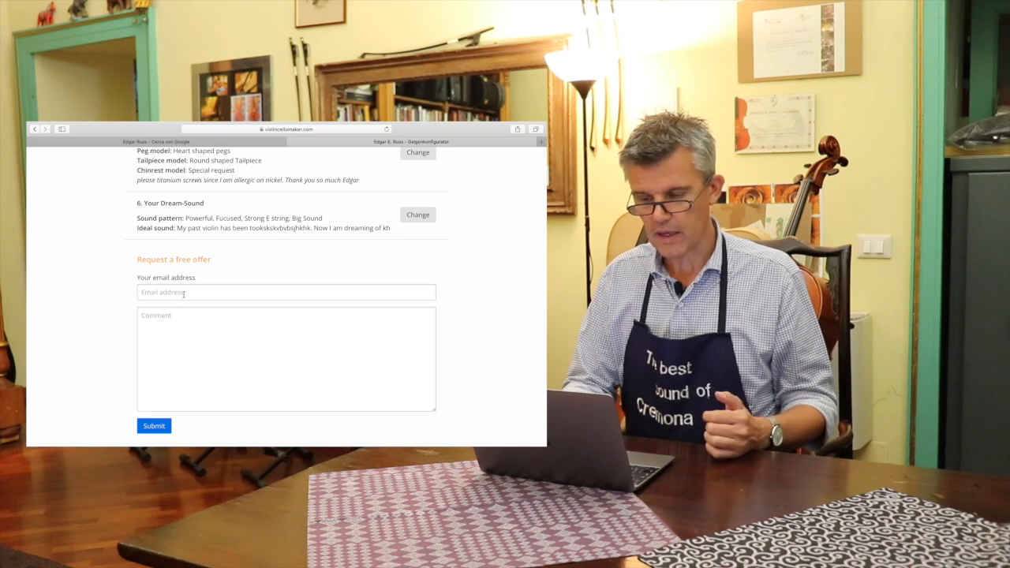
- Enter the contact email address beginning 'edgar@e'
left_click(286, 292)
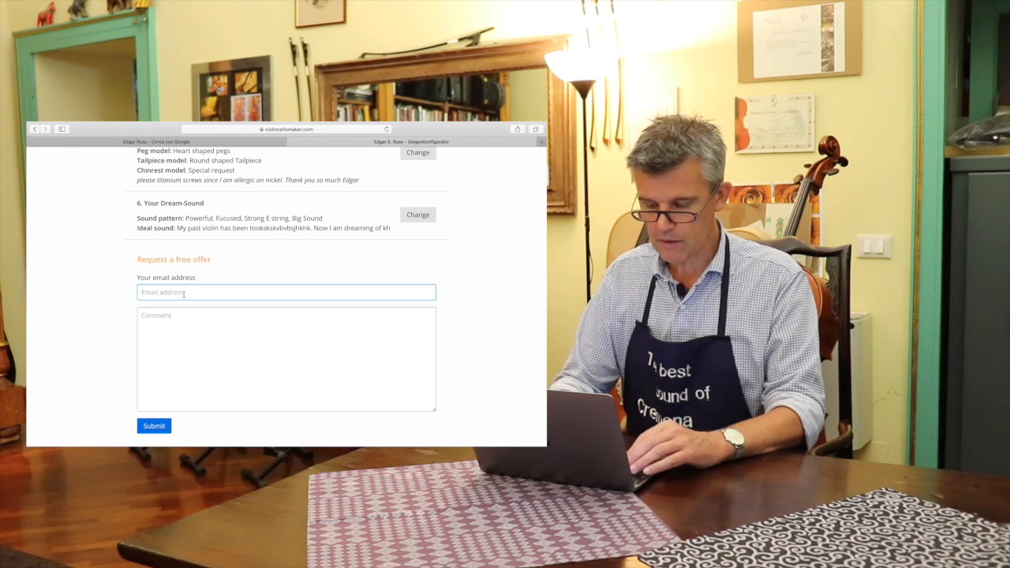
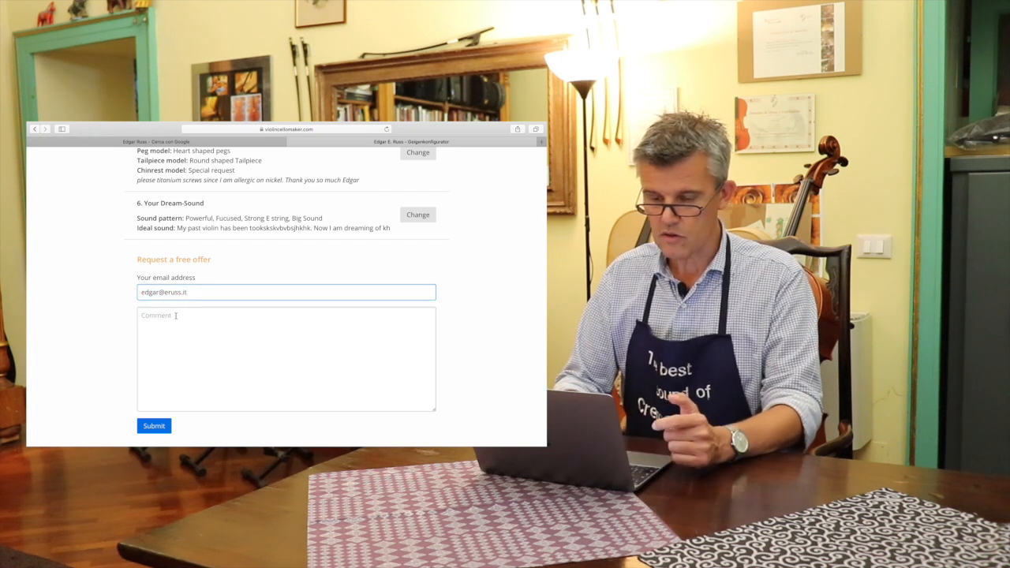
- Add the comment 'I am waiting to hear from you.' and submit the free-offer request
left_click(284, 359)
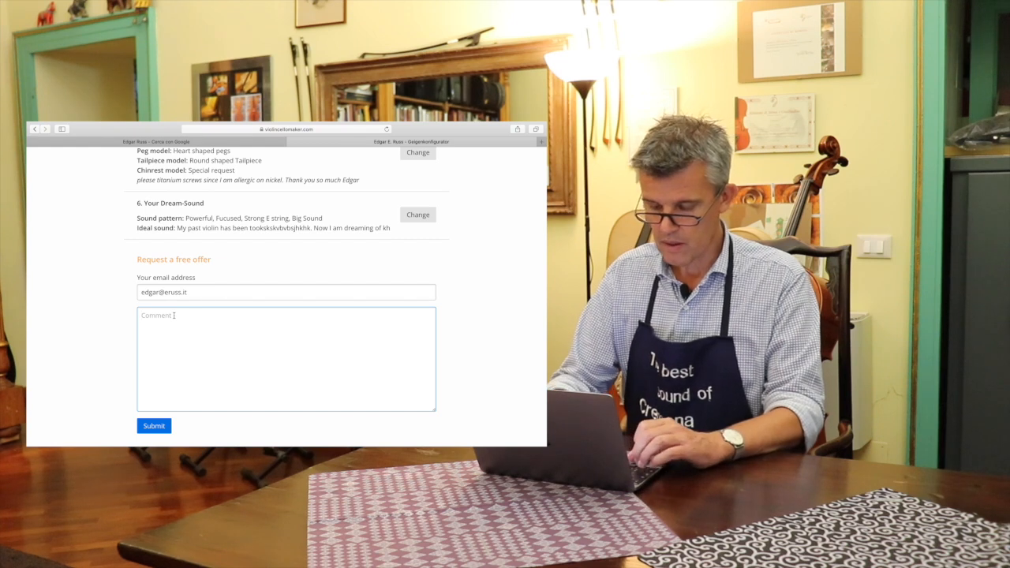
type("I am")
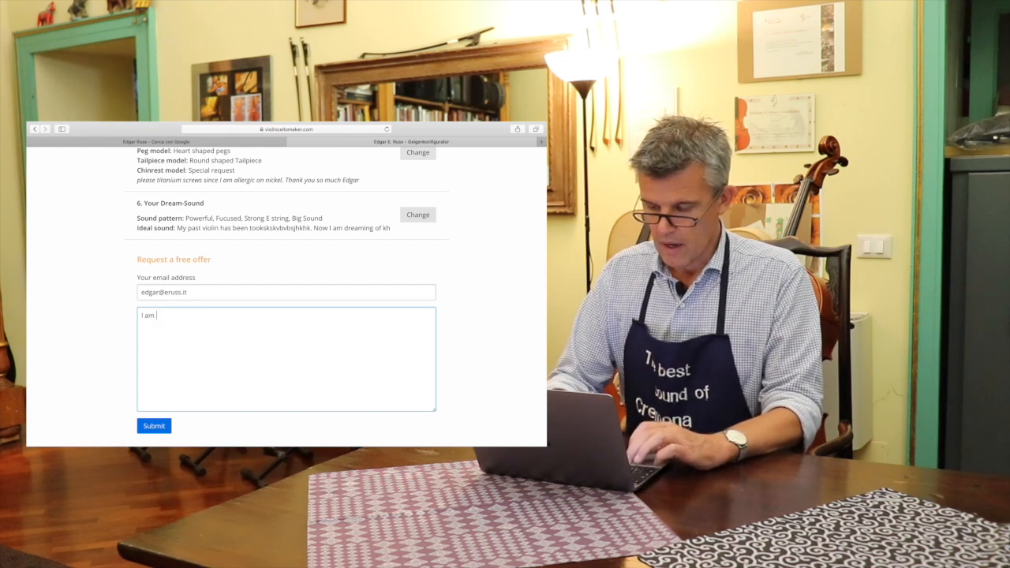
type("wai")
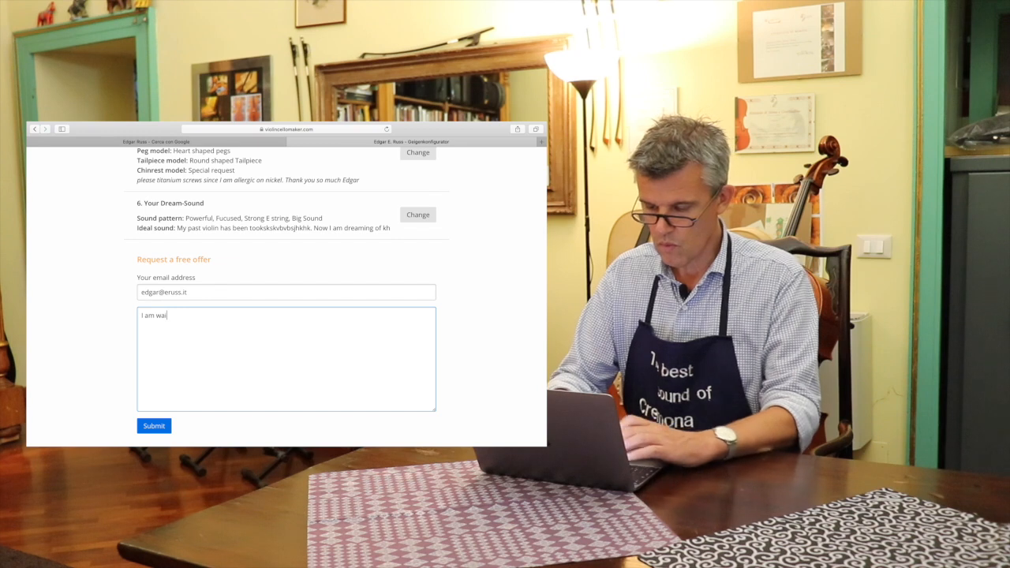
type("ting to hear")
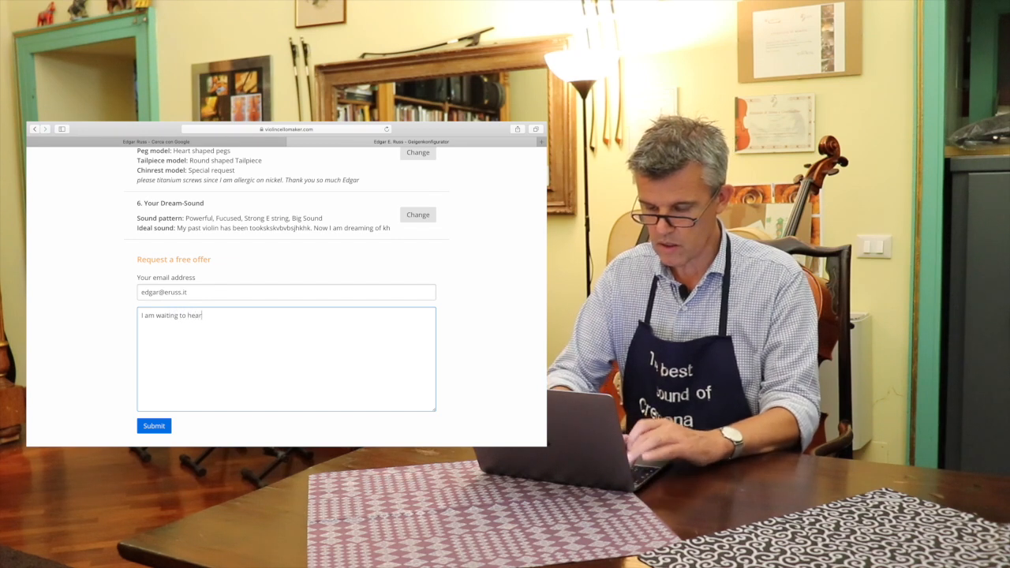
type("from you")
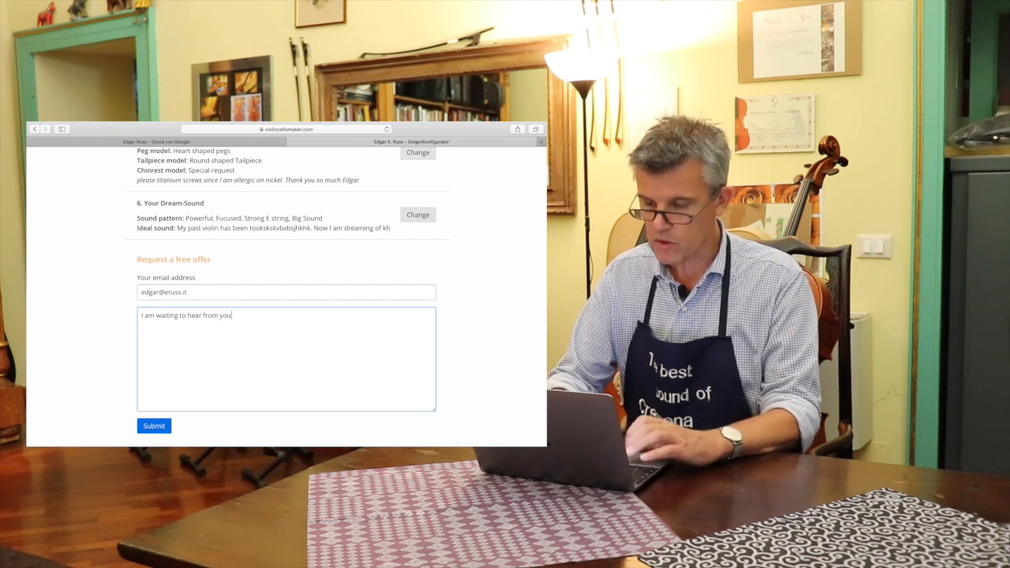
type(".")
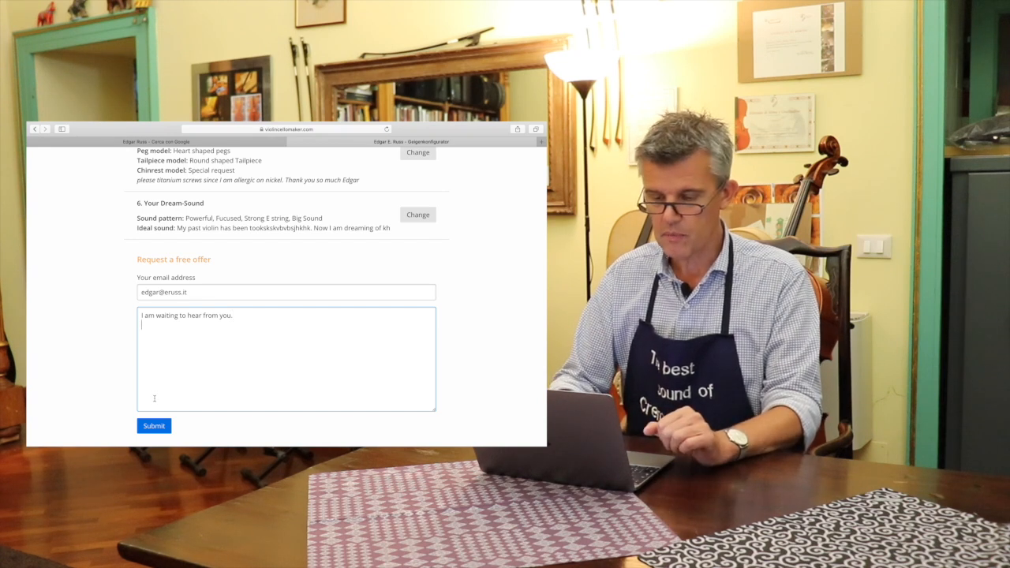
left_click(154, 426)
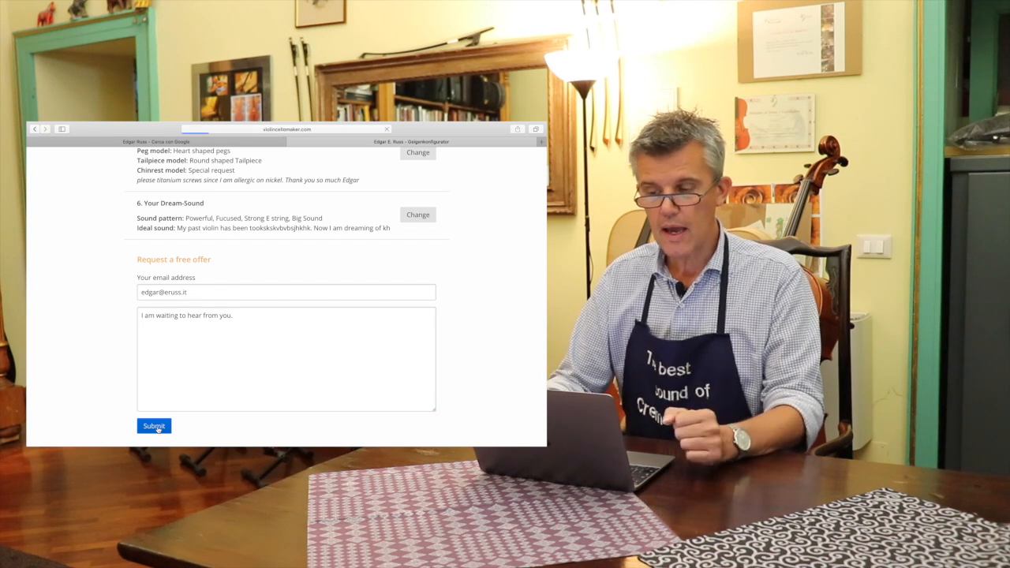
left_click(154, 426)
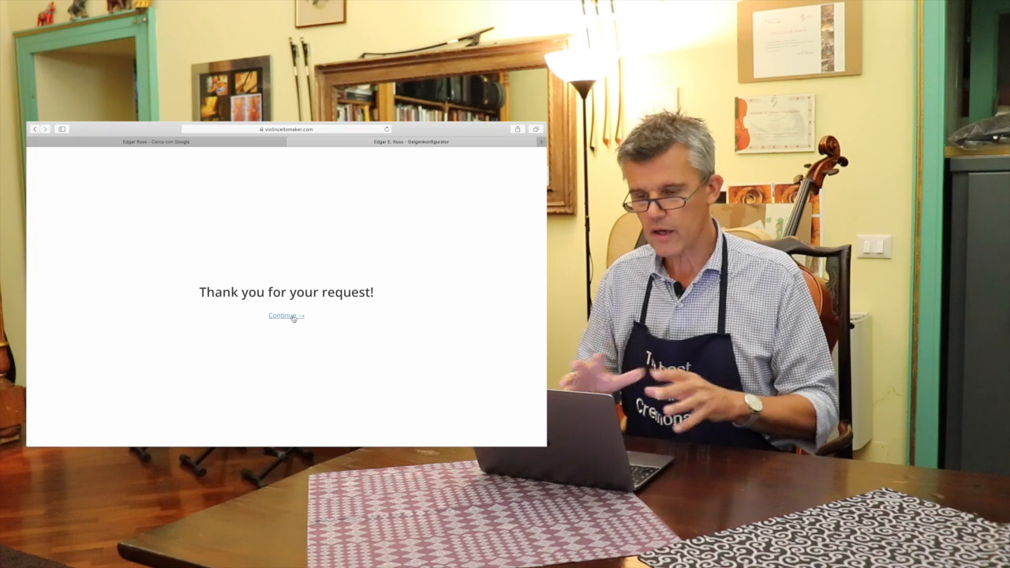
- Continue from the thank-you page back to the violin maker's home page
left_click(284, 316)
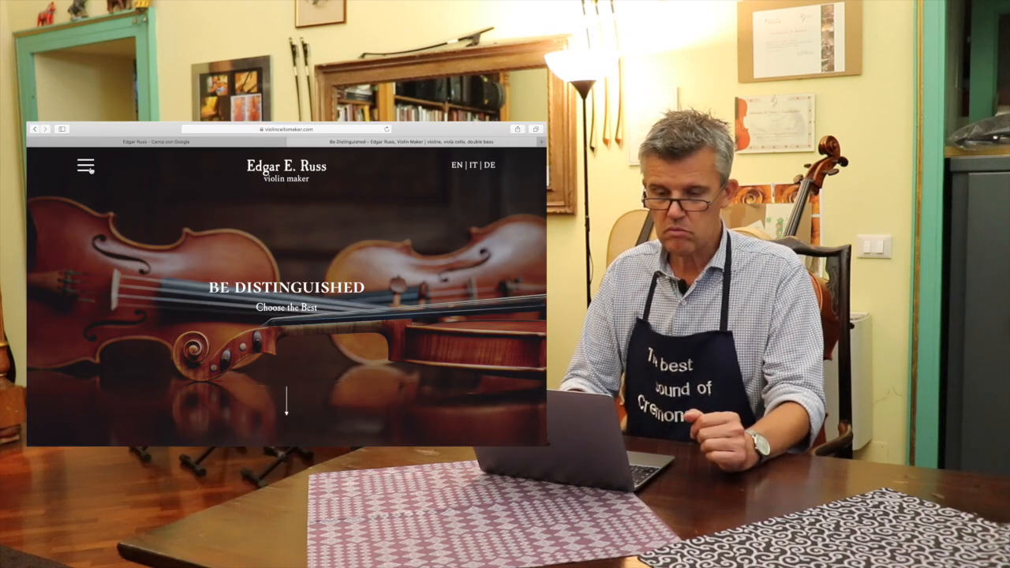
- Browse the online shop's Violin collection and view one violin's product page
left_click(86, 166)
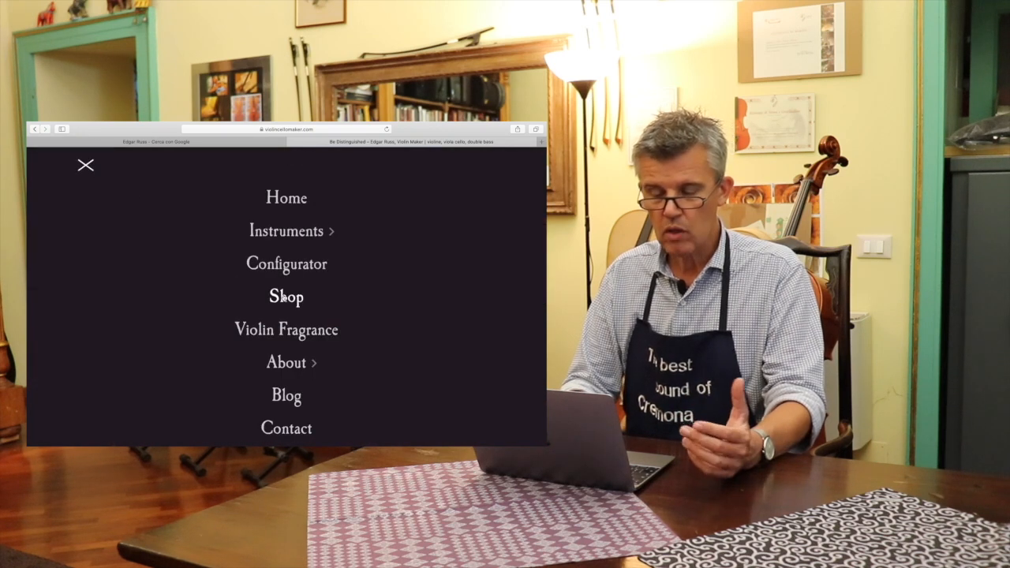
left_click(286, 296)
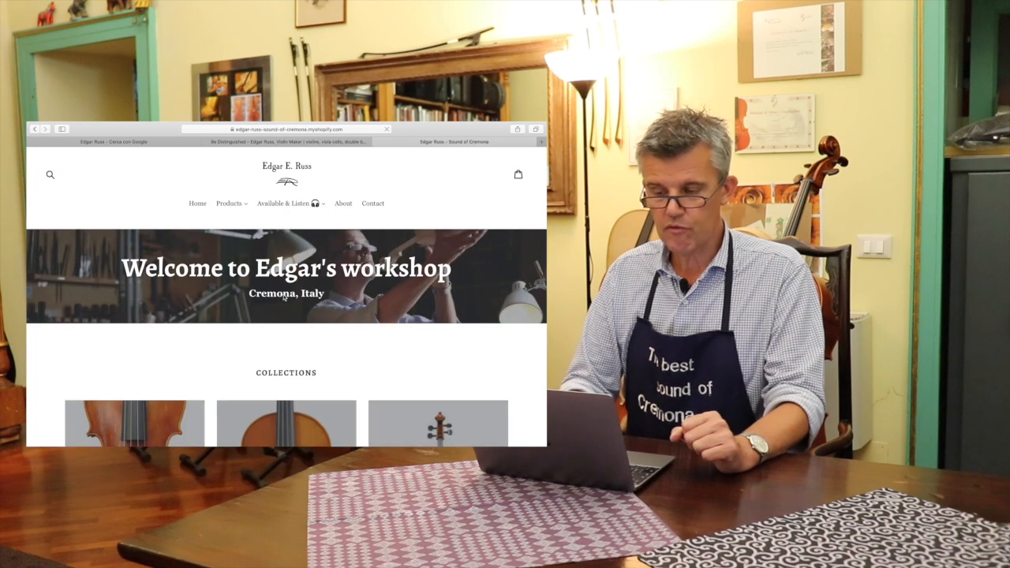
scroll("down", 3)
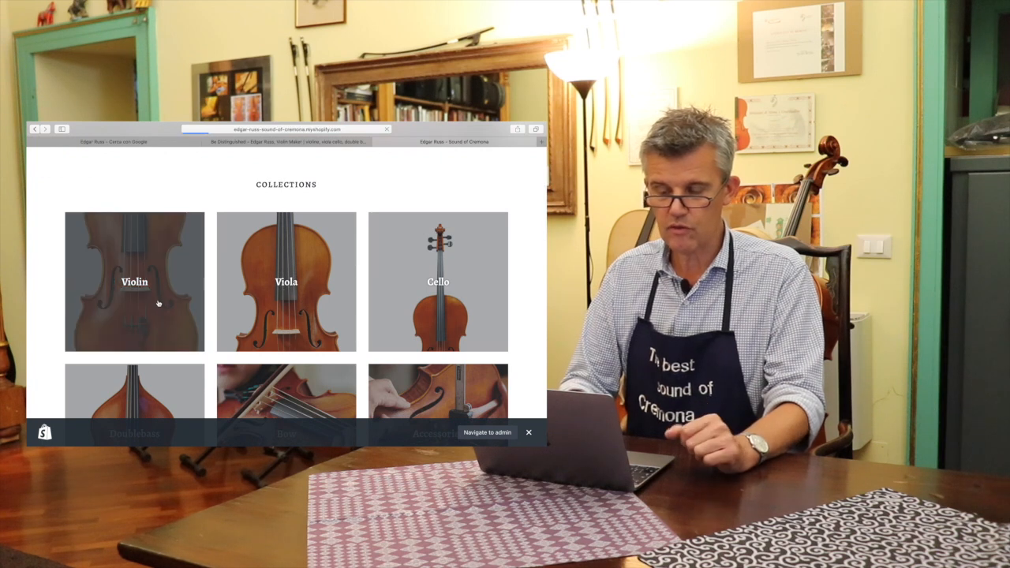
left_click(134, 281)
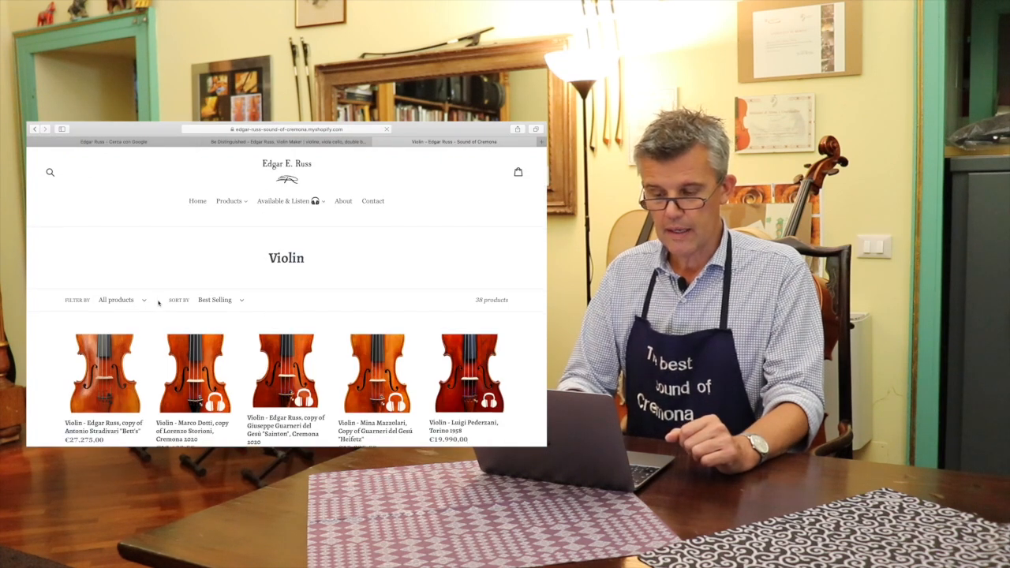
scroll("down", 3)
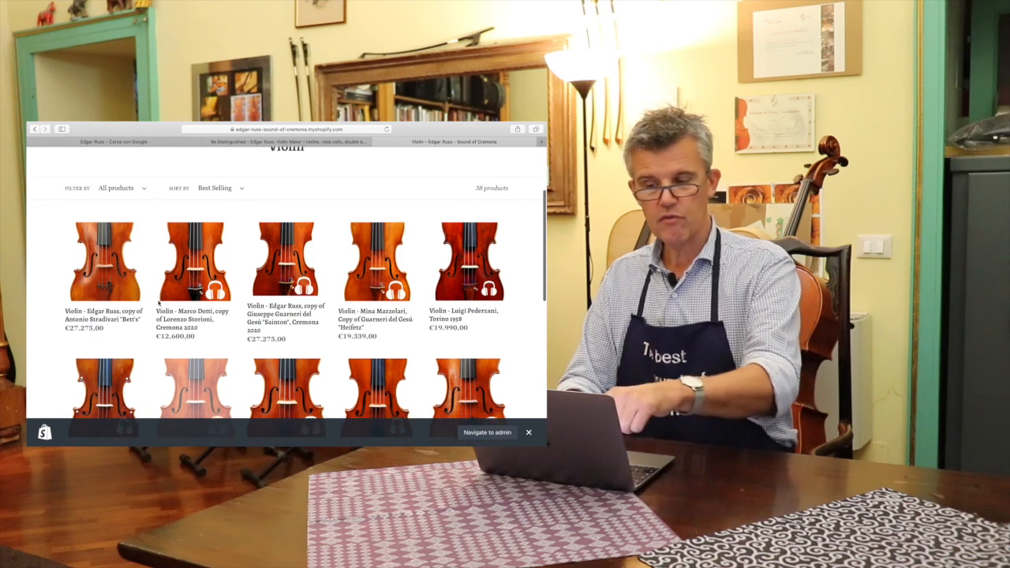
scroll("down", 3)
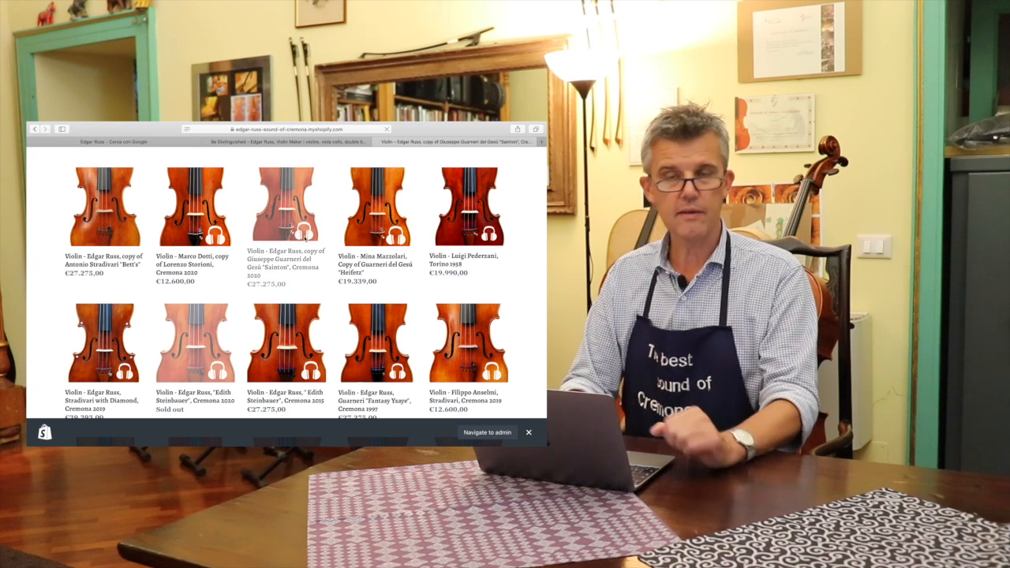
left_click(286, 203)
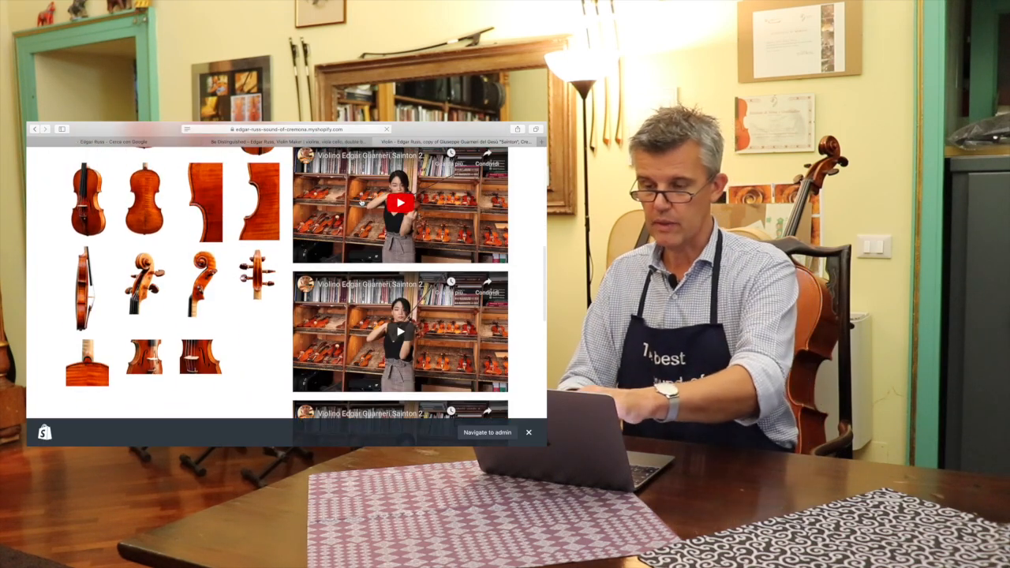
scroll("down", 3)
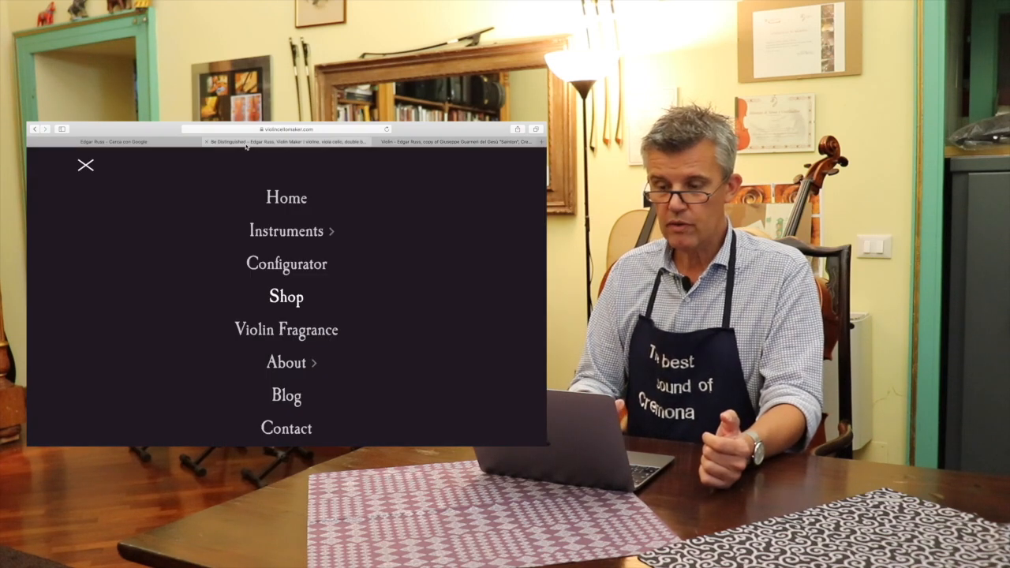
- Return to an empty Violin Configurator from the site menu
left_click(286, 264)
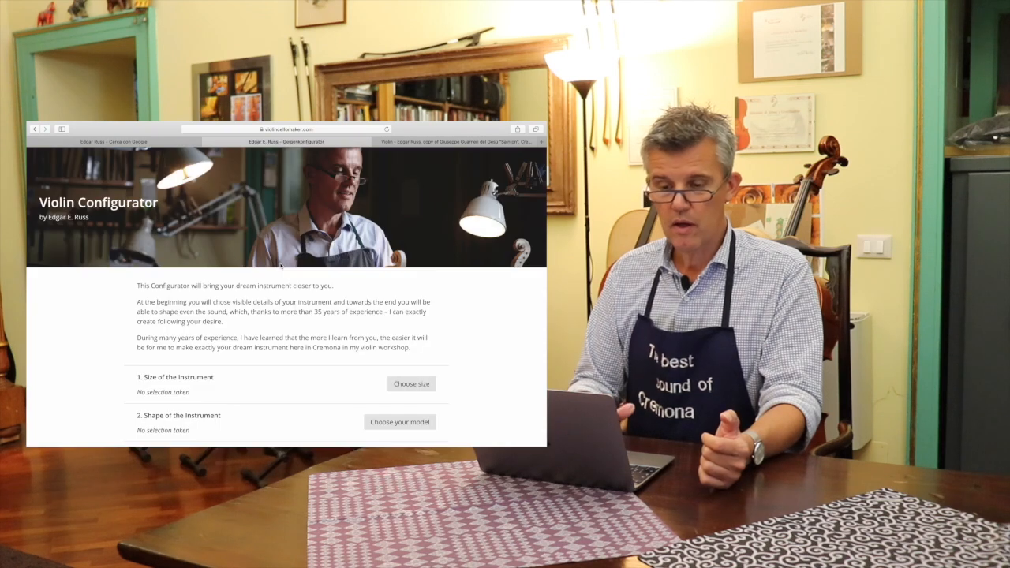
scroll("down", 3)
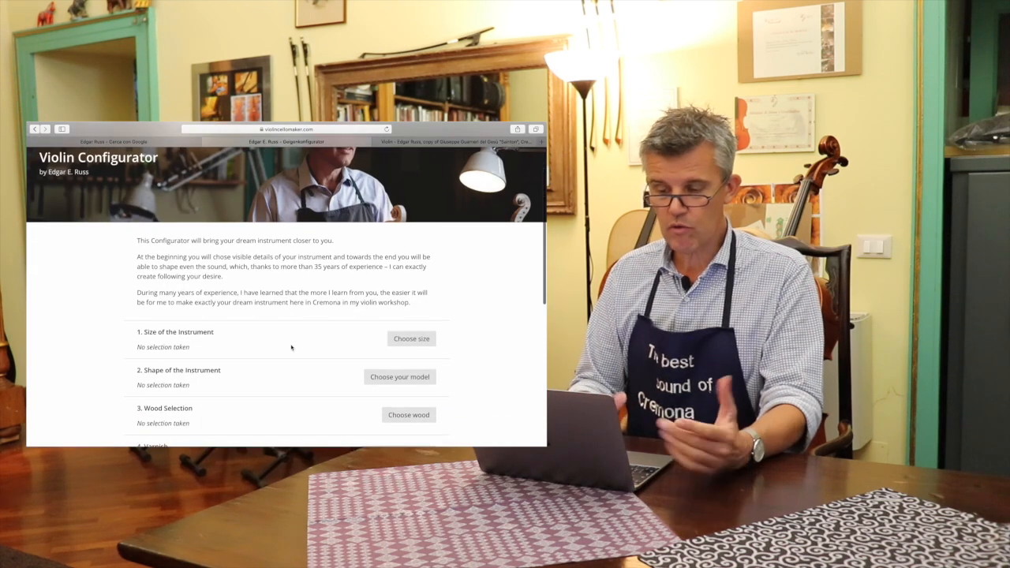